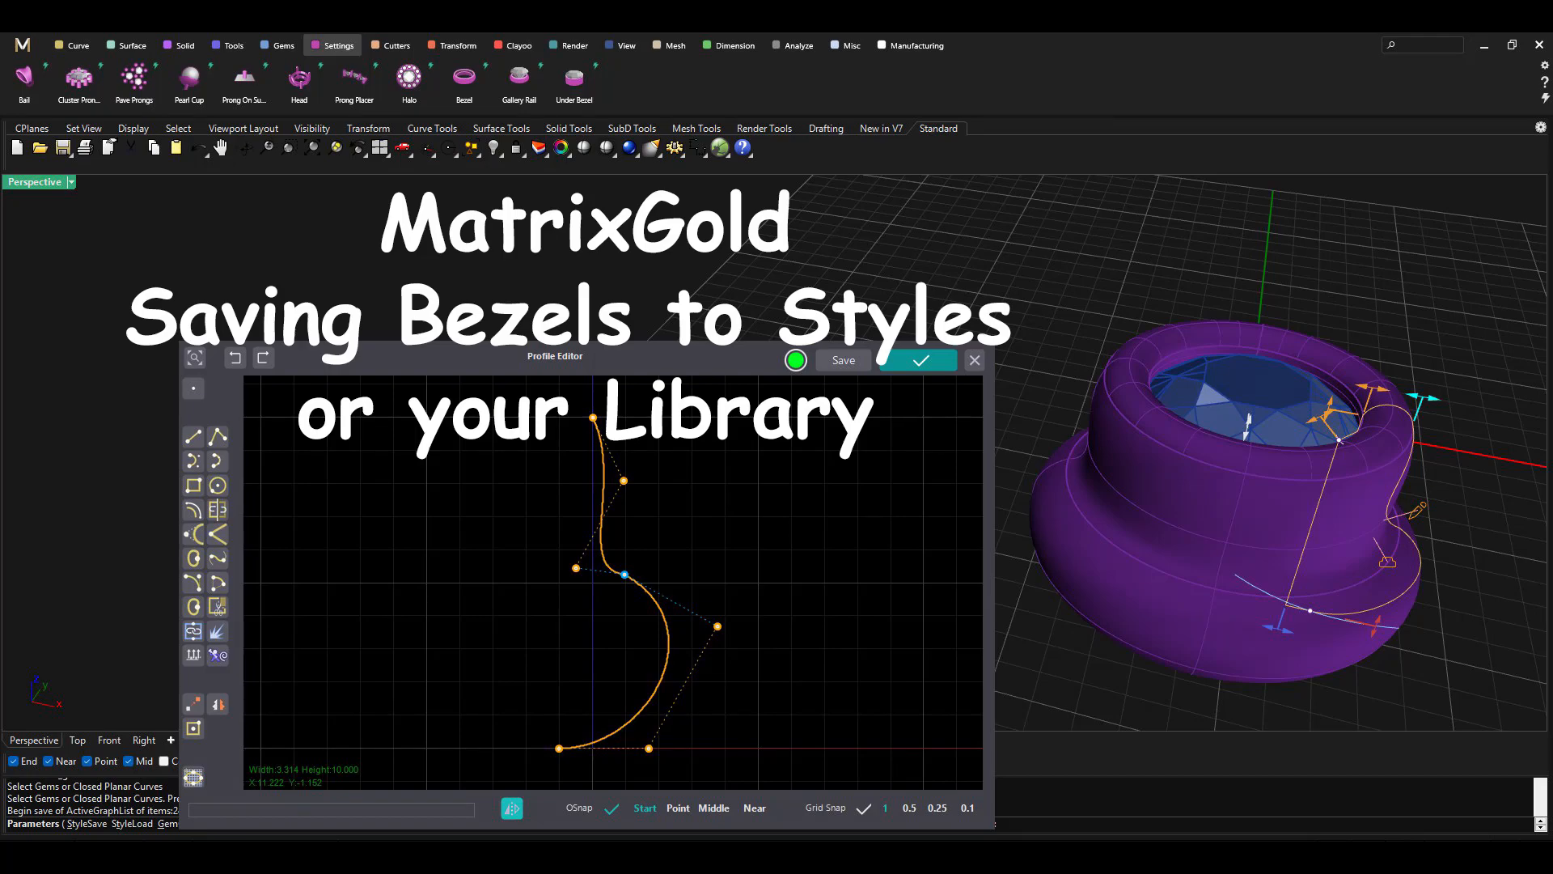
- Place a round gem from the Gems tools and build a bezel around it
left_click(916, 359)
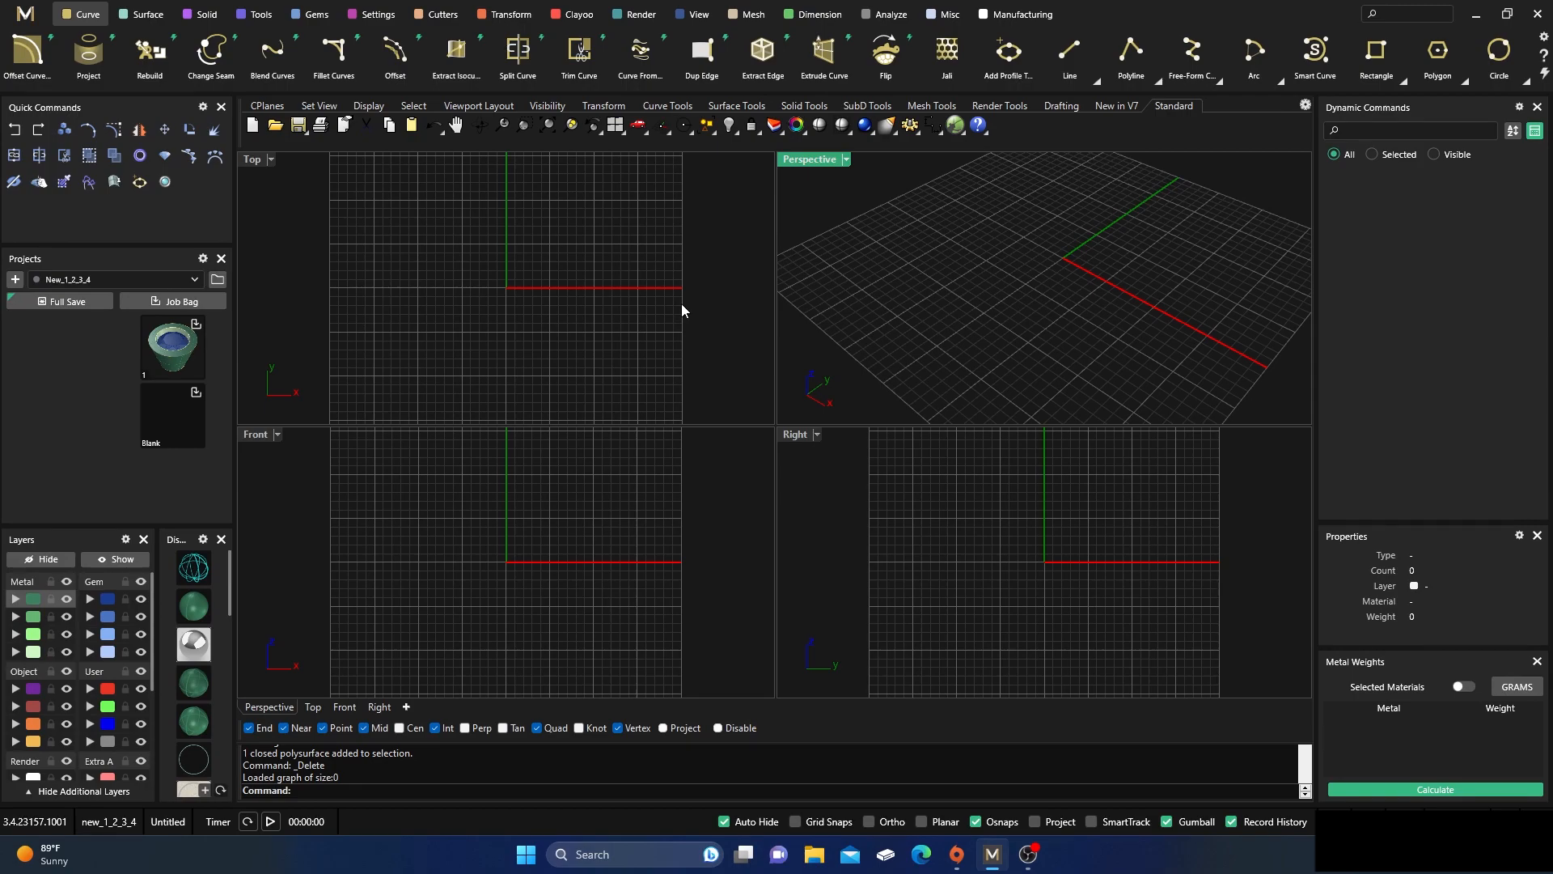
mouse_move(605, 325)
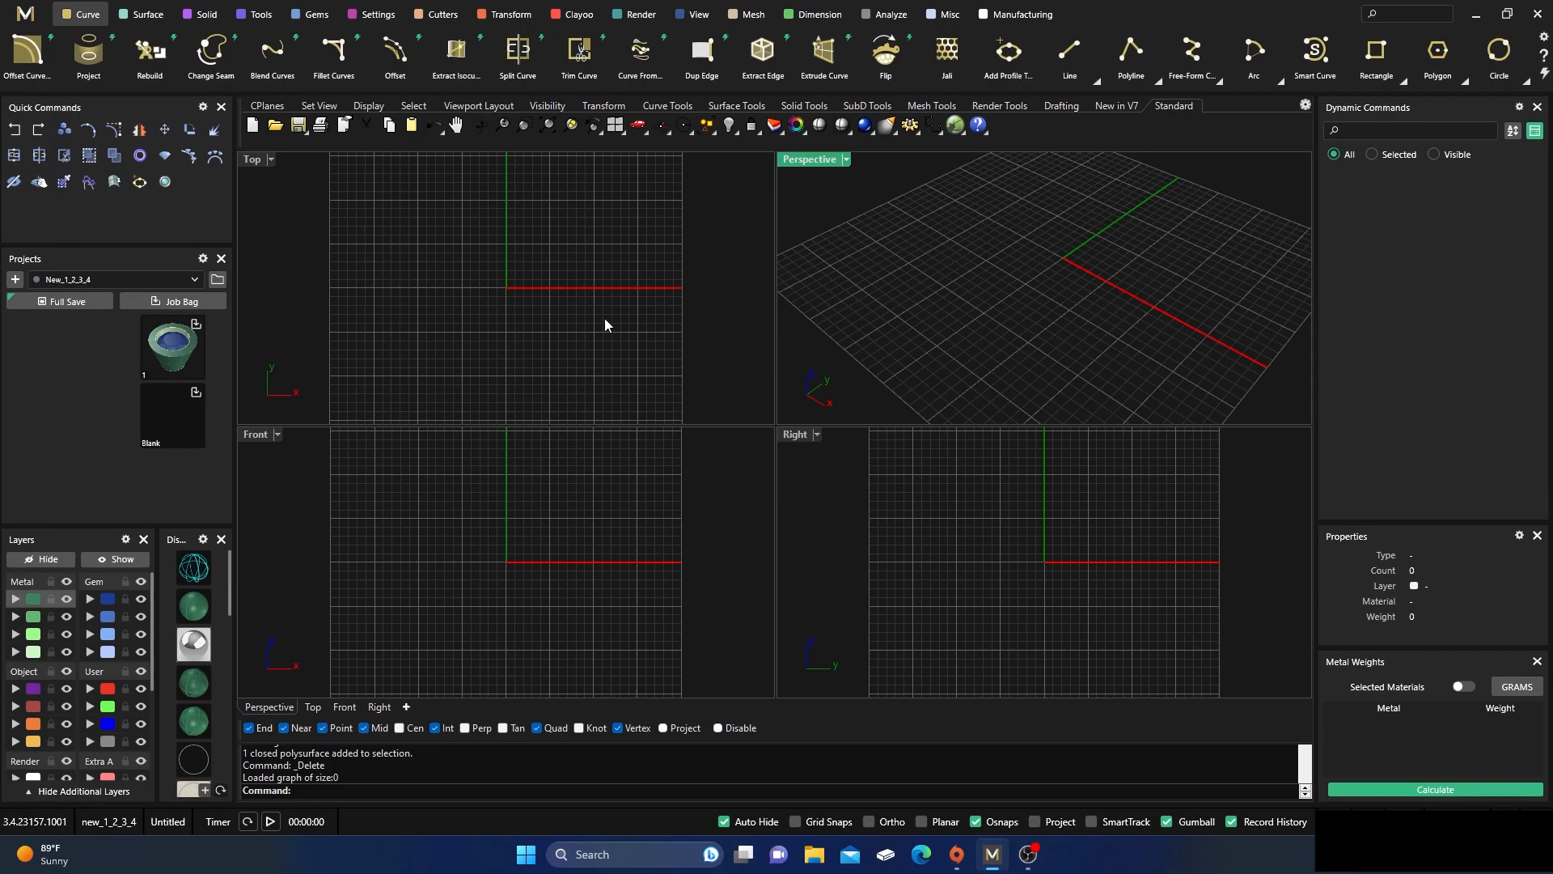
mouse_move(552, 248)
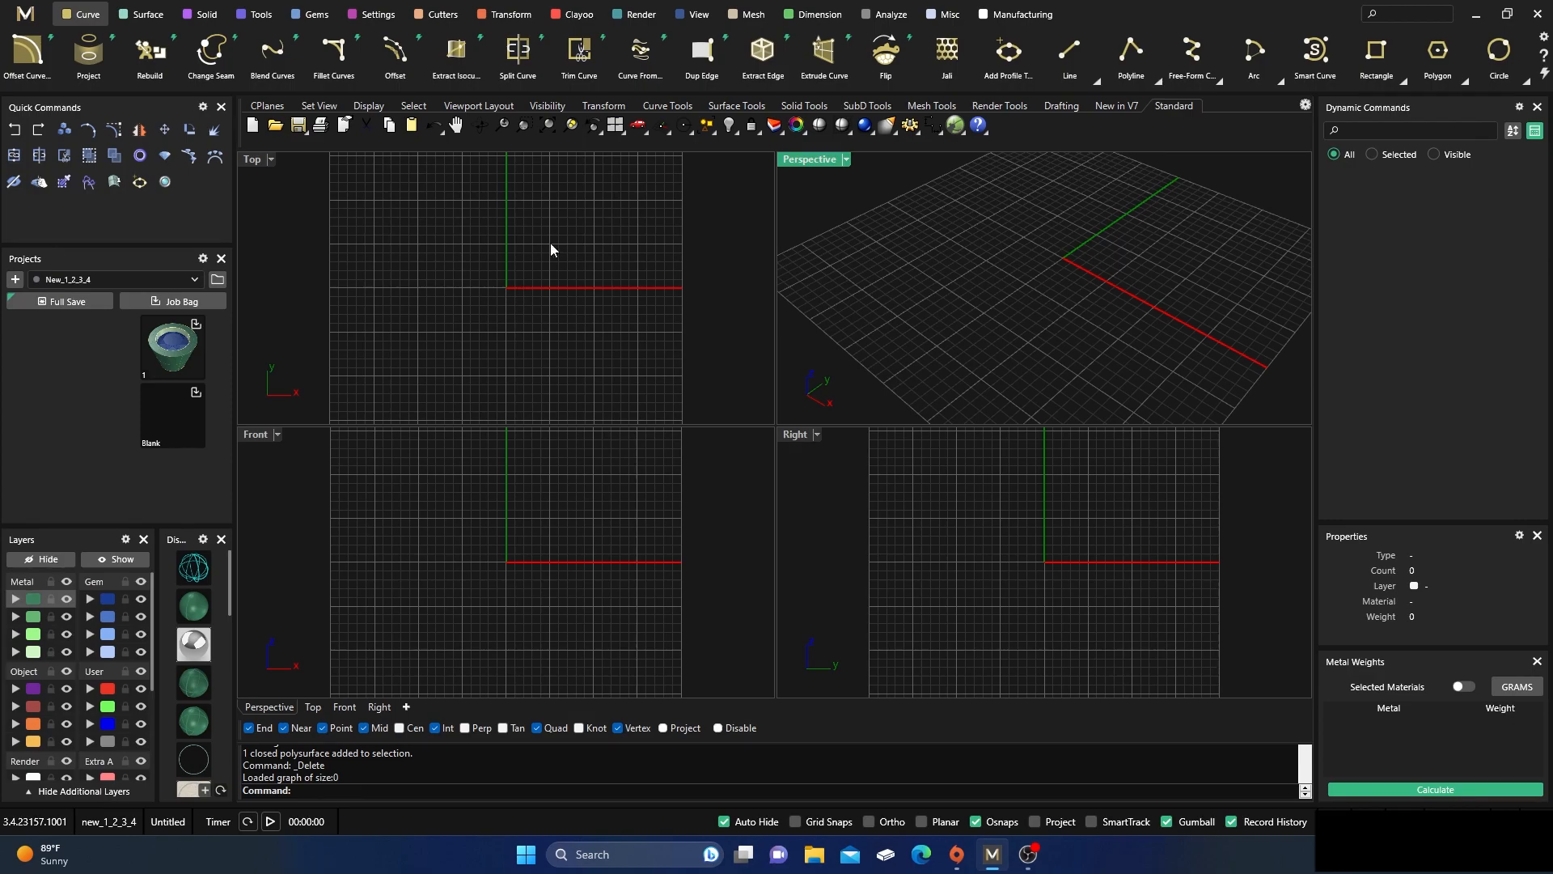
mouse_move(475, 294)
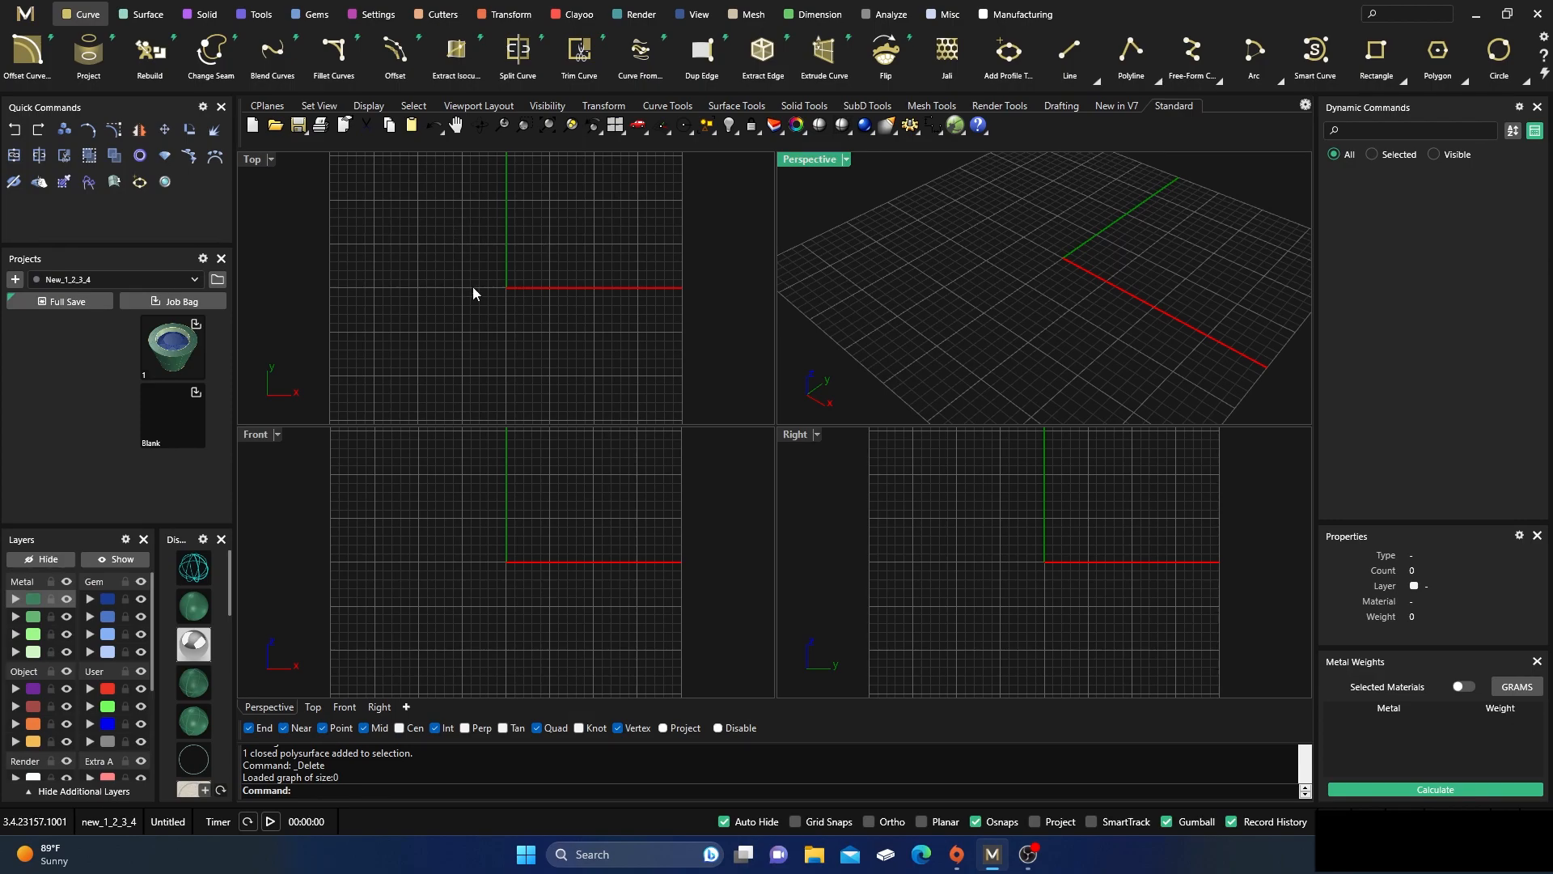
mouse_move(496, 268)
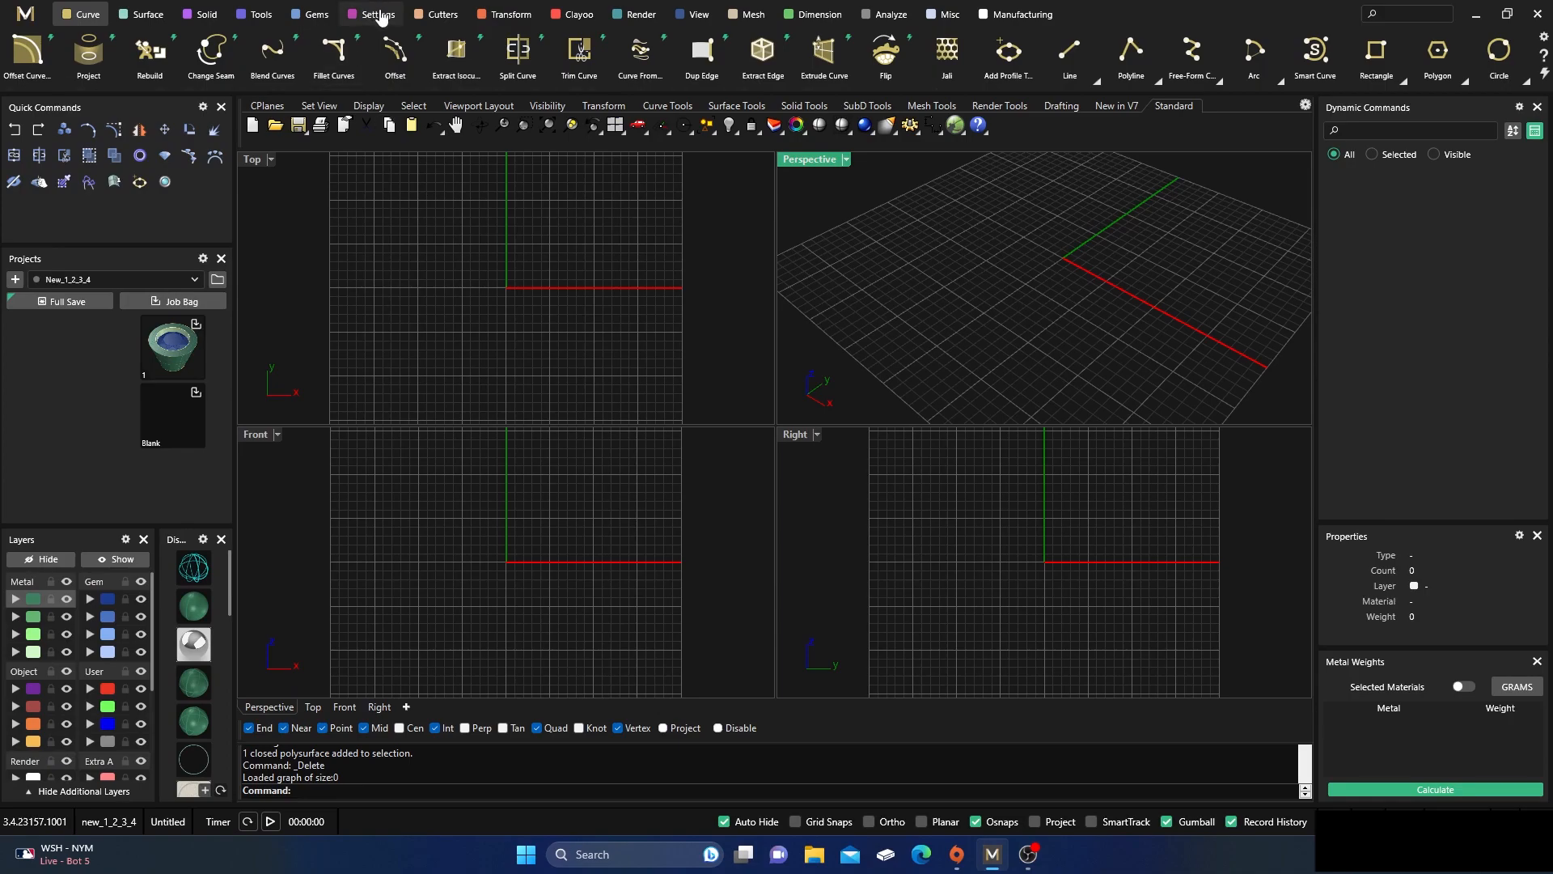
left_click(378, 14)
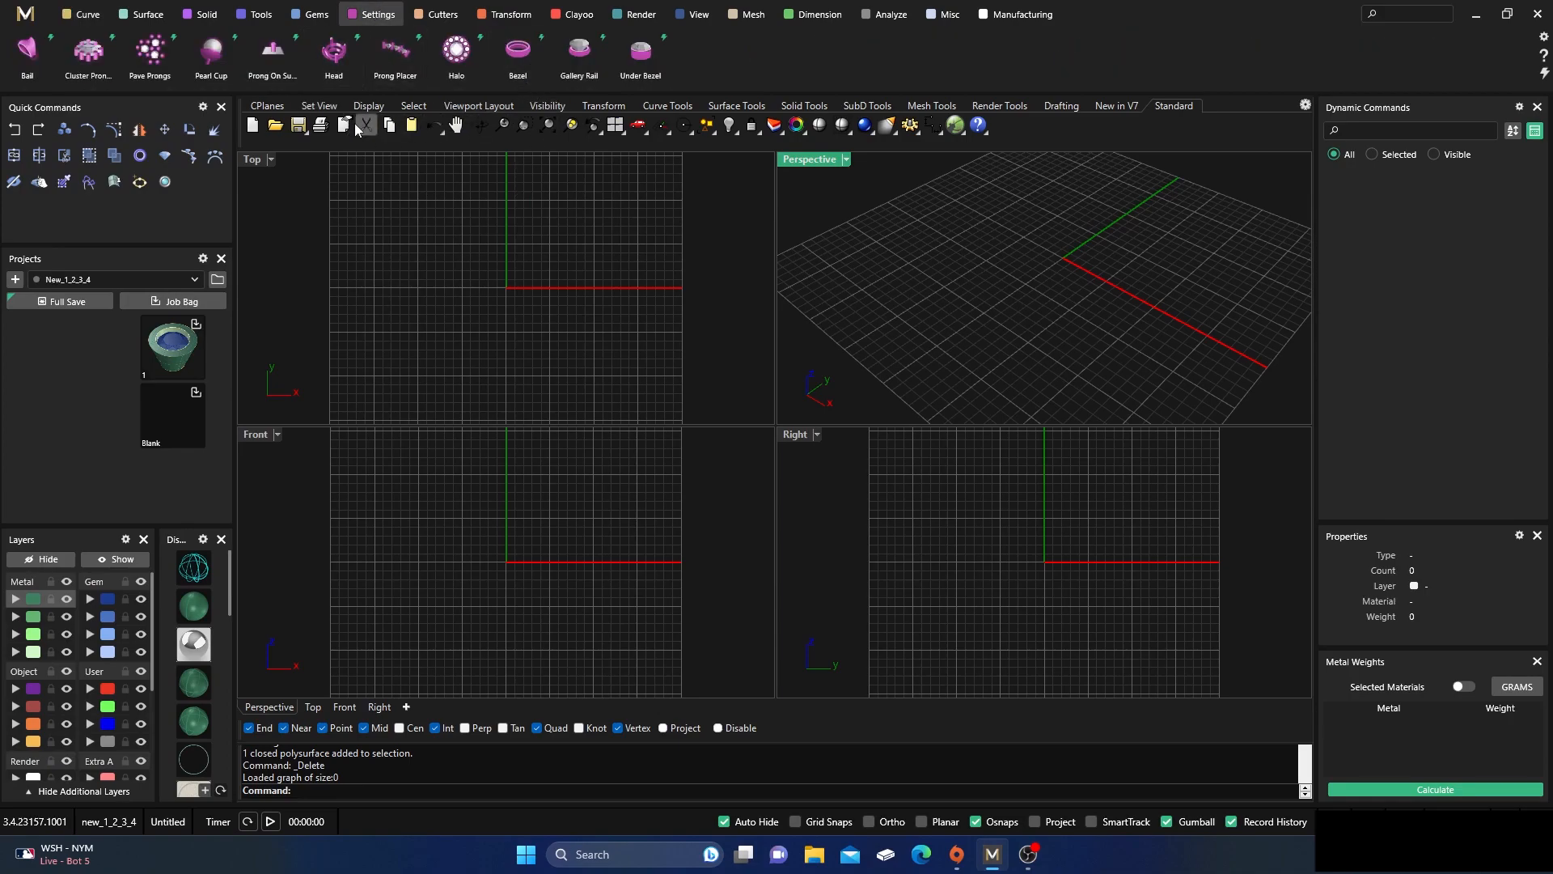
left_click(313, 14)
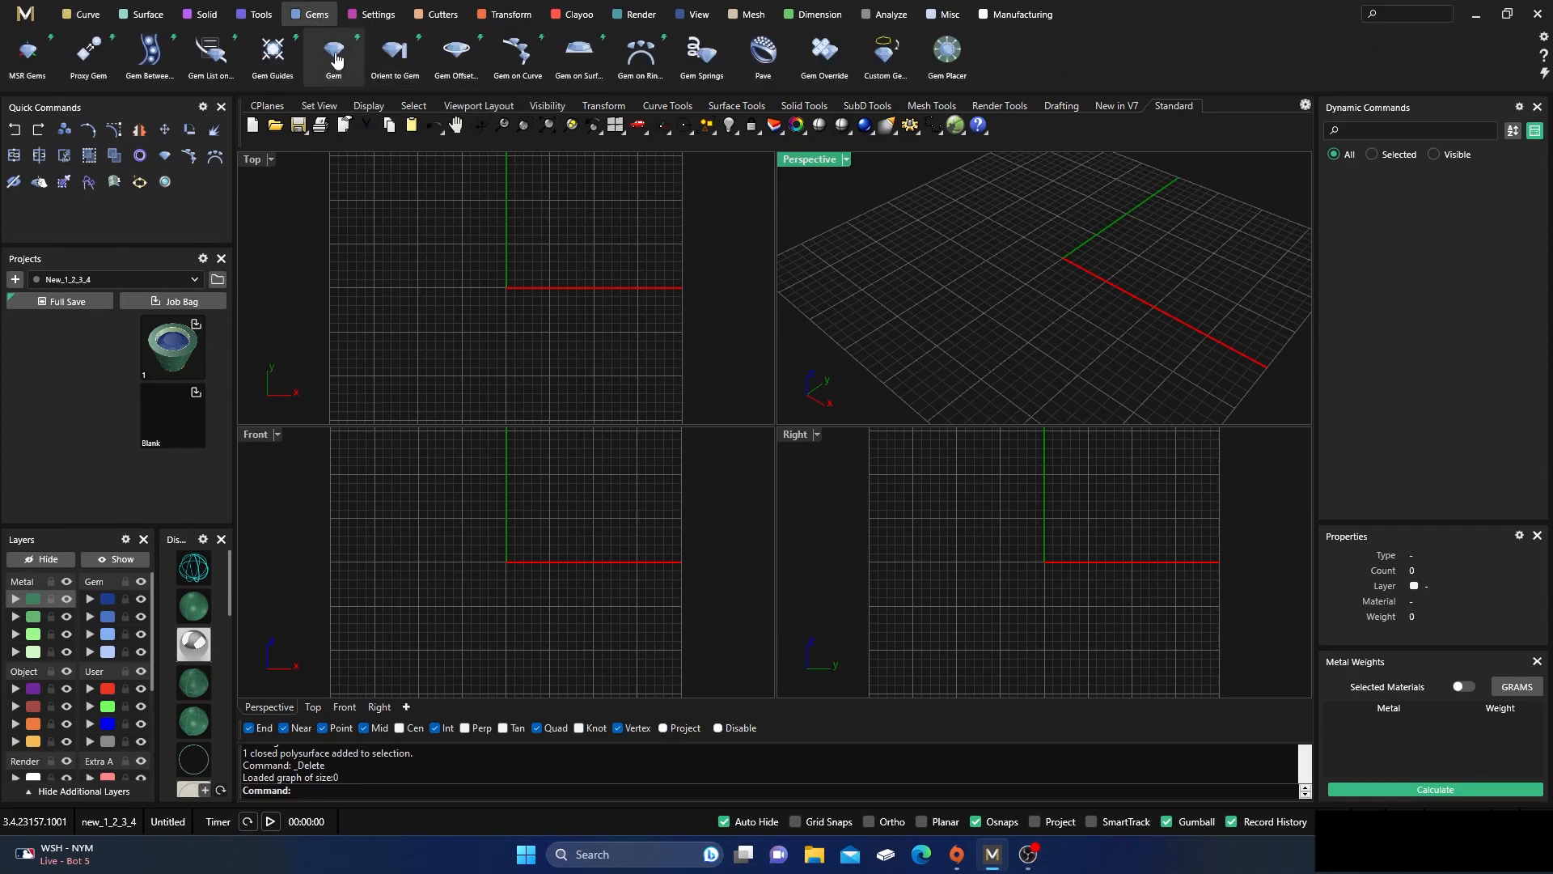
left_click(334, 52)
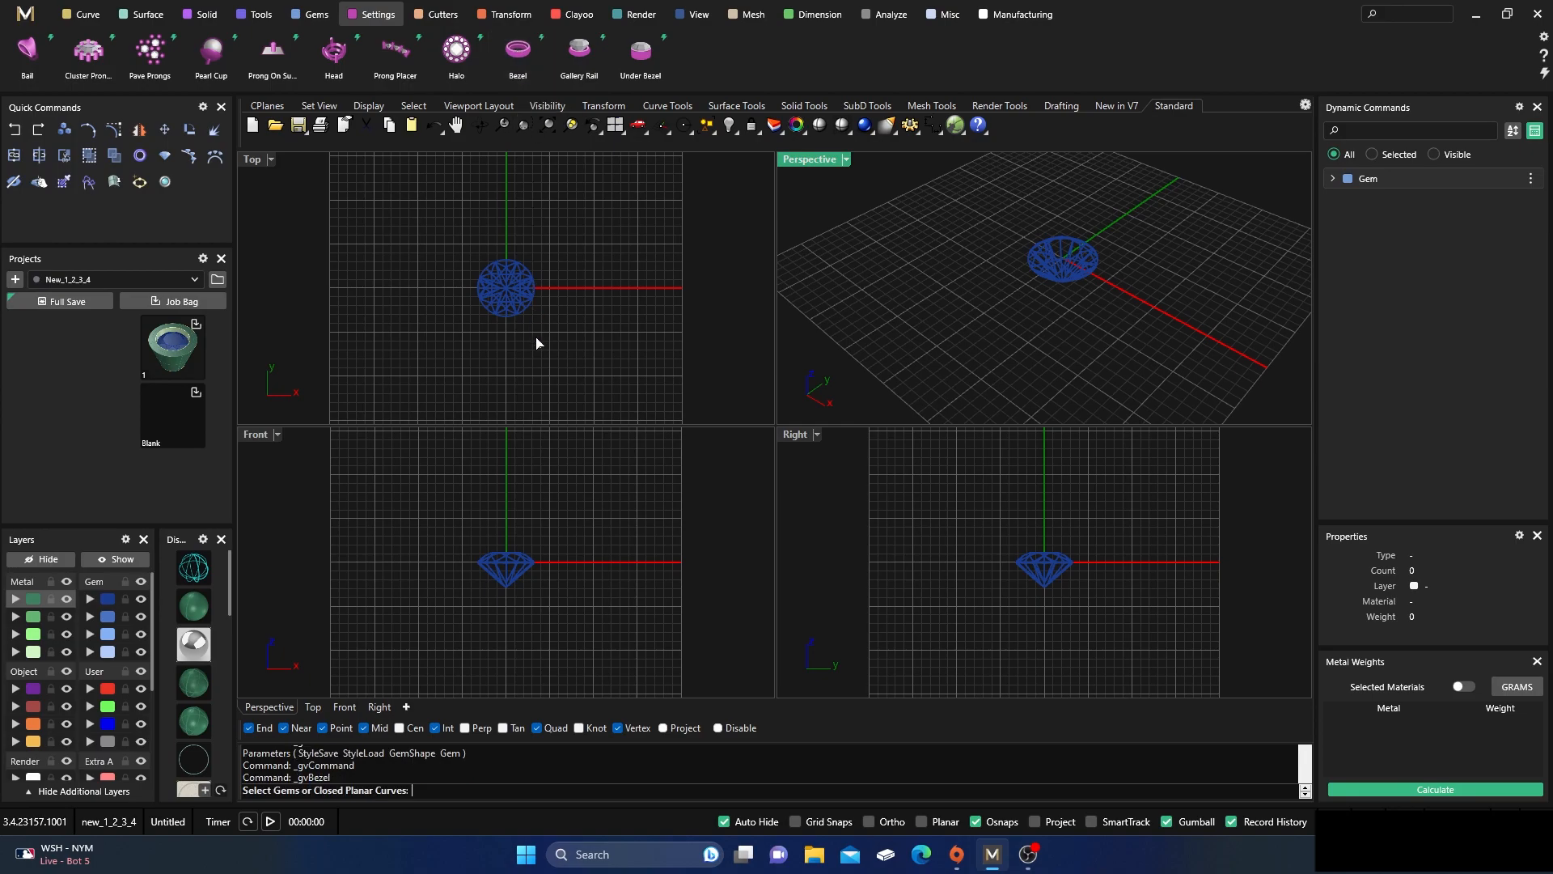
left_click(505, 288)
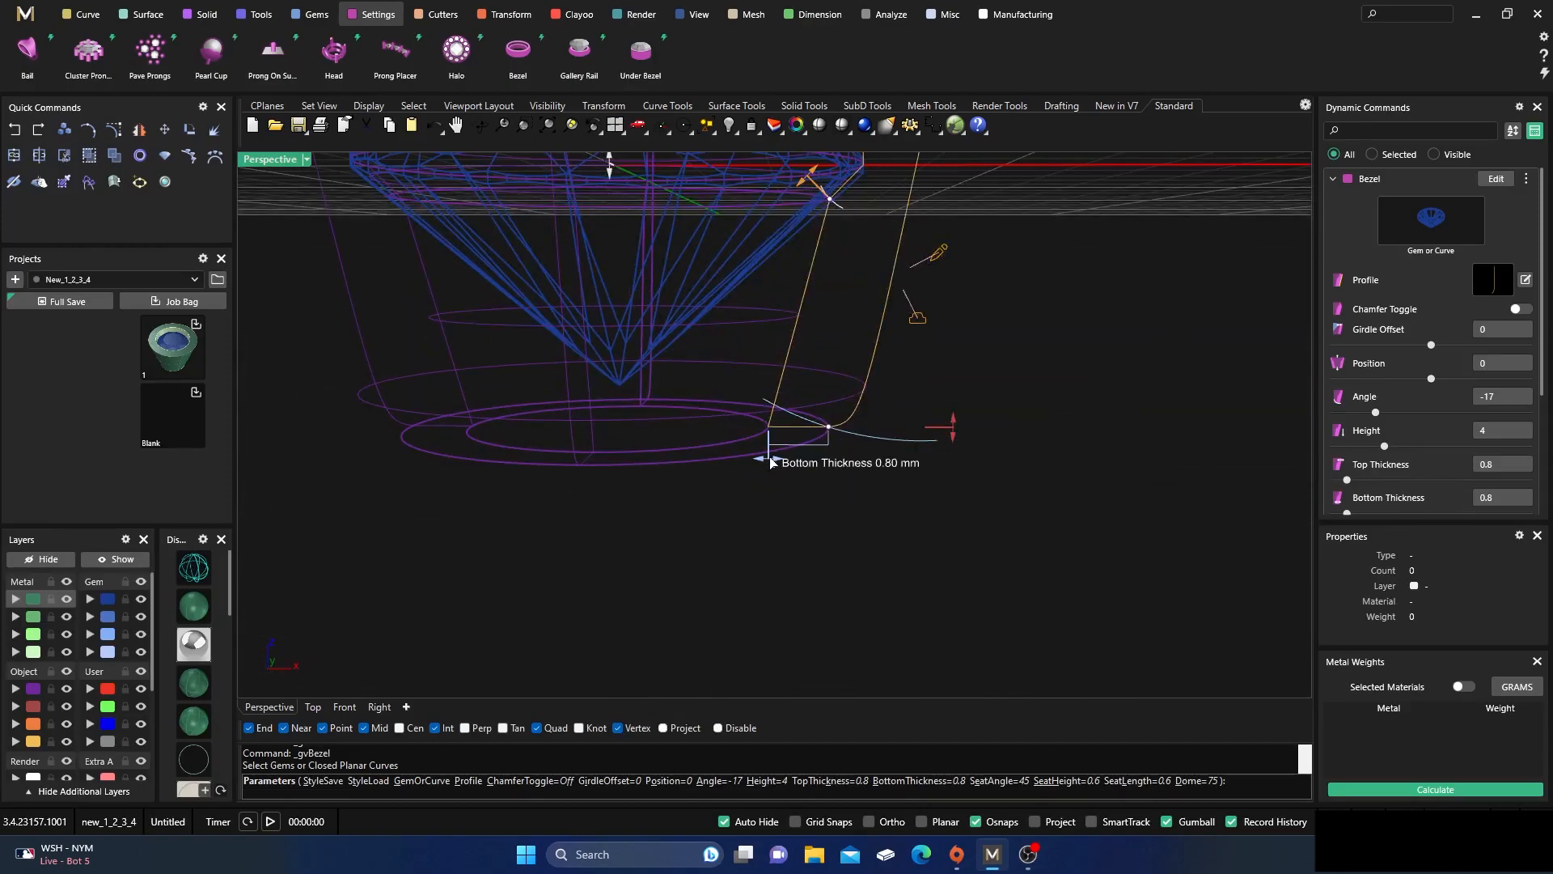
left_click_drag(772, 455, 693, 563)
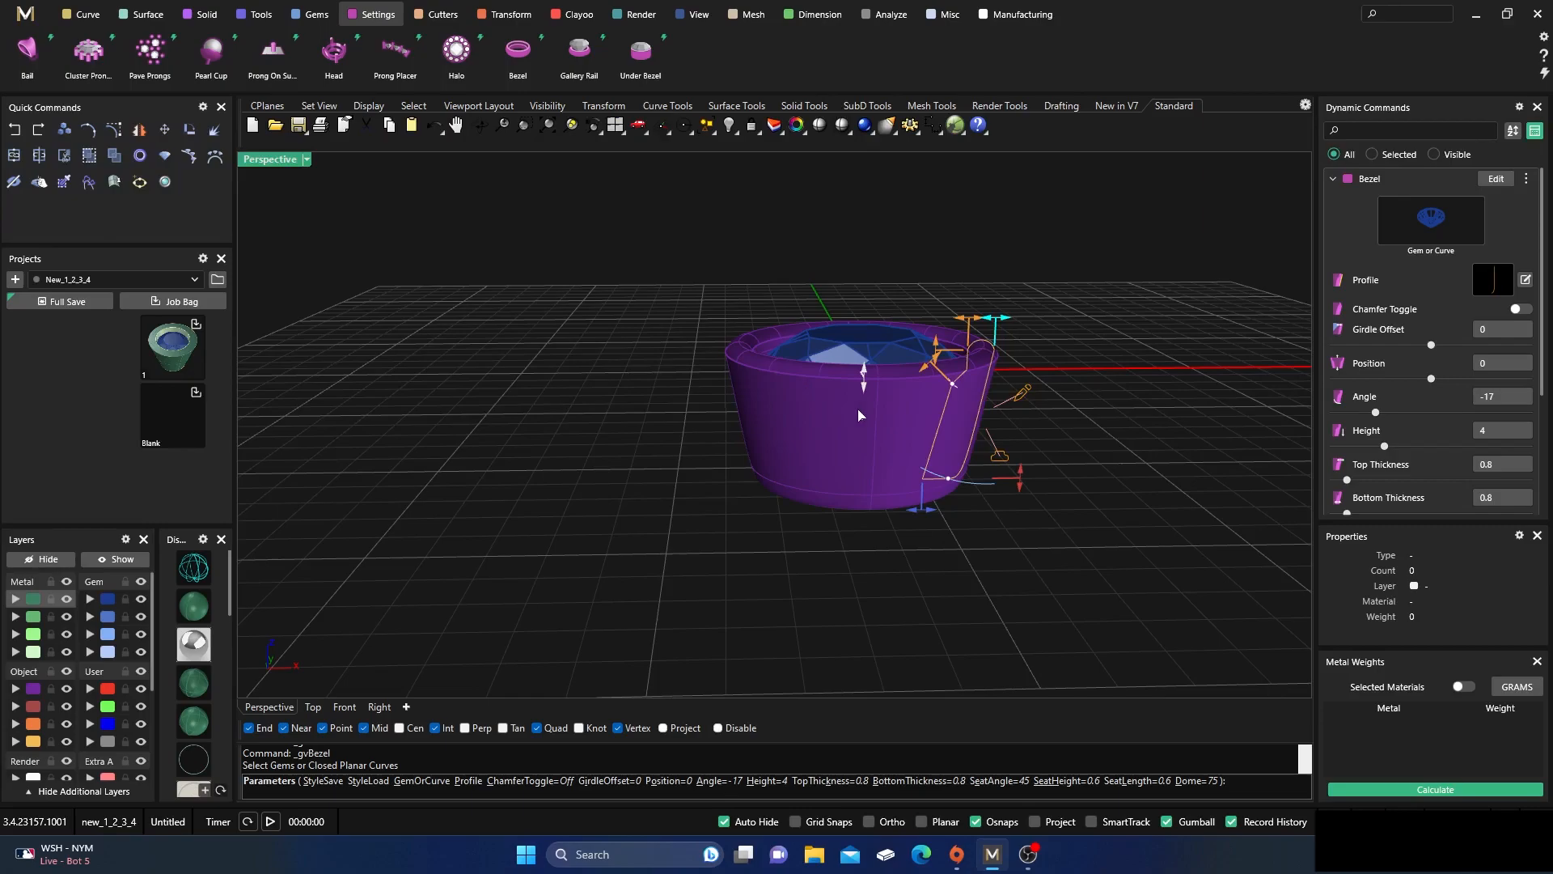
left_click_drag(860, 415, 959, 433)
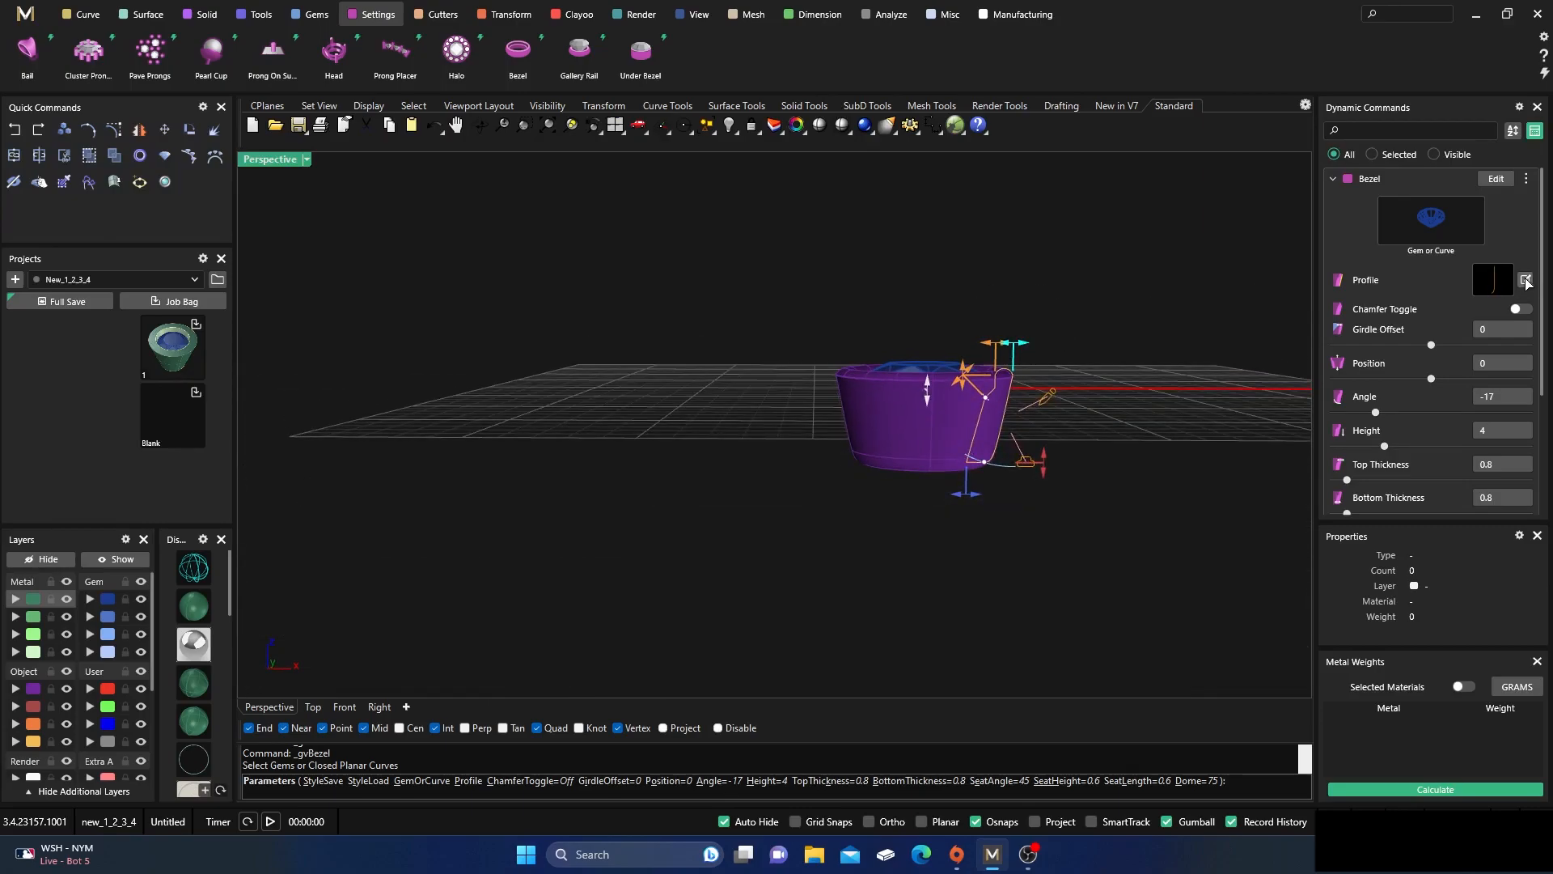
- Reshape the bezel profile into an S-curve with a slight bulge and a top corner point
left_click(1526, 279)
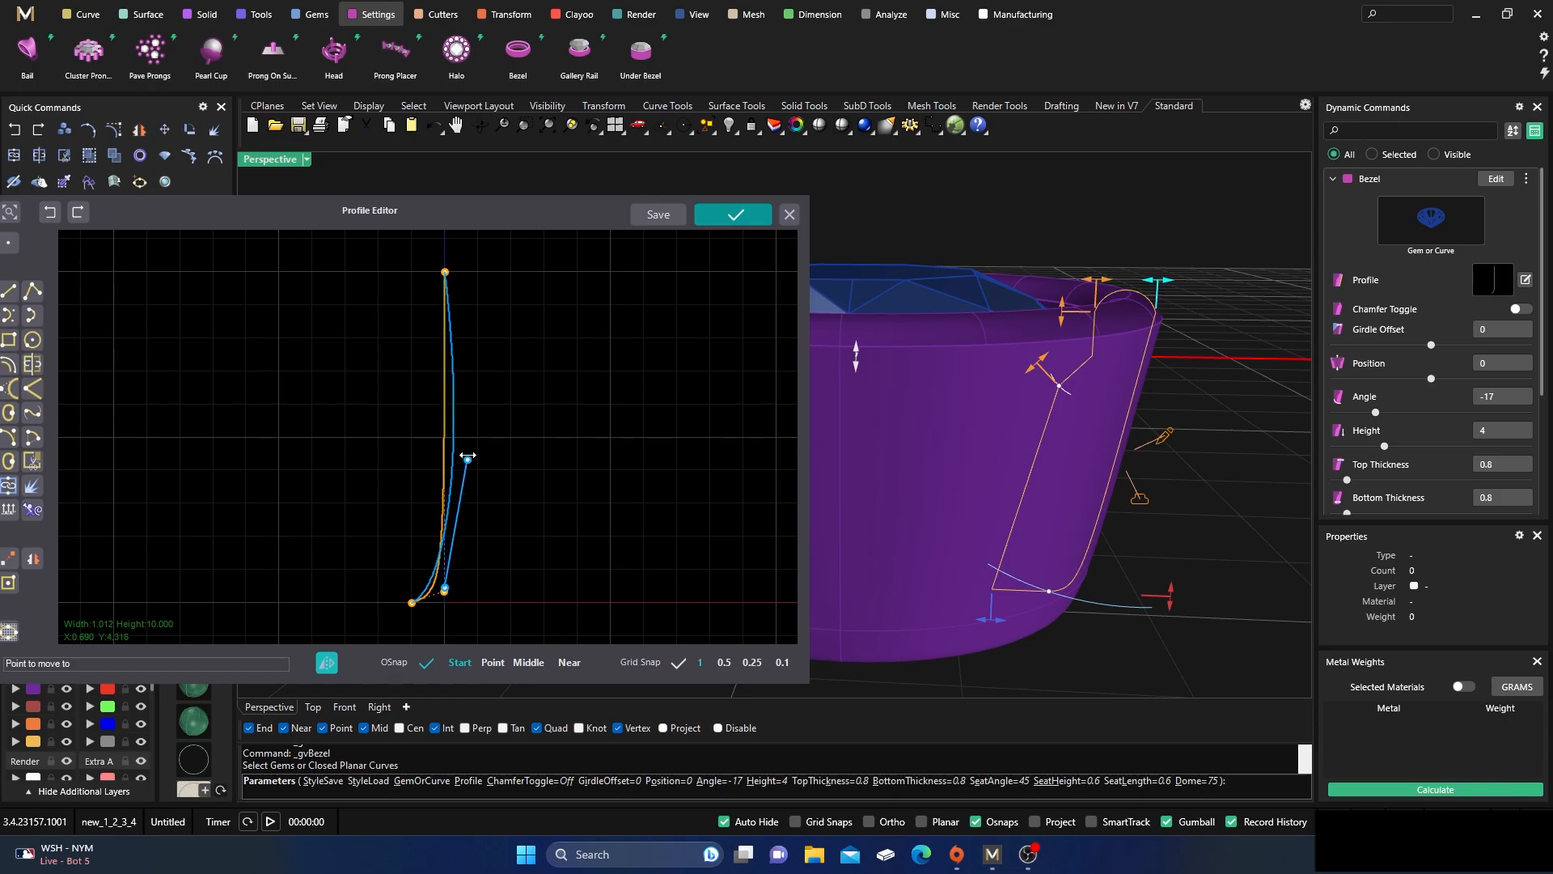
left_click_drag(466, 456, 569, 348)
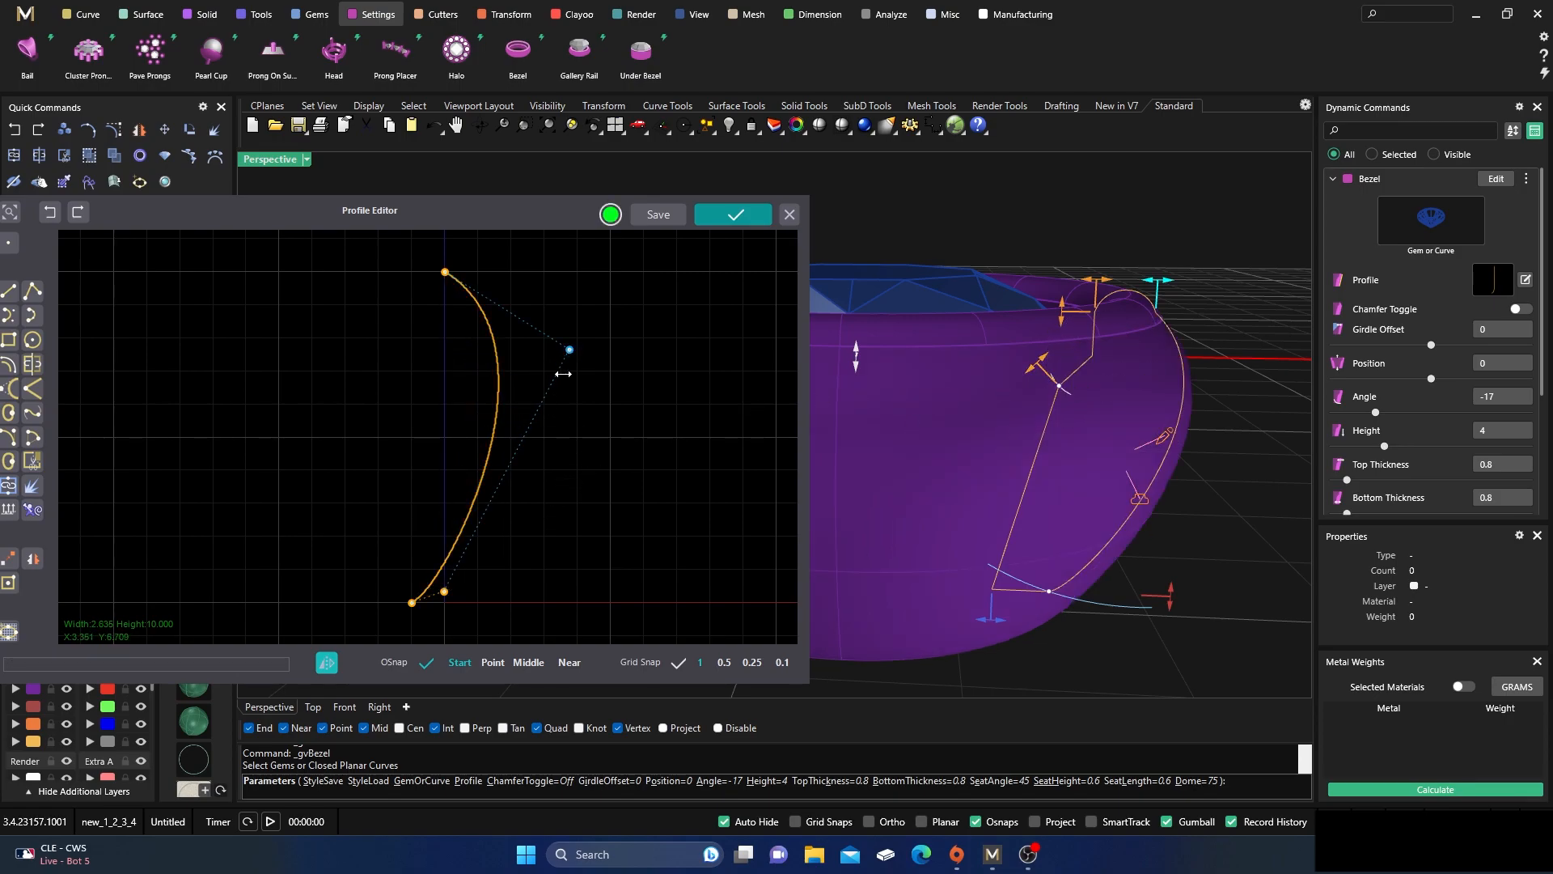
left_click_drag(568, 348, 500, 345)
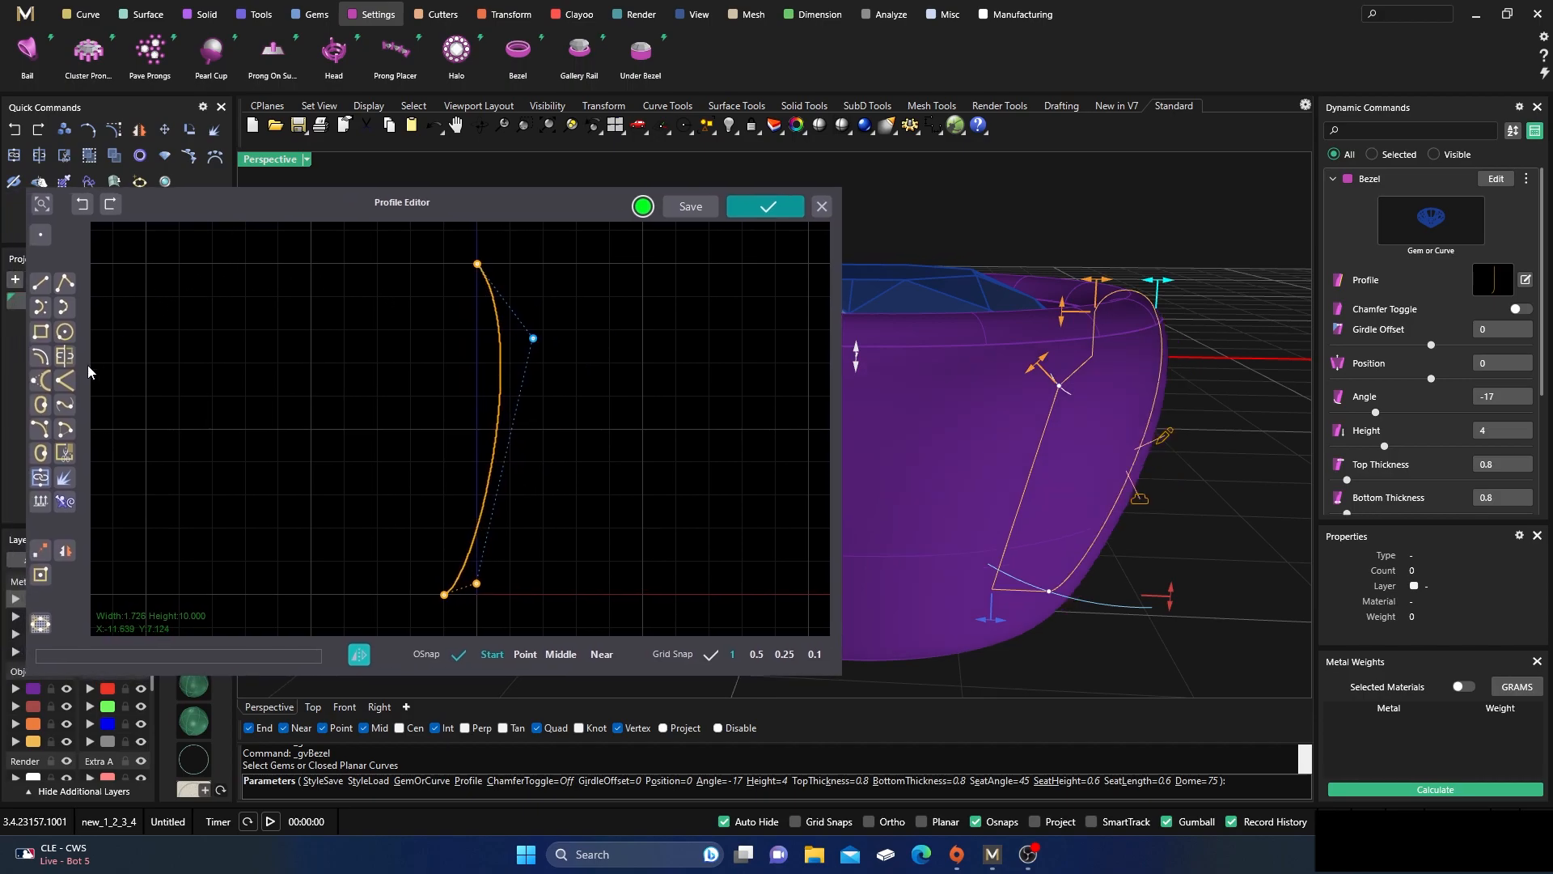
mouse_move(41, 380)
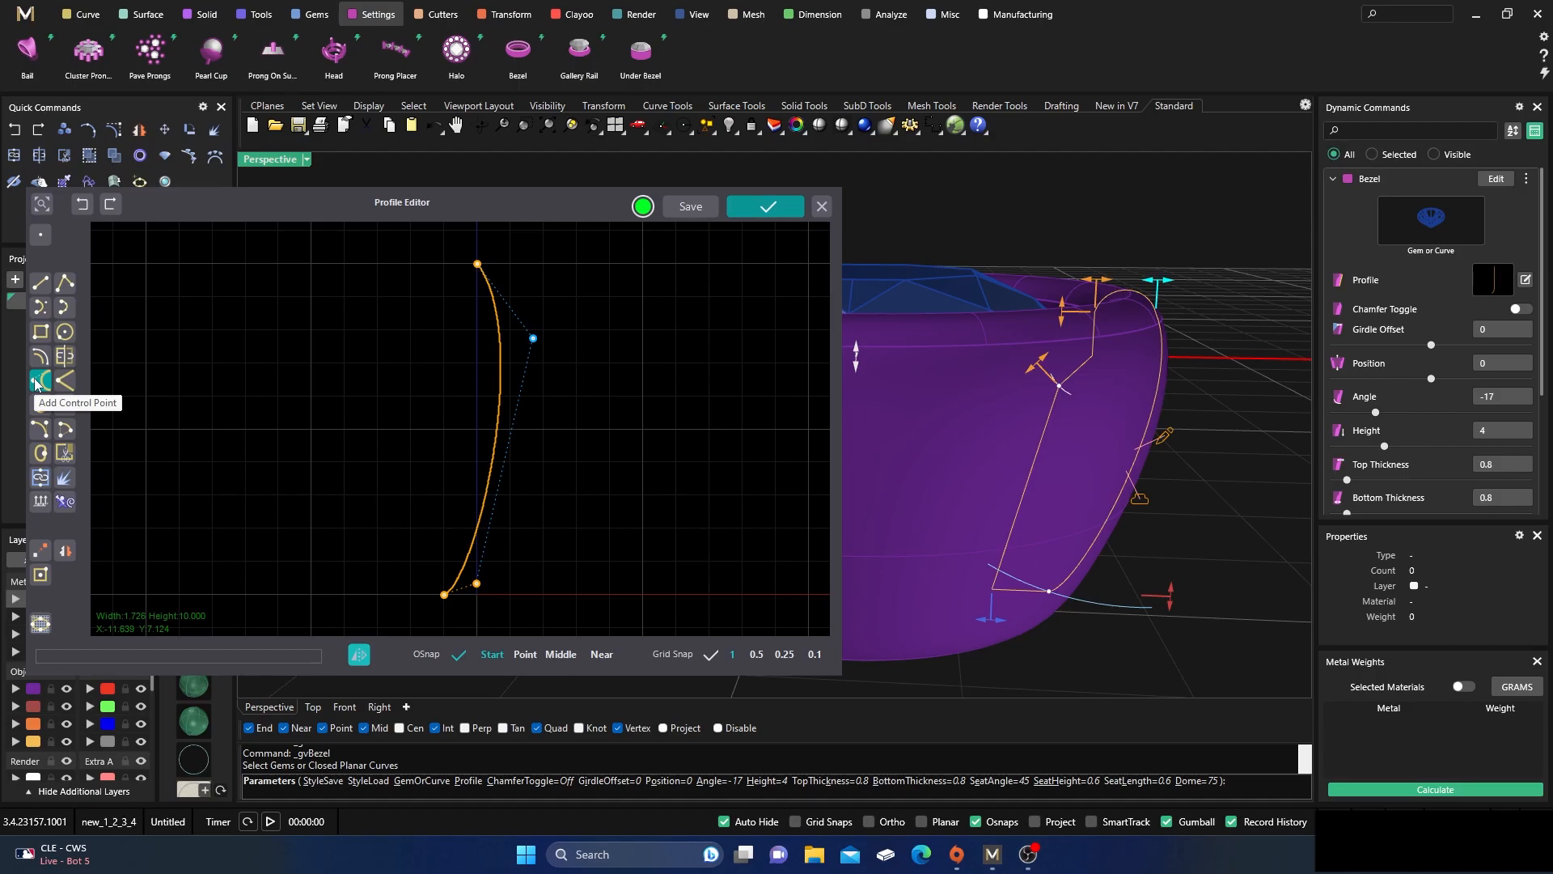
mouse_move(63, 379)
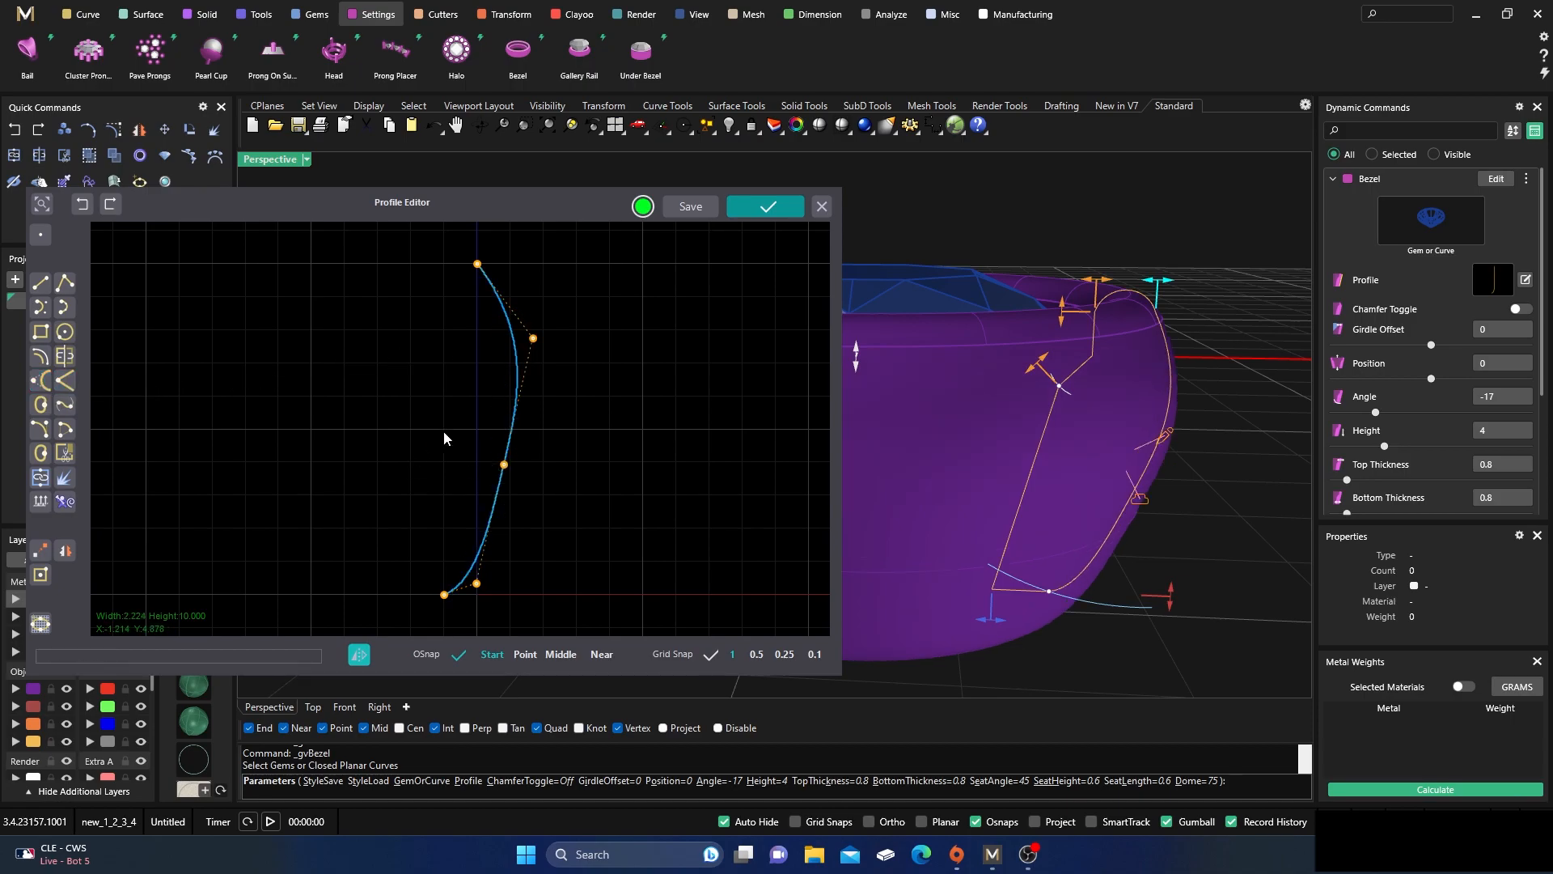
left_click(504, 466)
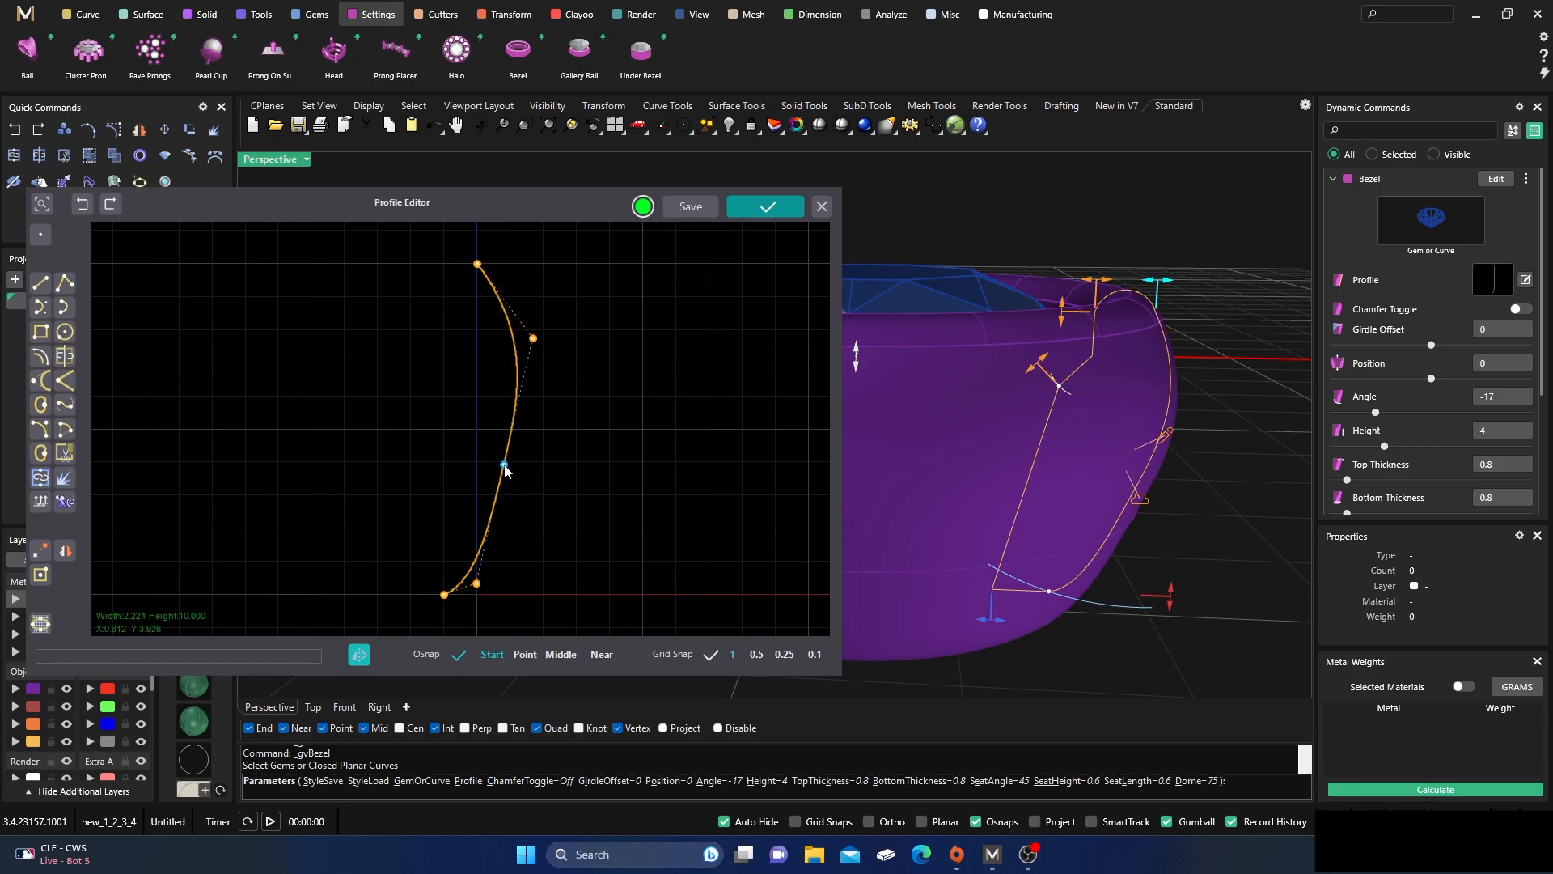
left_click_drag(504, 468, 451, 438)
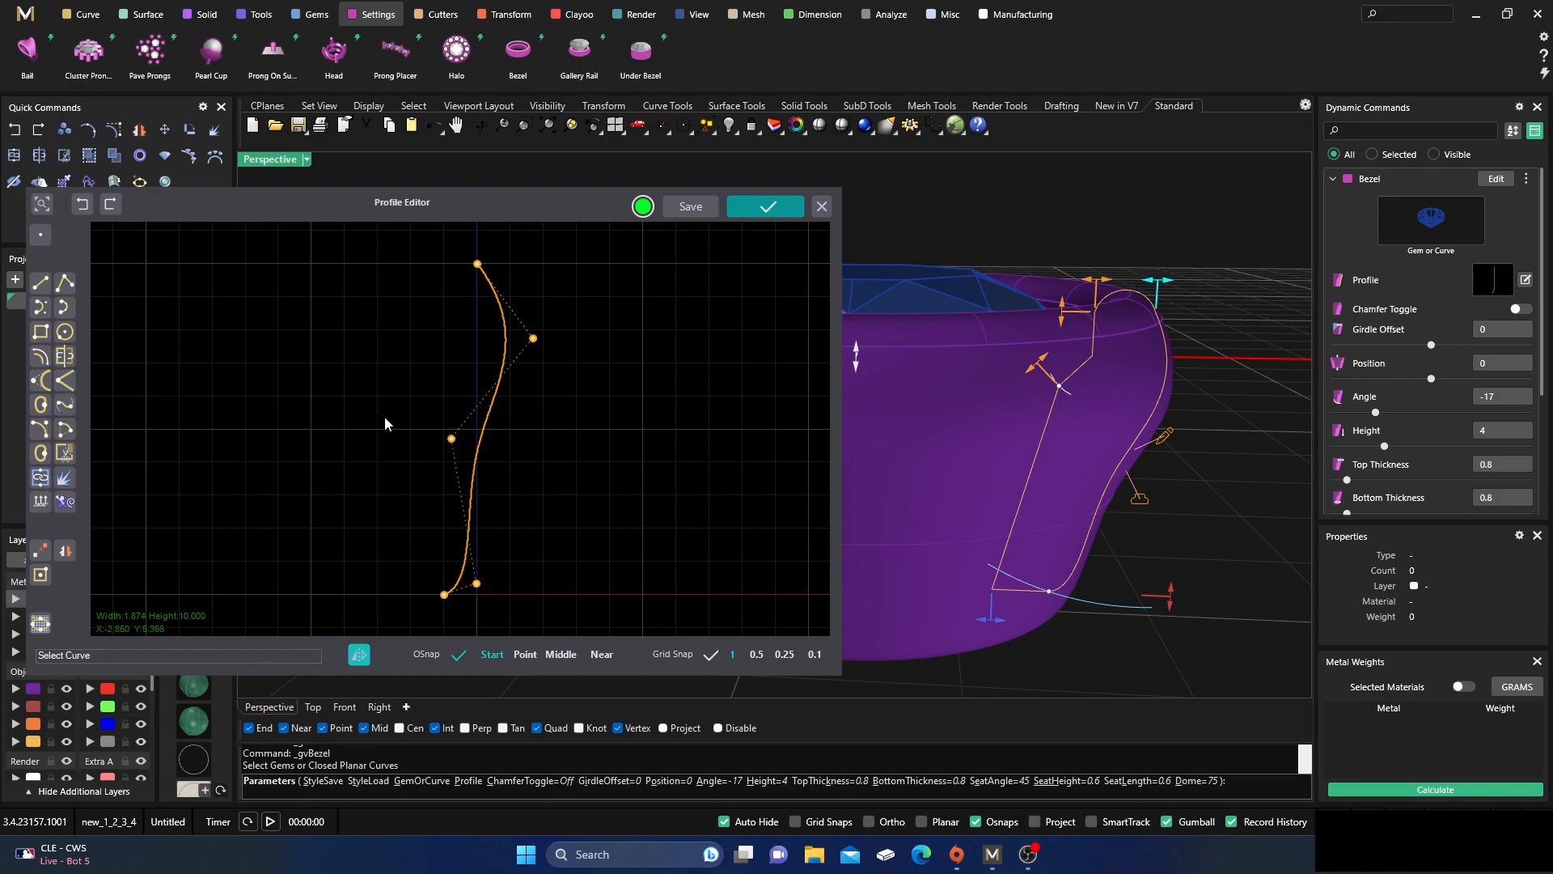
mouse_move(62, 381)
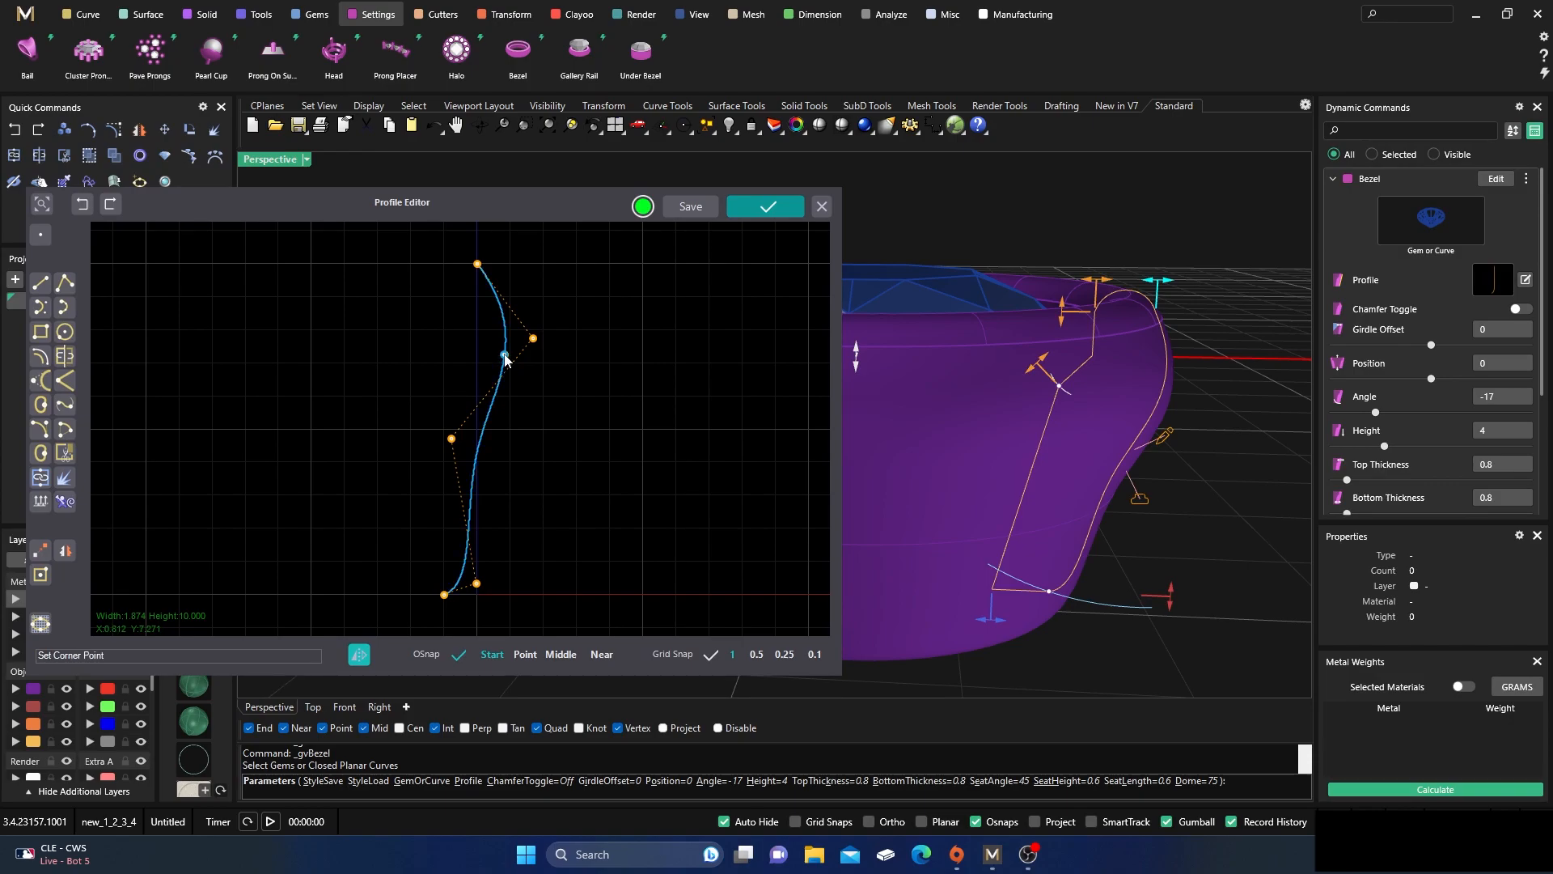
left_click_drag(505, 357, 495, 302)
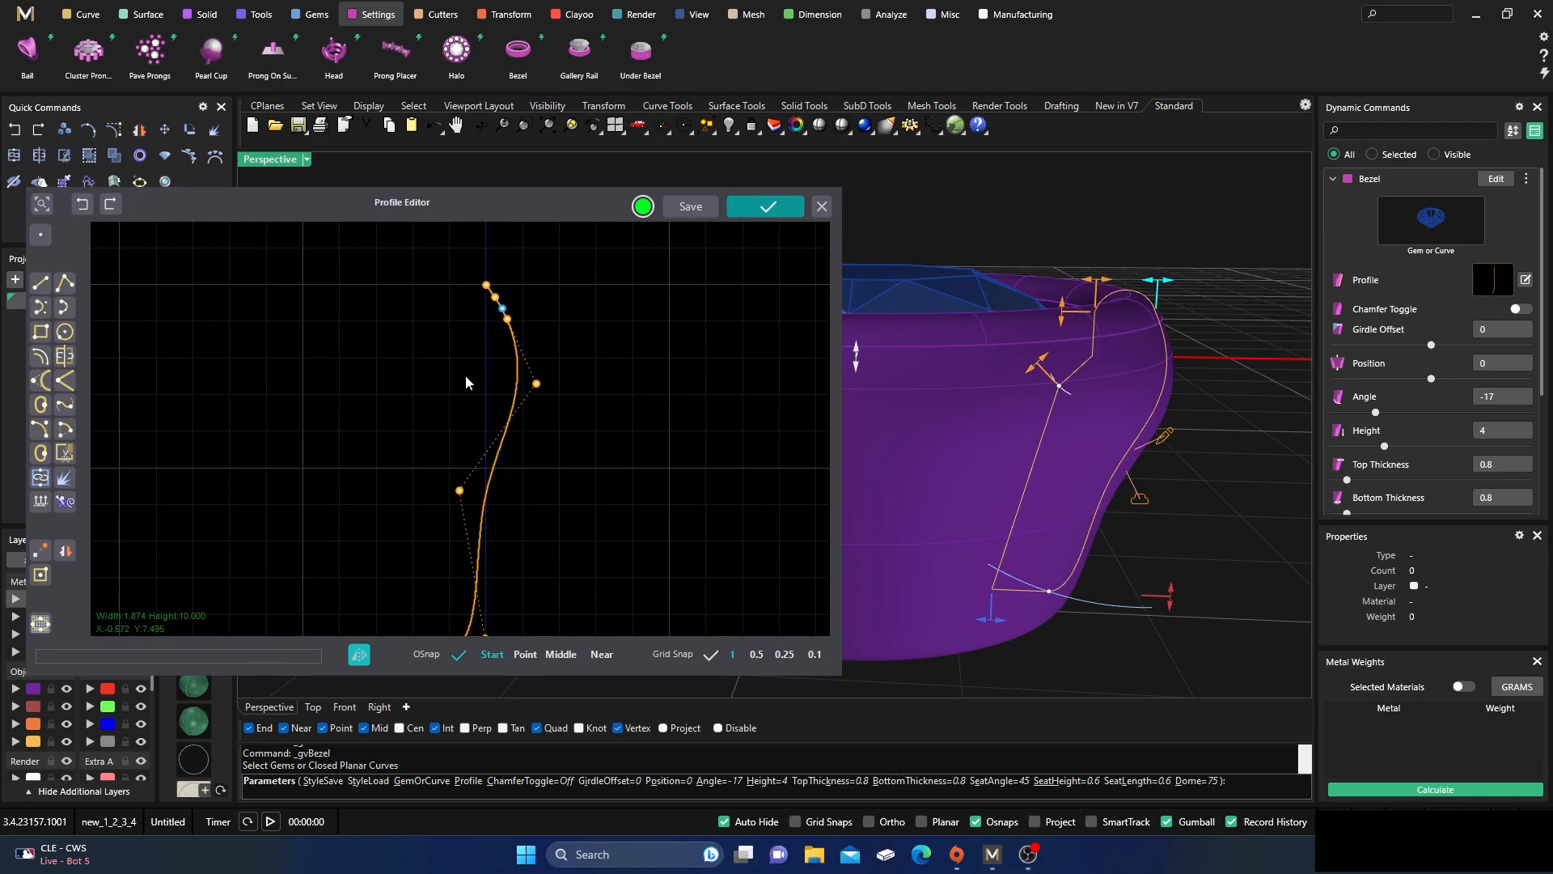
mouse_move(476, 358)
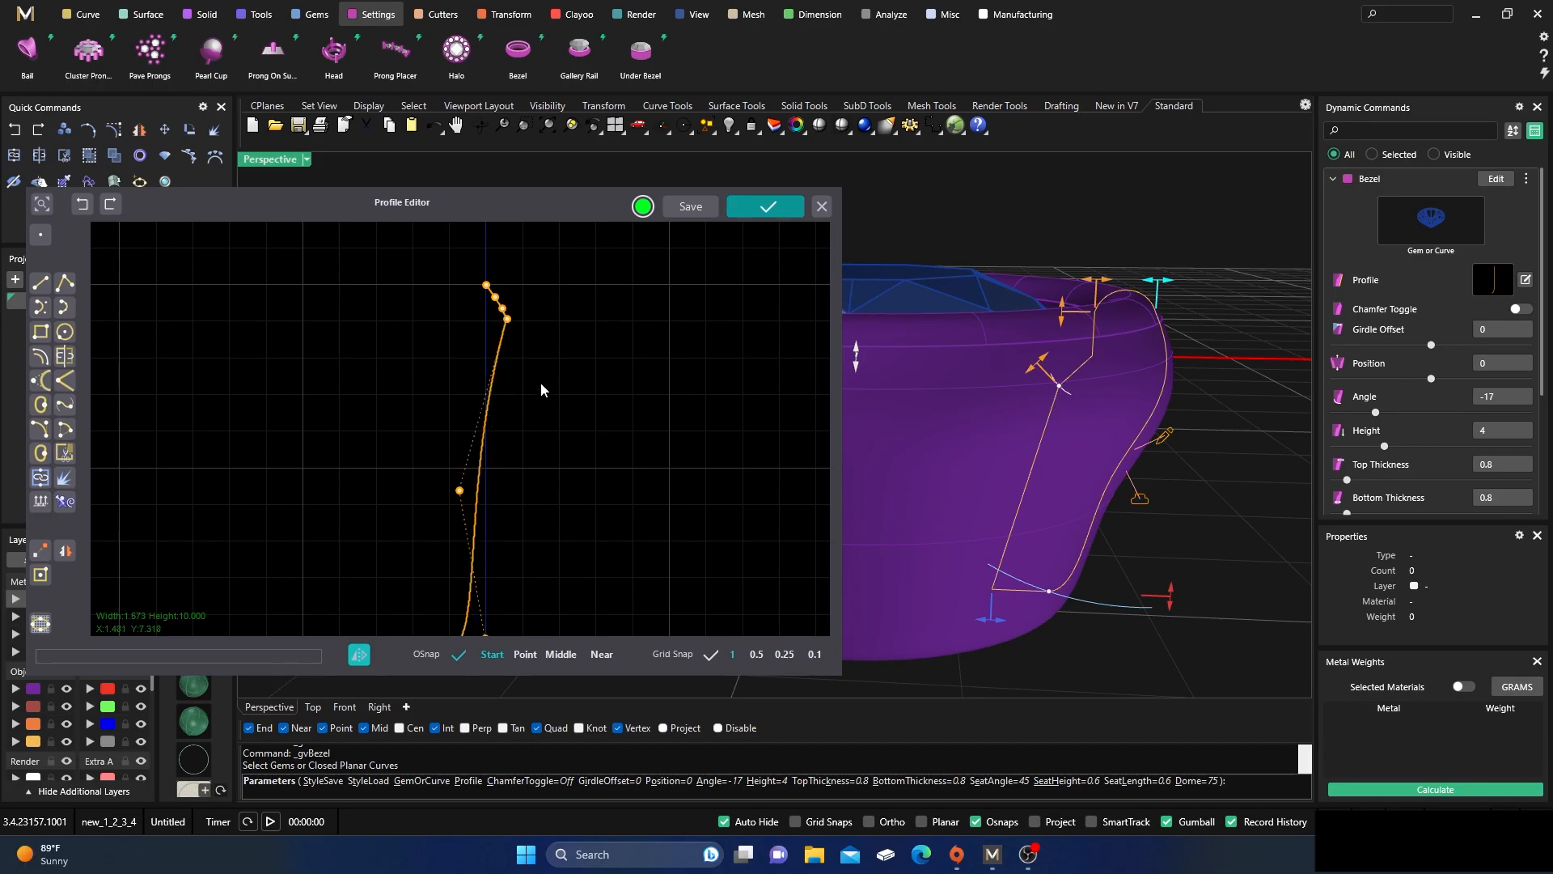
- Refine the profile's top near the rim and sweep its lower part outward into a wide base
left_click(82, 204)
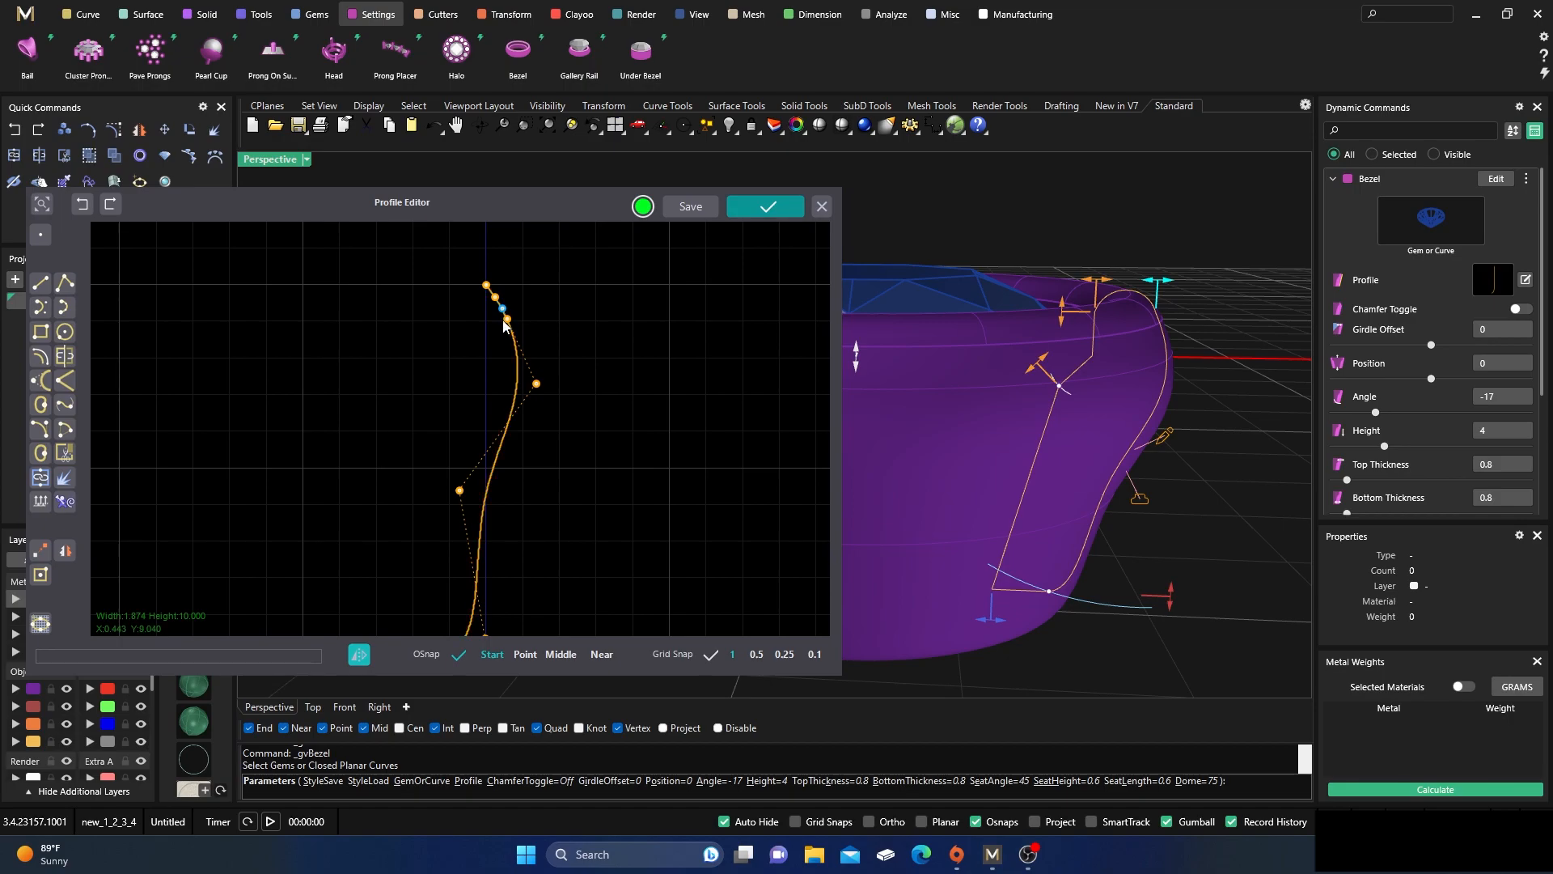
left_click_drag(502, 308, 495, 302)
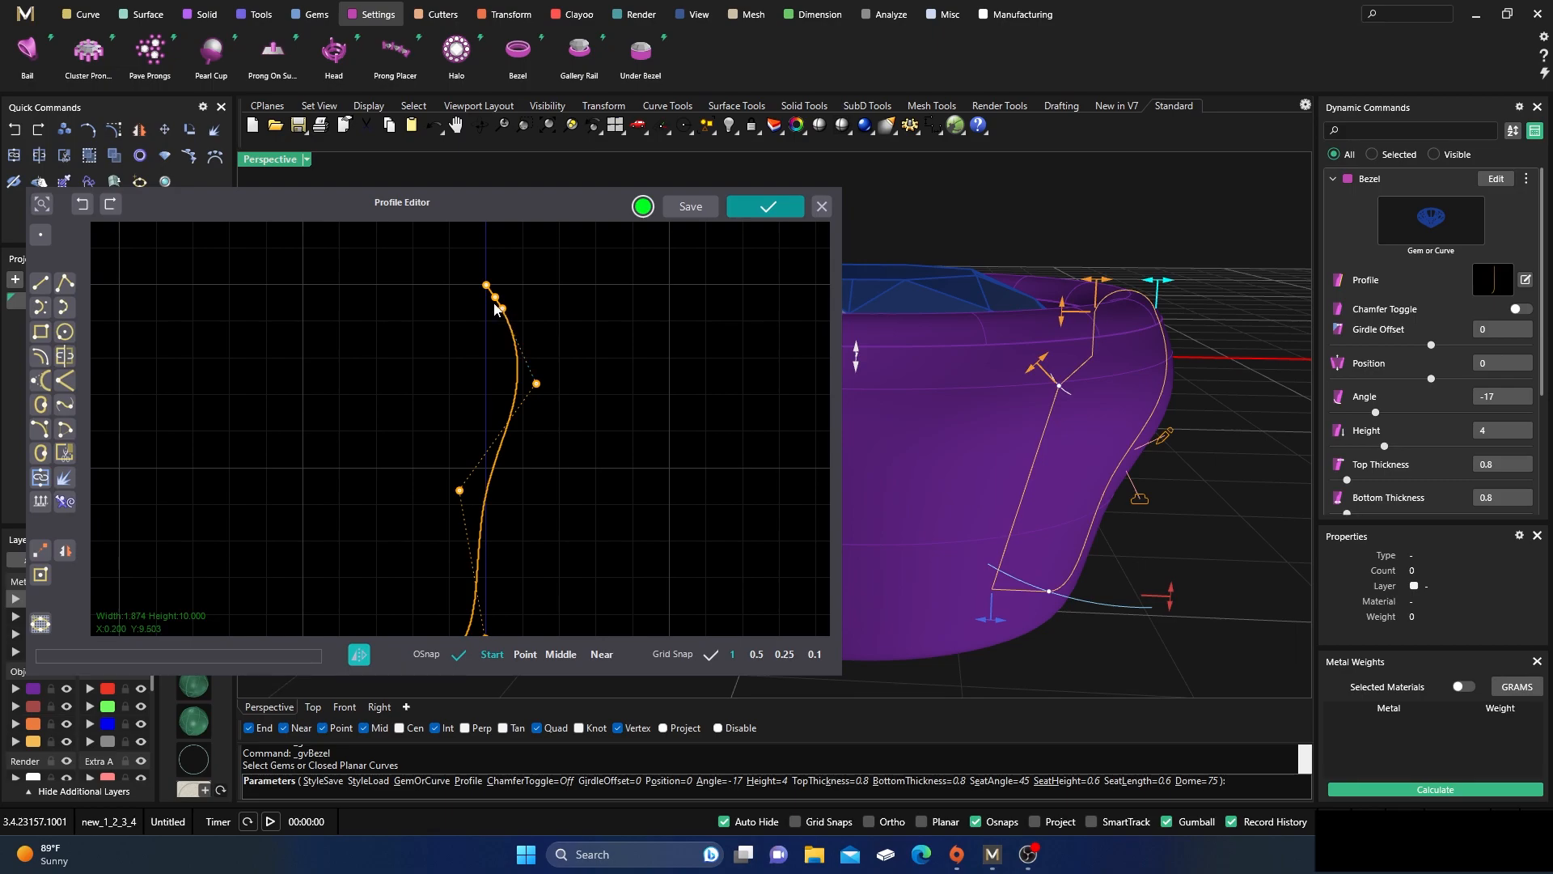
left_click_drag(500, 308, 505, 317)
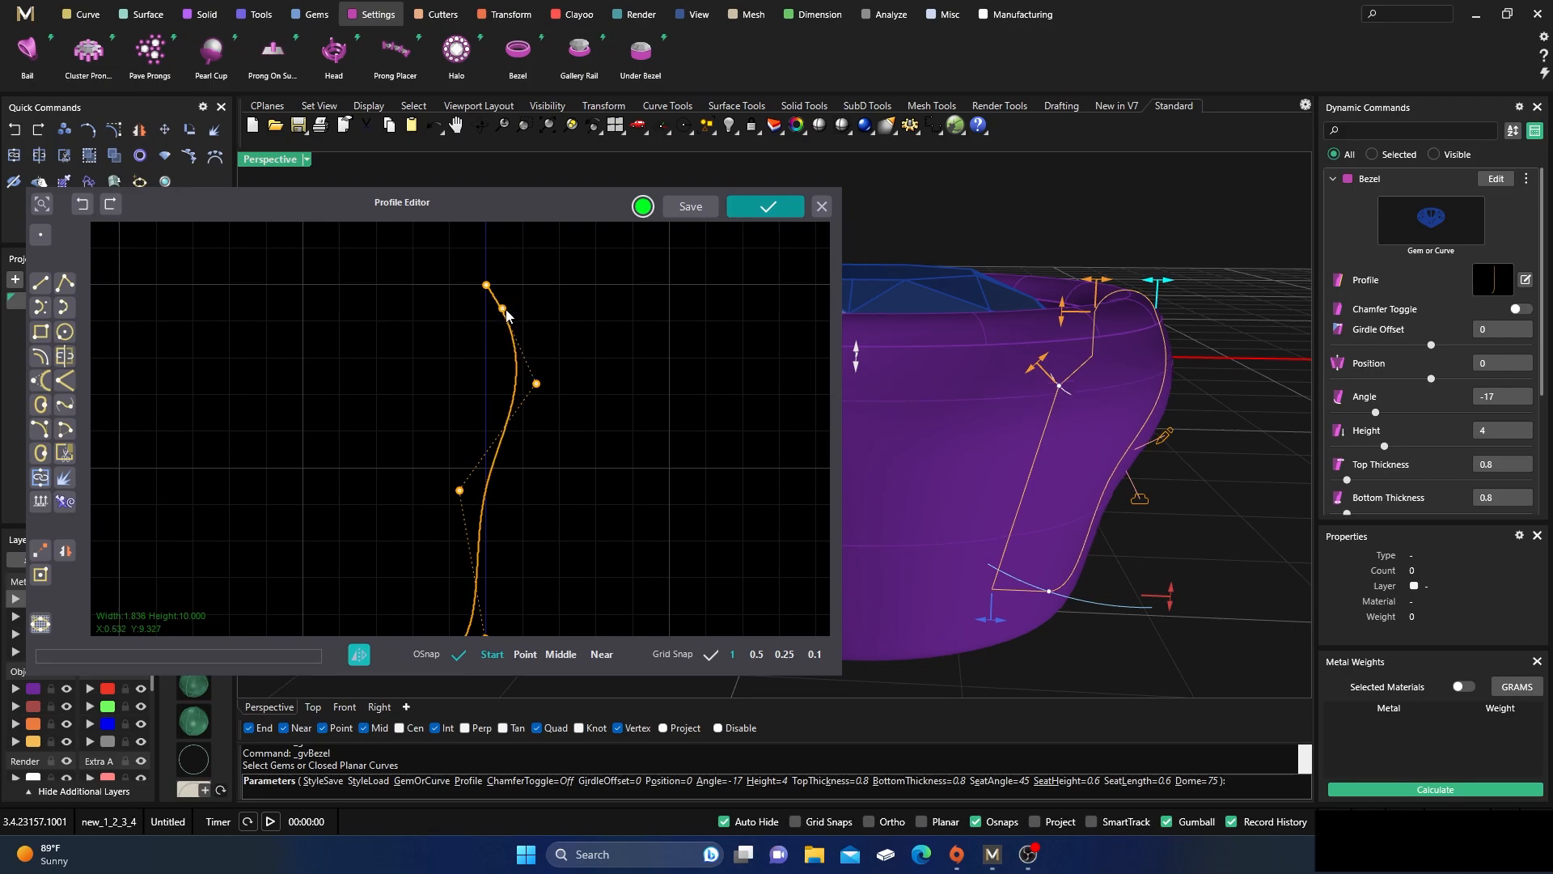
left_click_drag(500, 309, 530, 359)
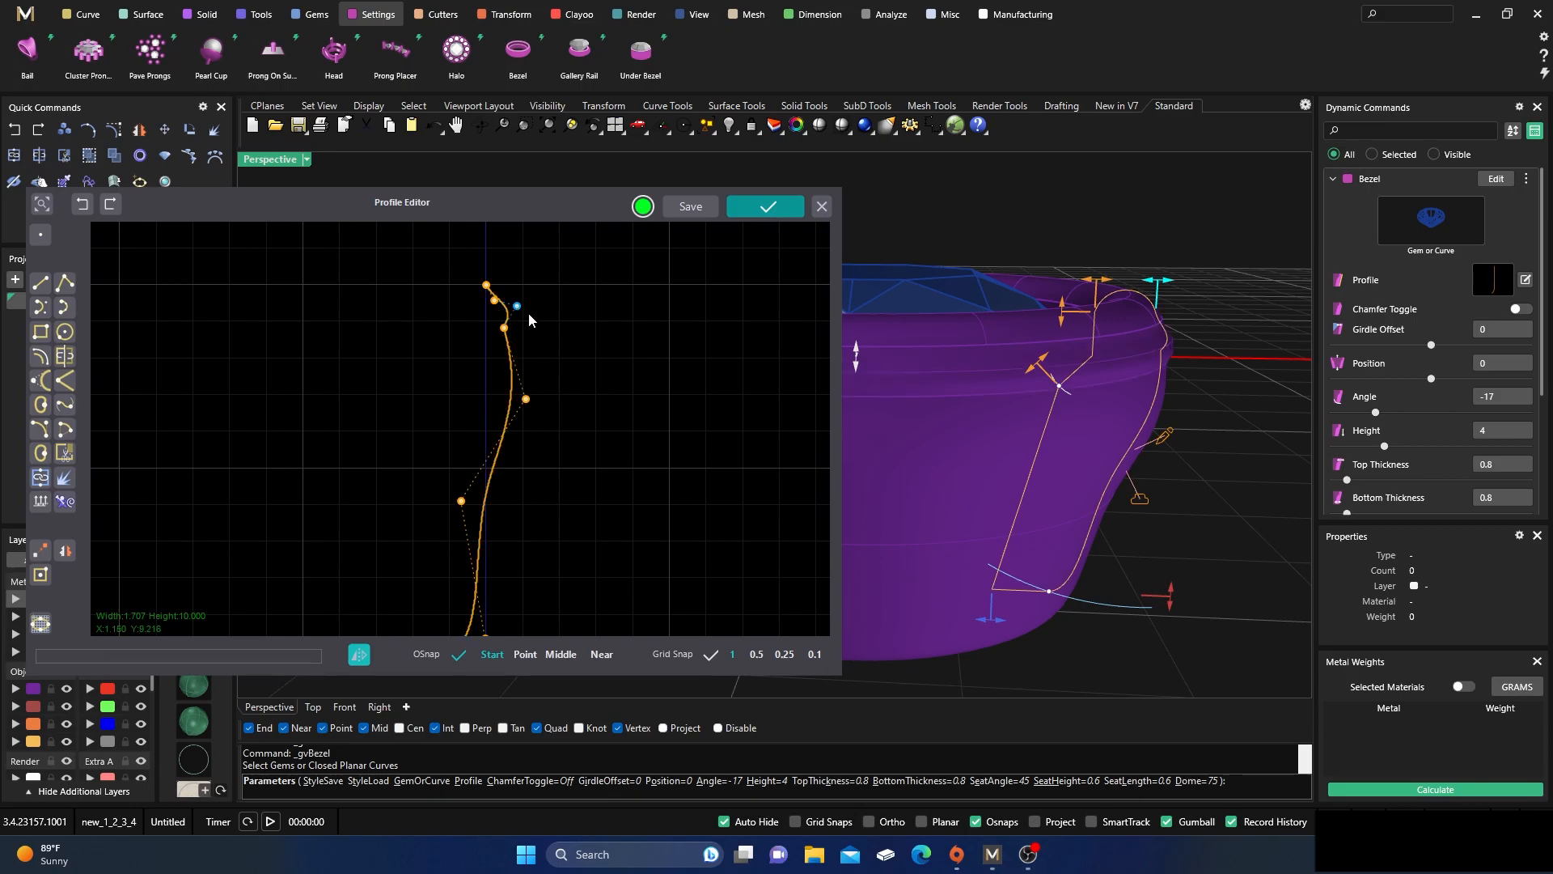
mouse_move(504, 325)
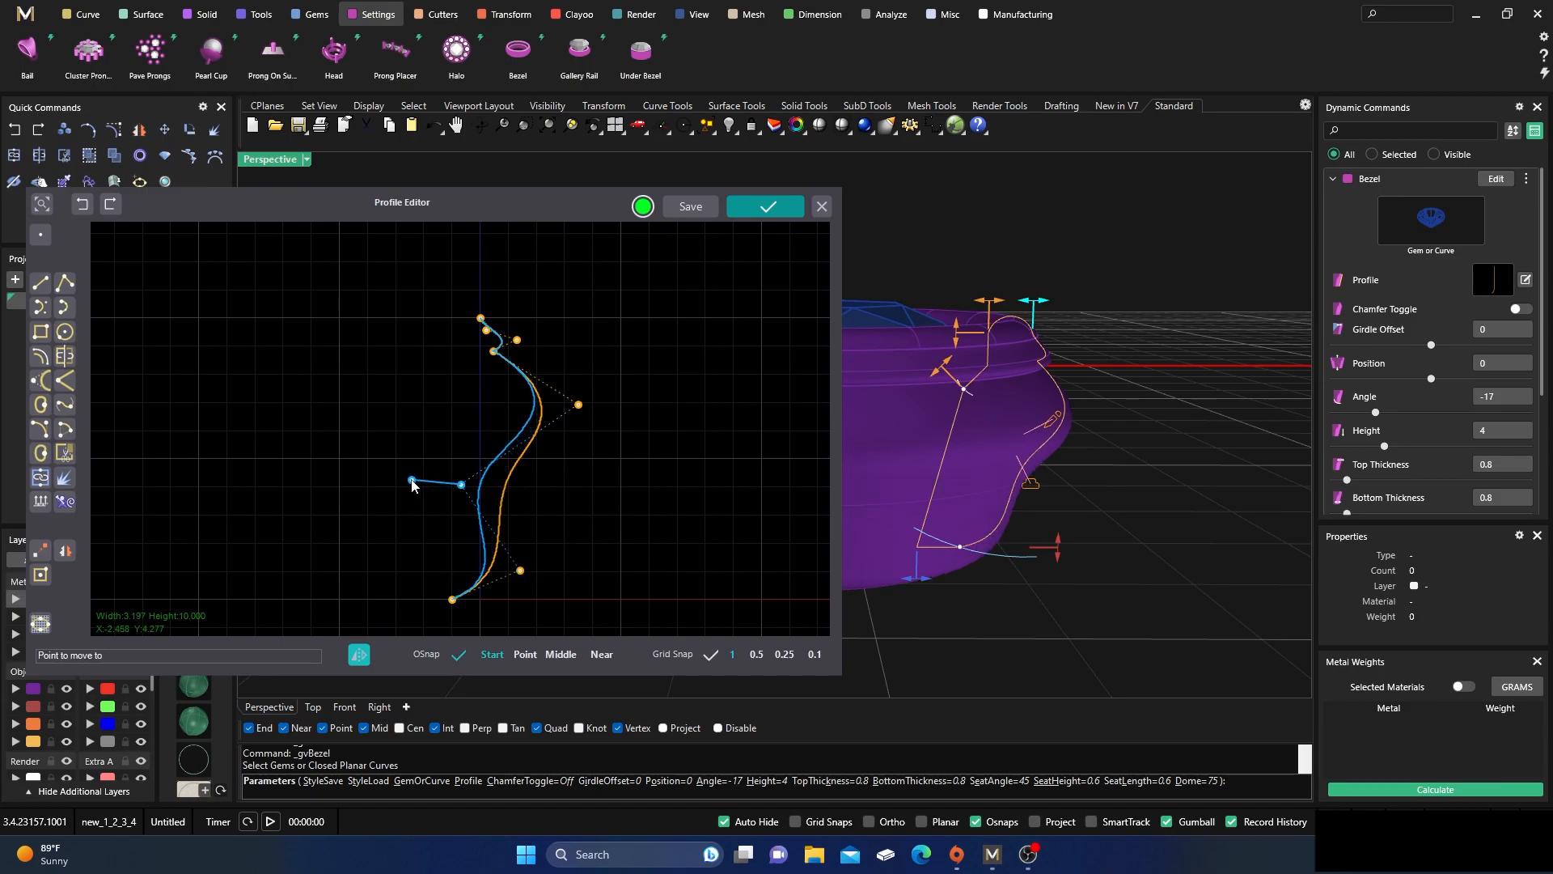
left_click_drag(460, 485, 411, 481)
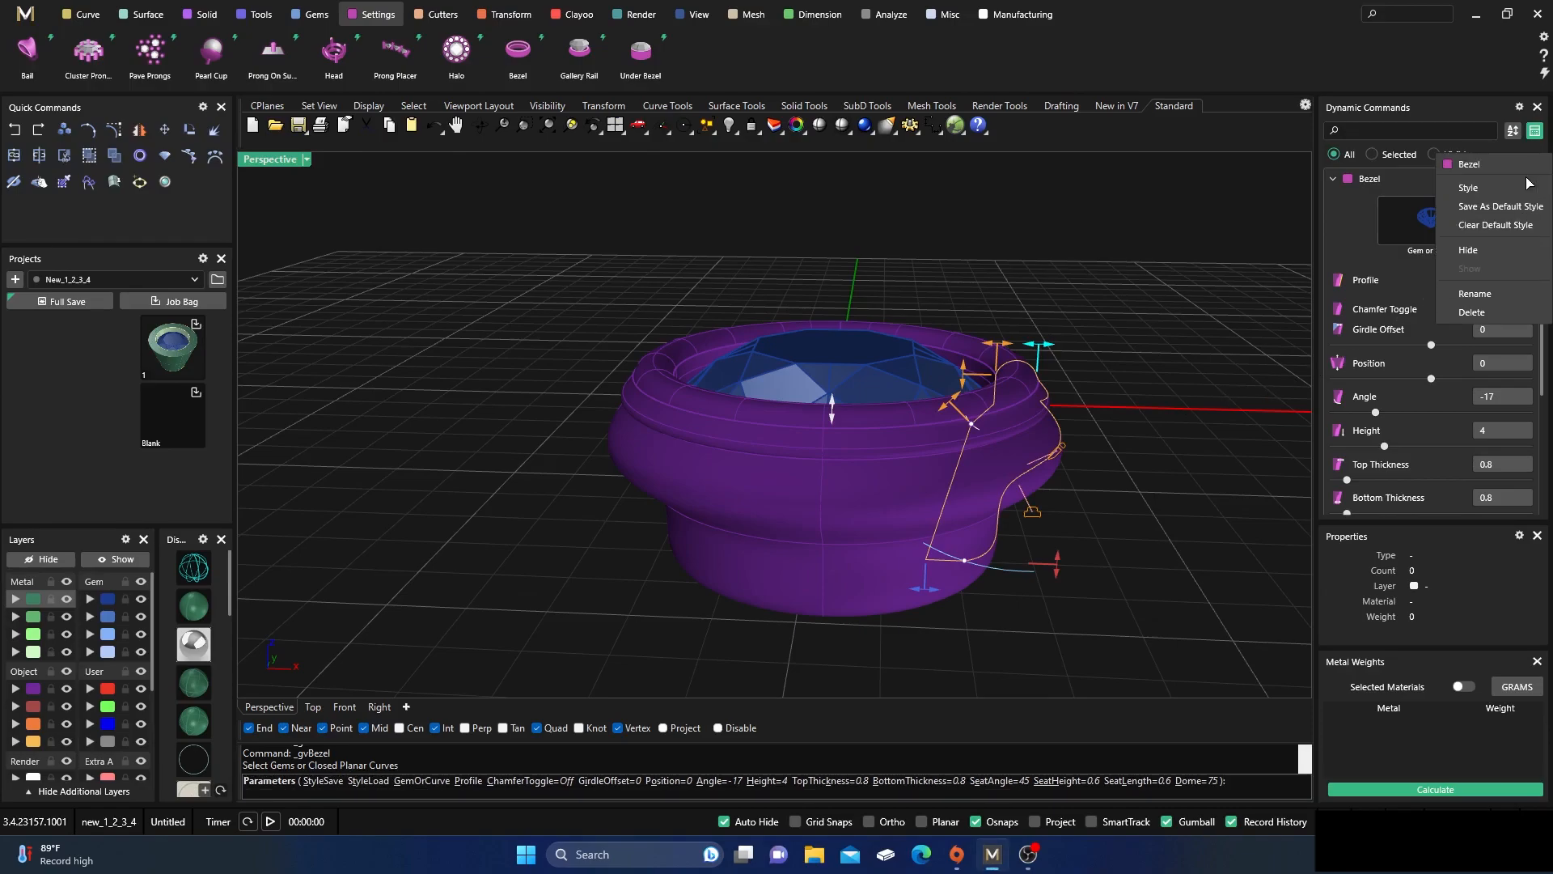
left_click(1524, 178)
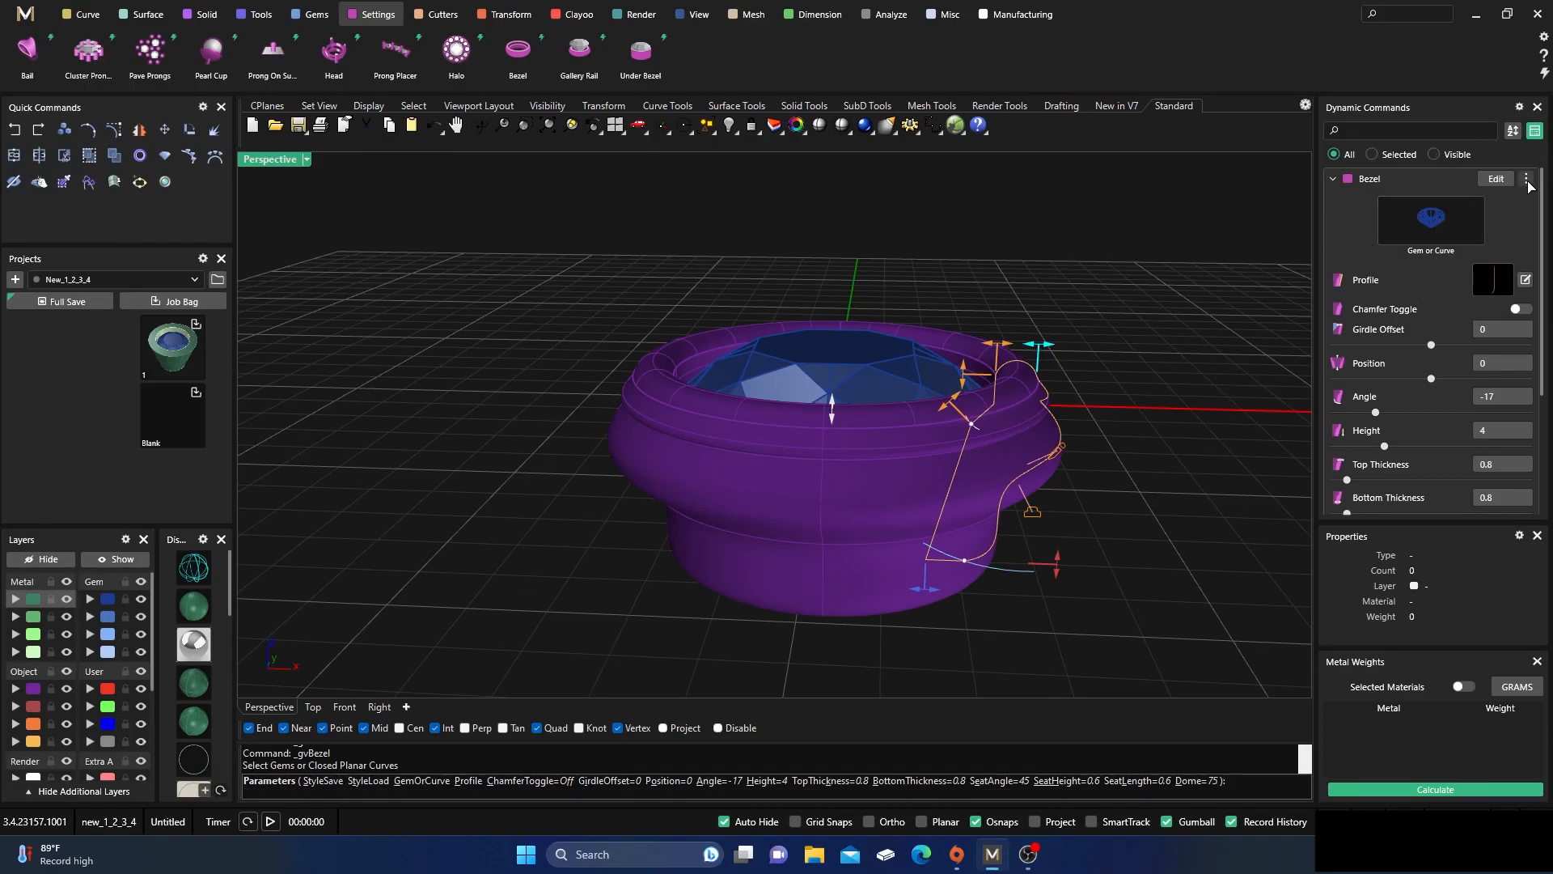
left_click(1525, 180)
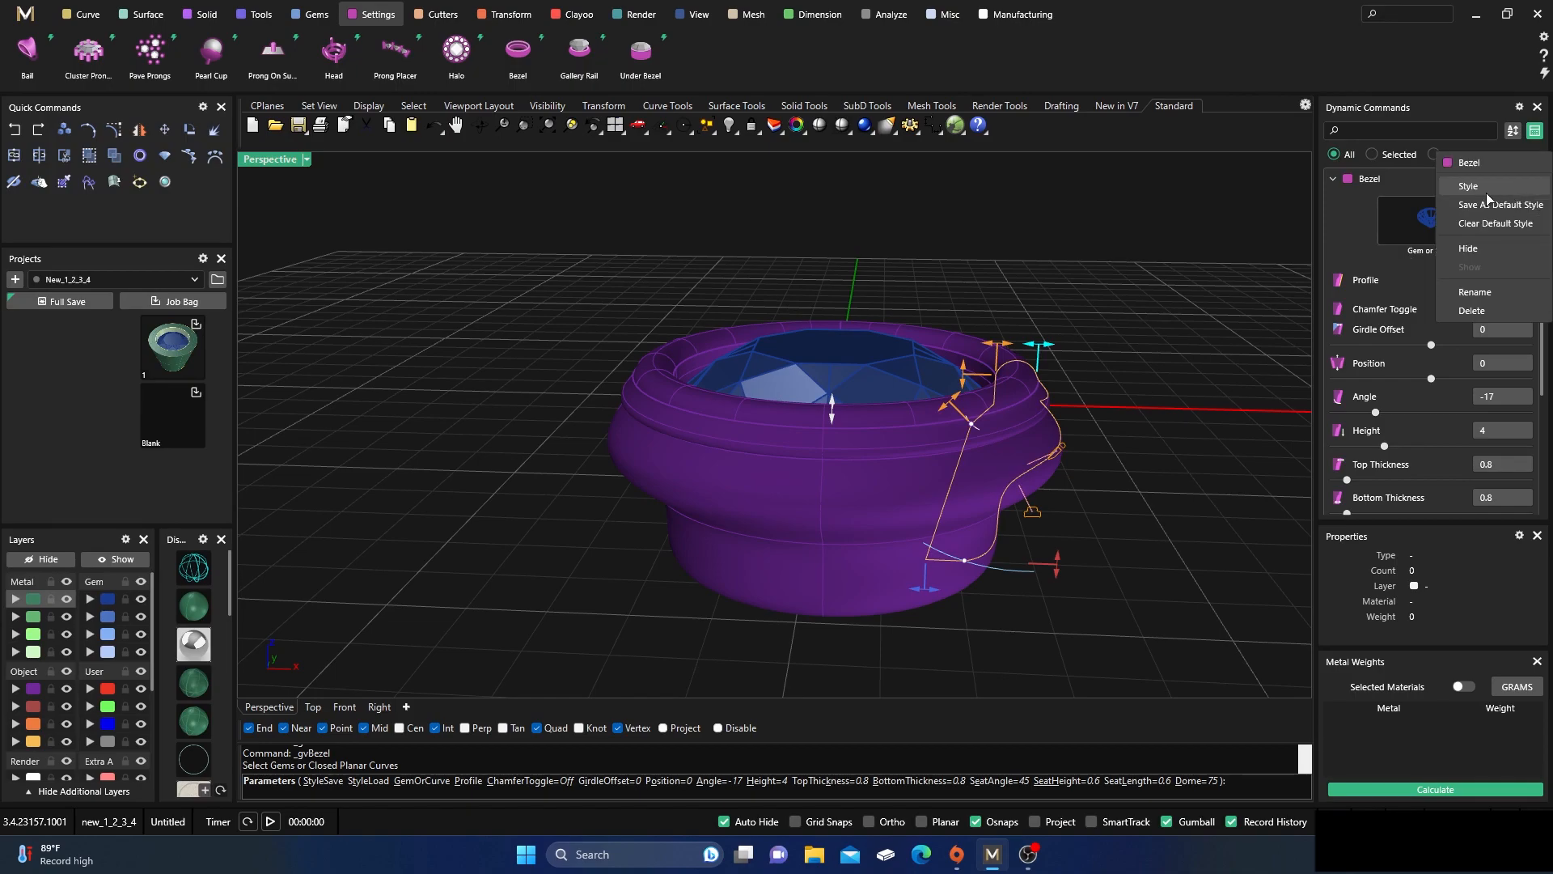
- Open the bezel style sheet library and start saving a new style sheet
left_click(1468, 186)
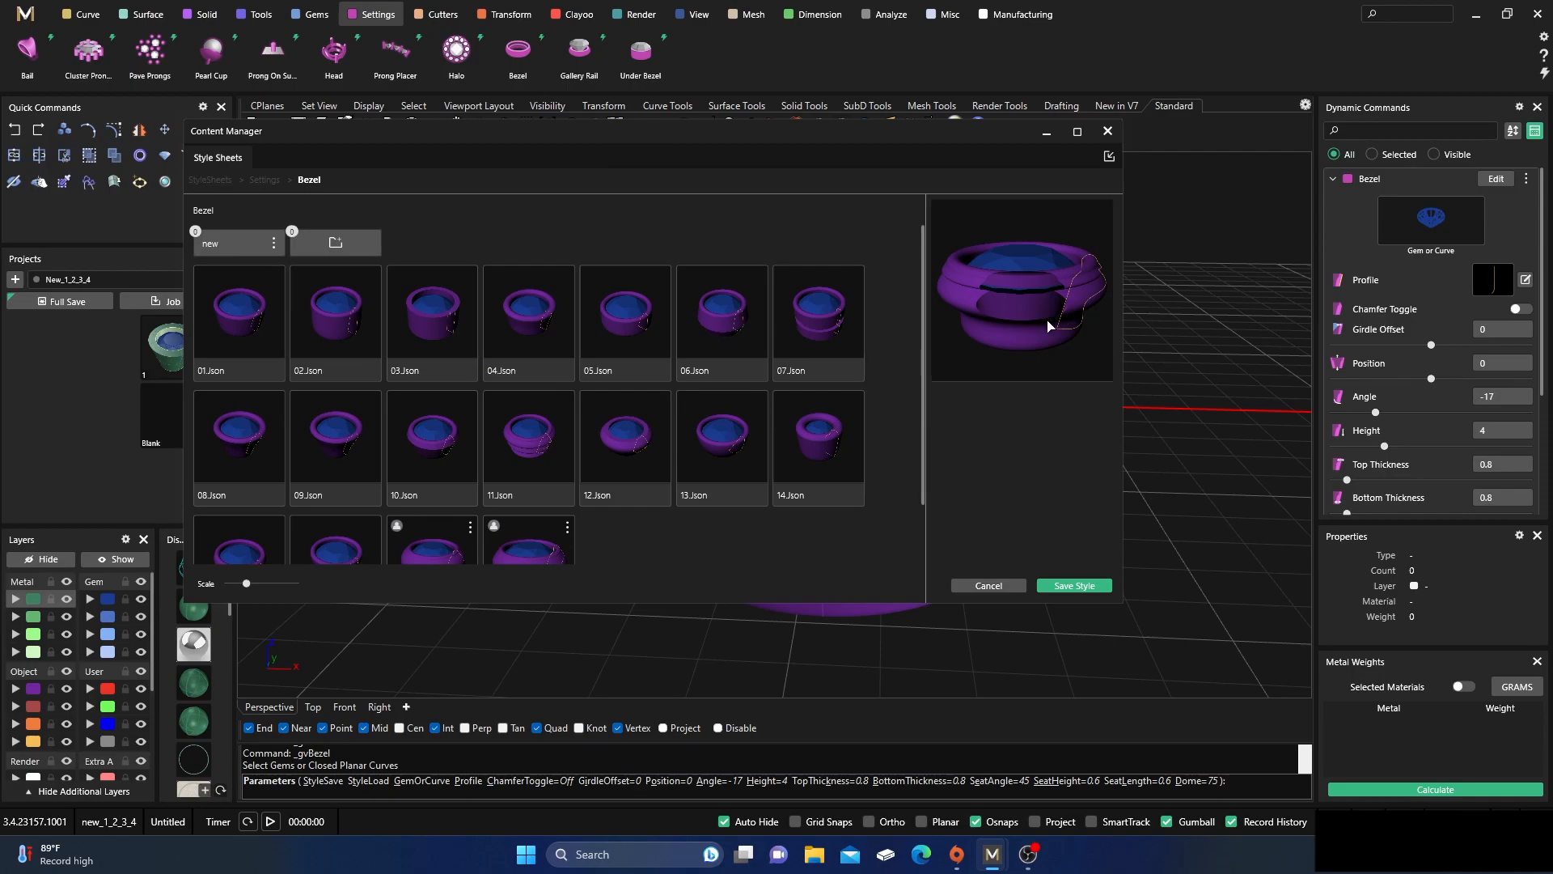
left_click(987, 586)
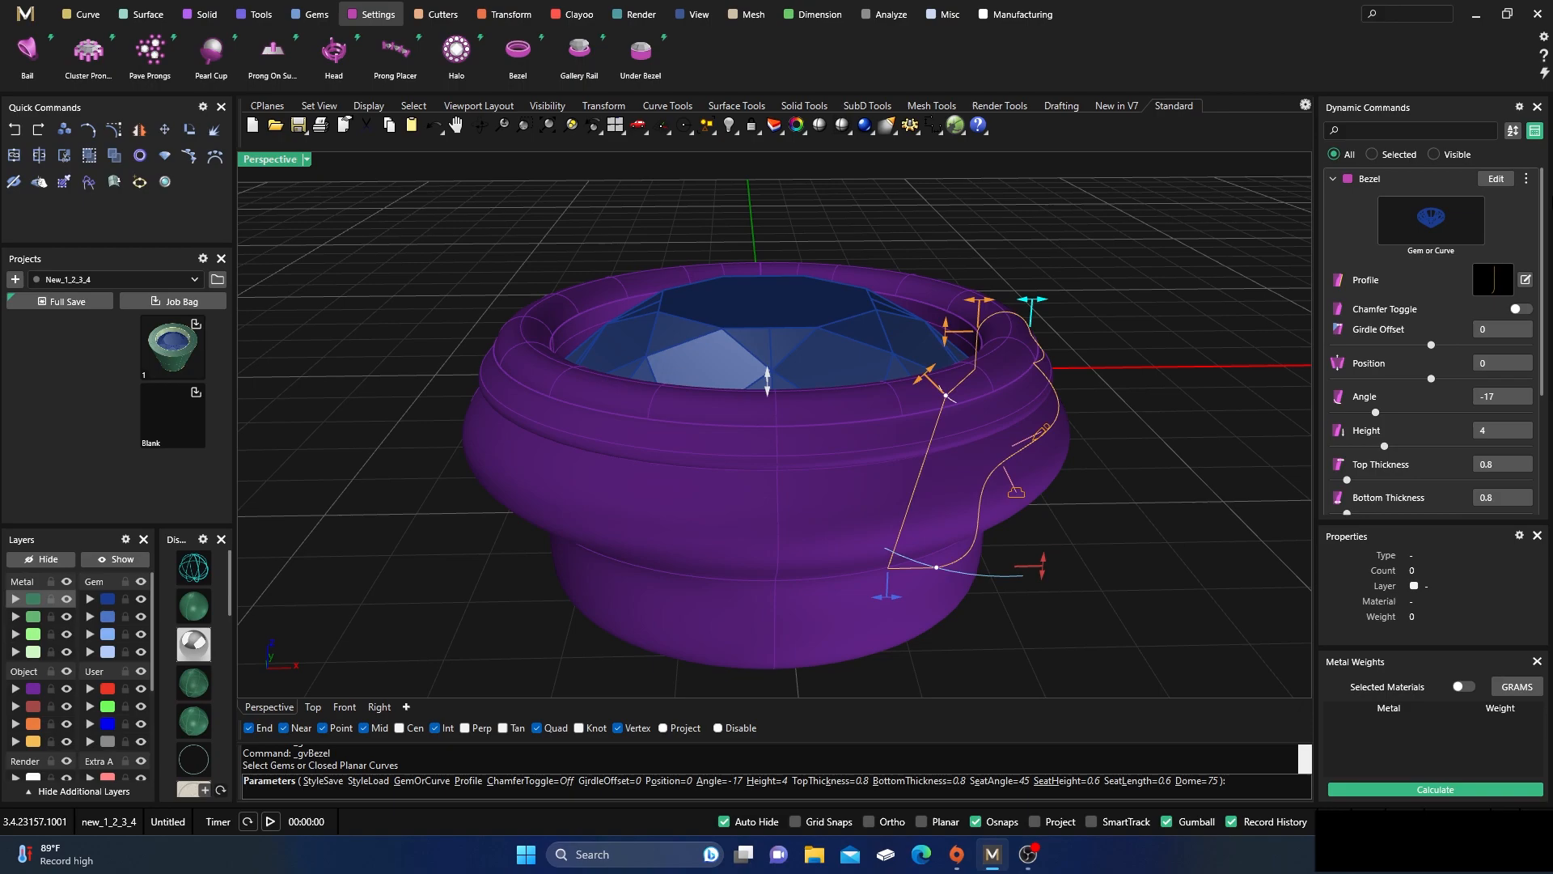
left_click(1526, 178)
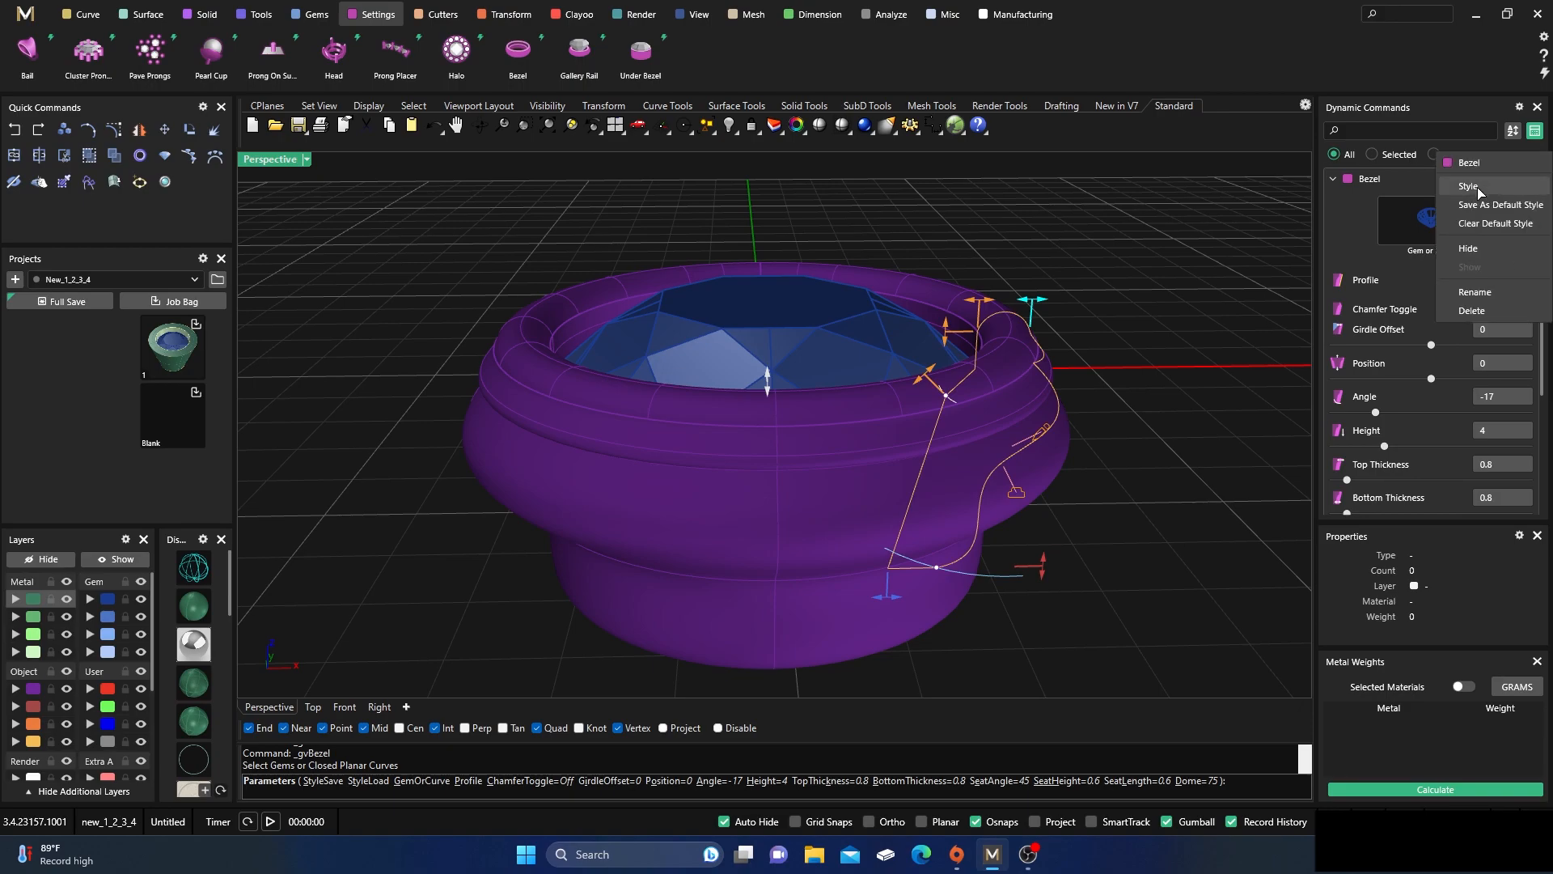
left_click(1469, 186)
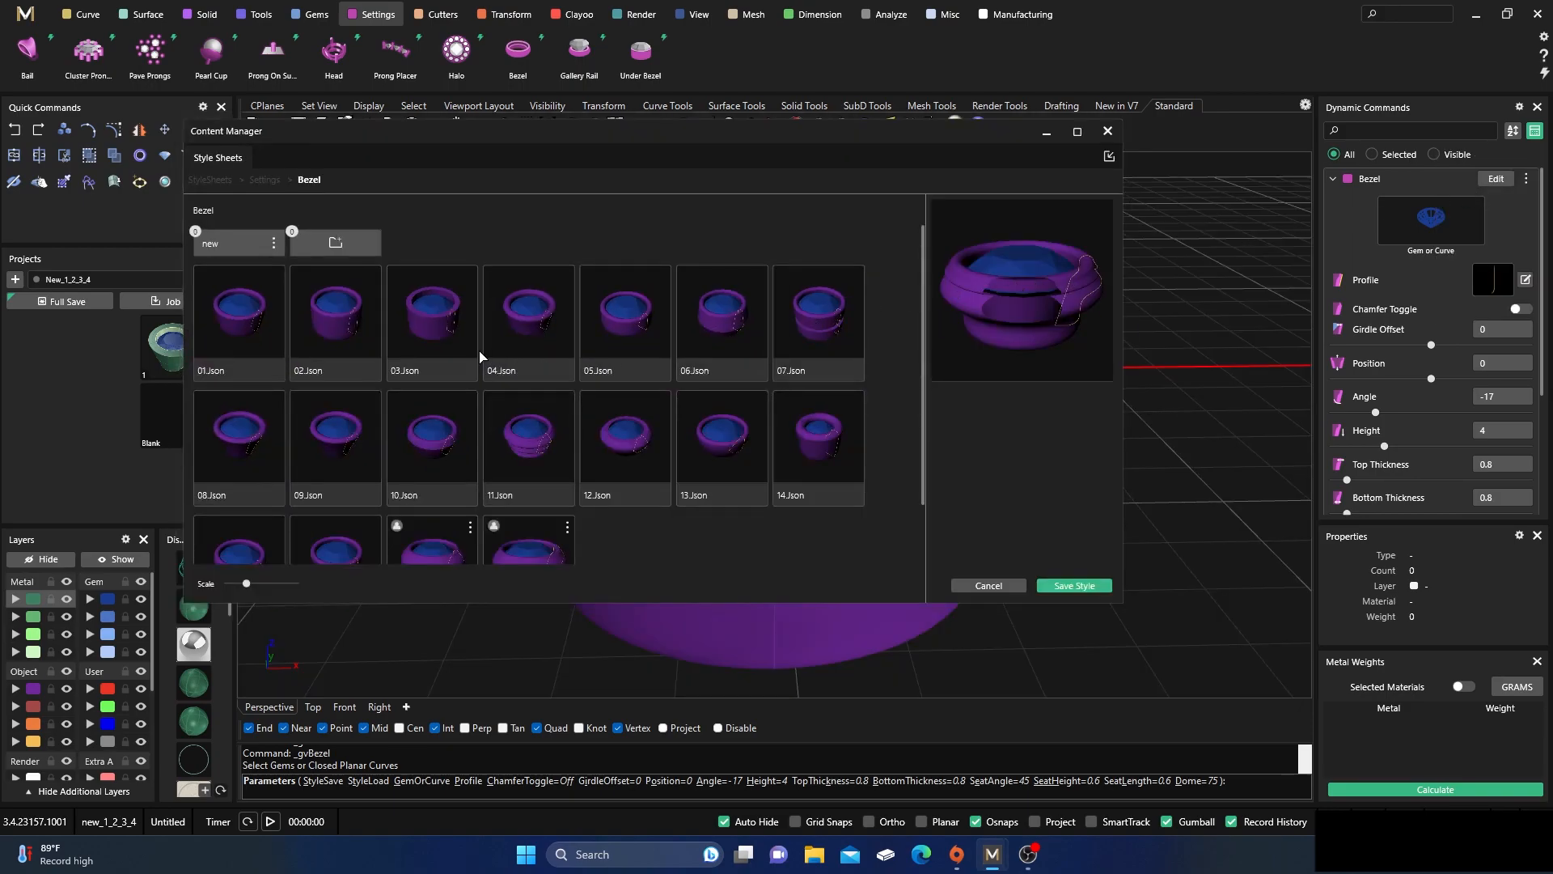
left_click(1073, 584)
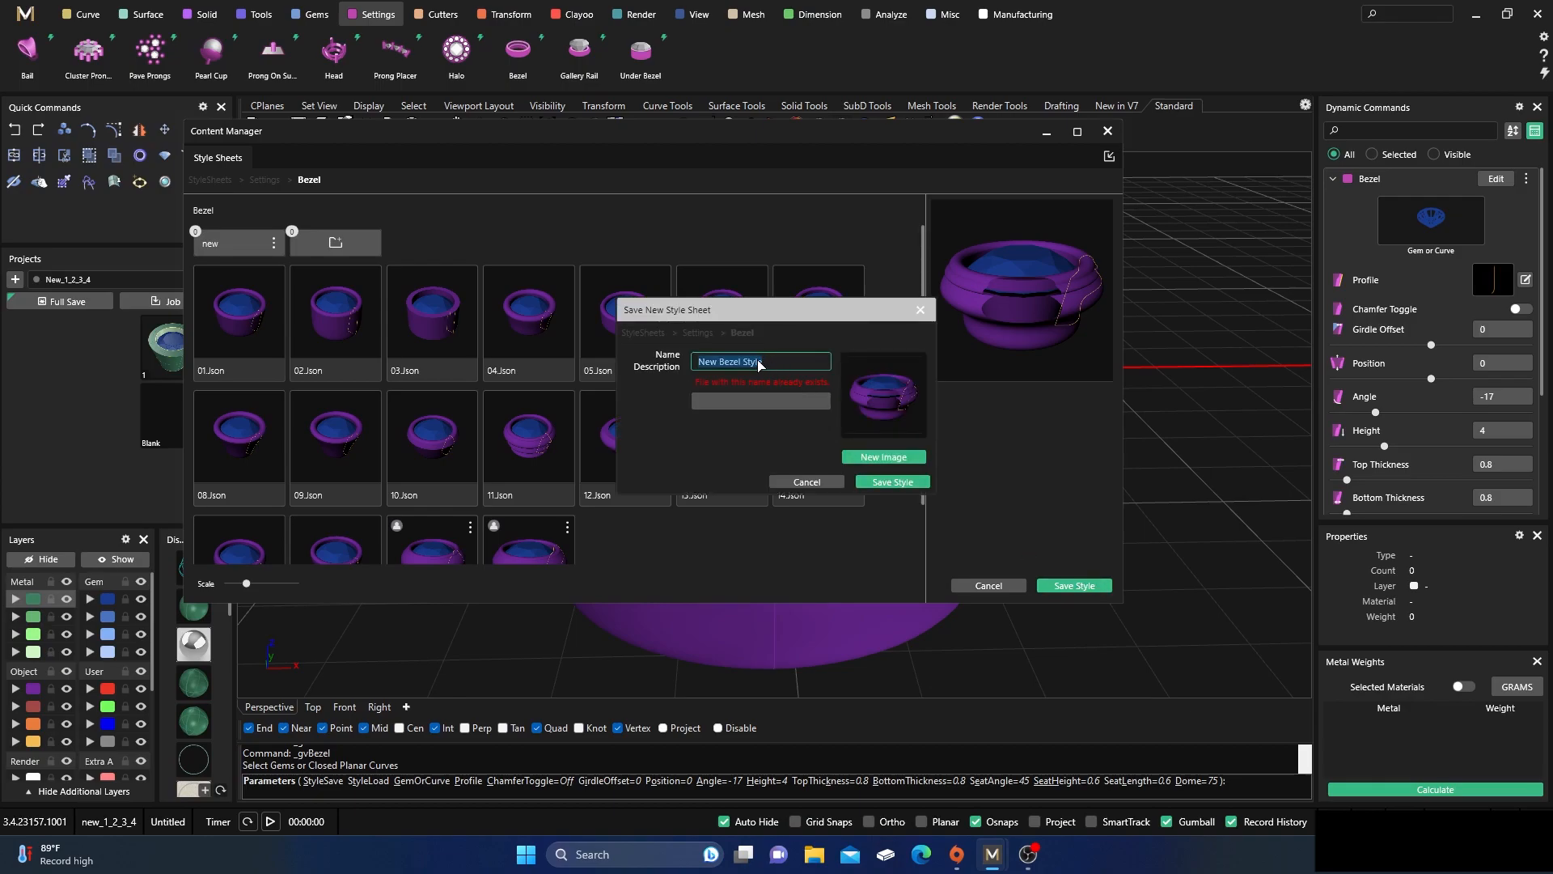
- Name the style sheet 'Cool double row bump bezel' and save it
type("C")
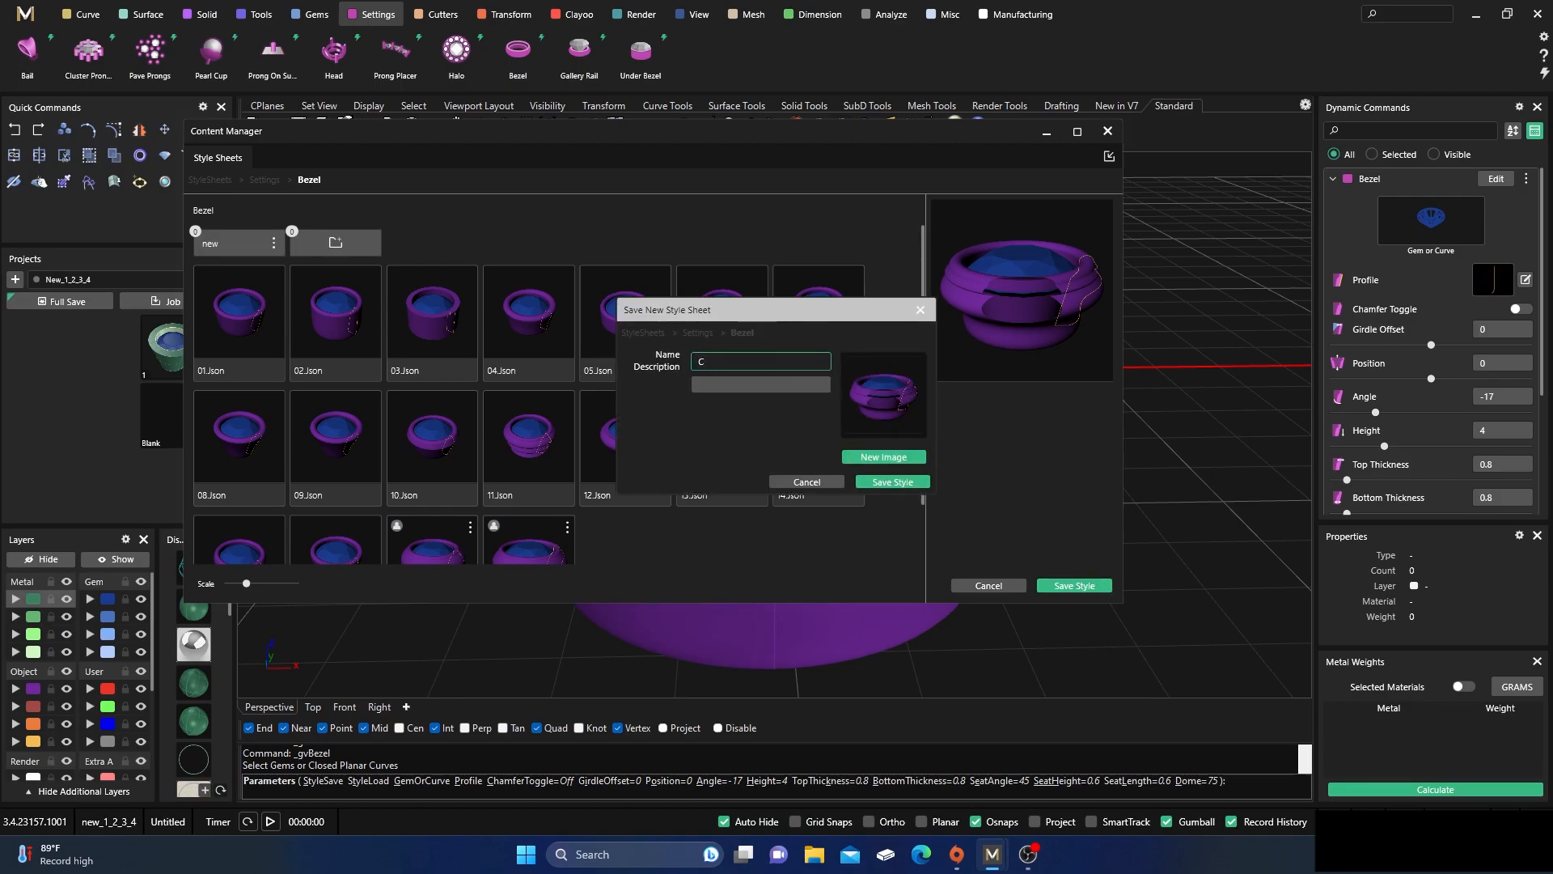
type("Cool double")
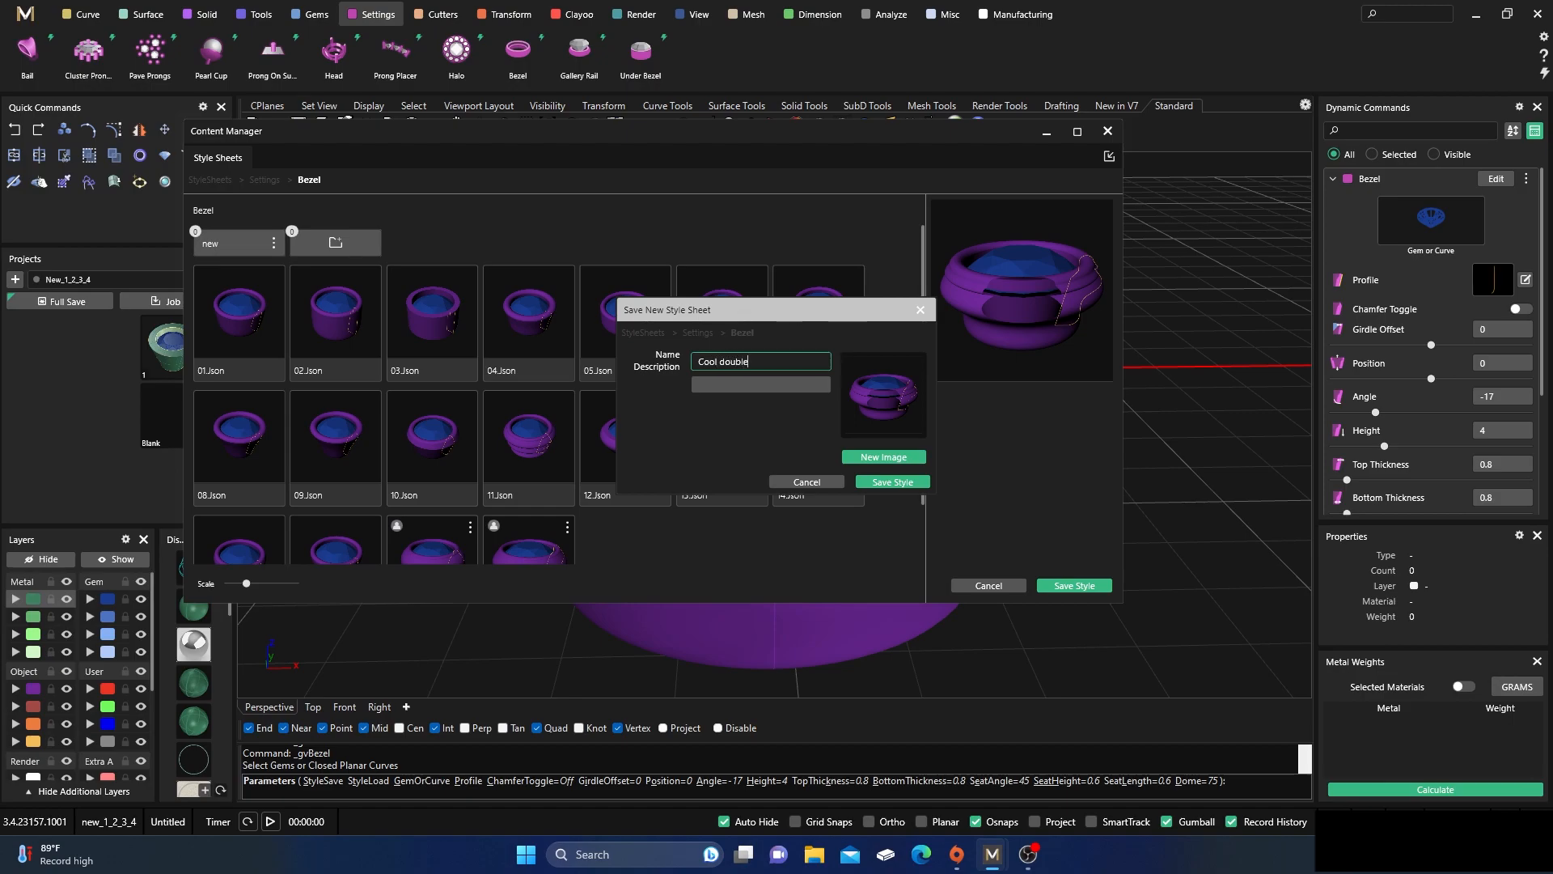
type("row")
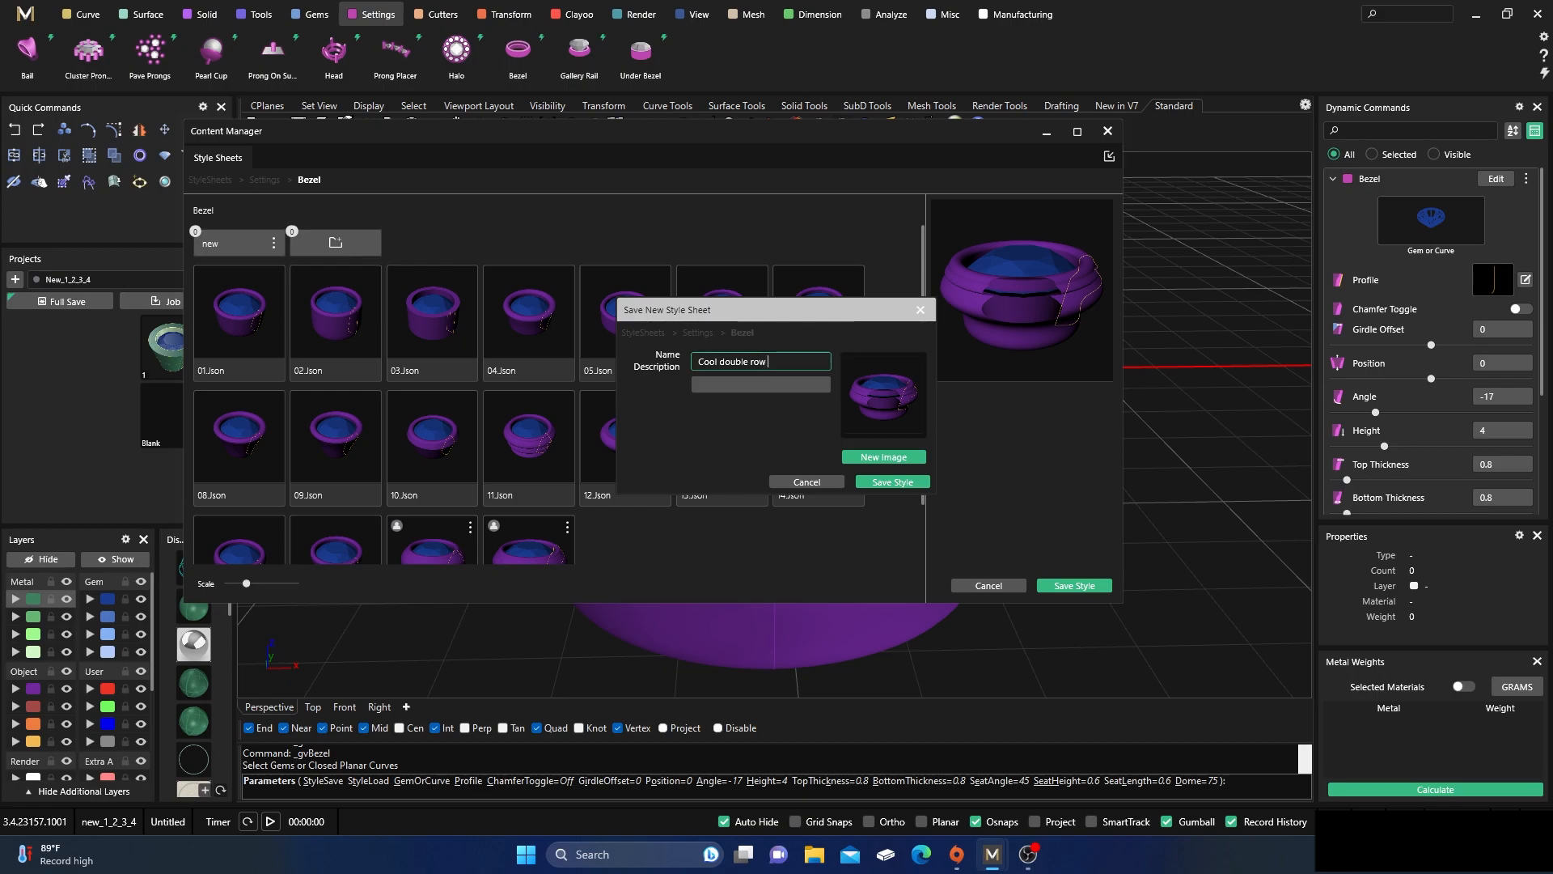
type("bump bez")
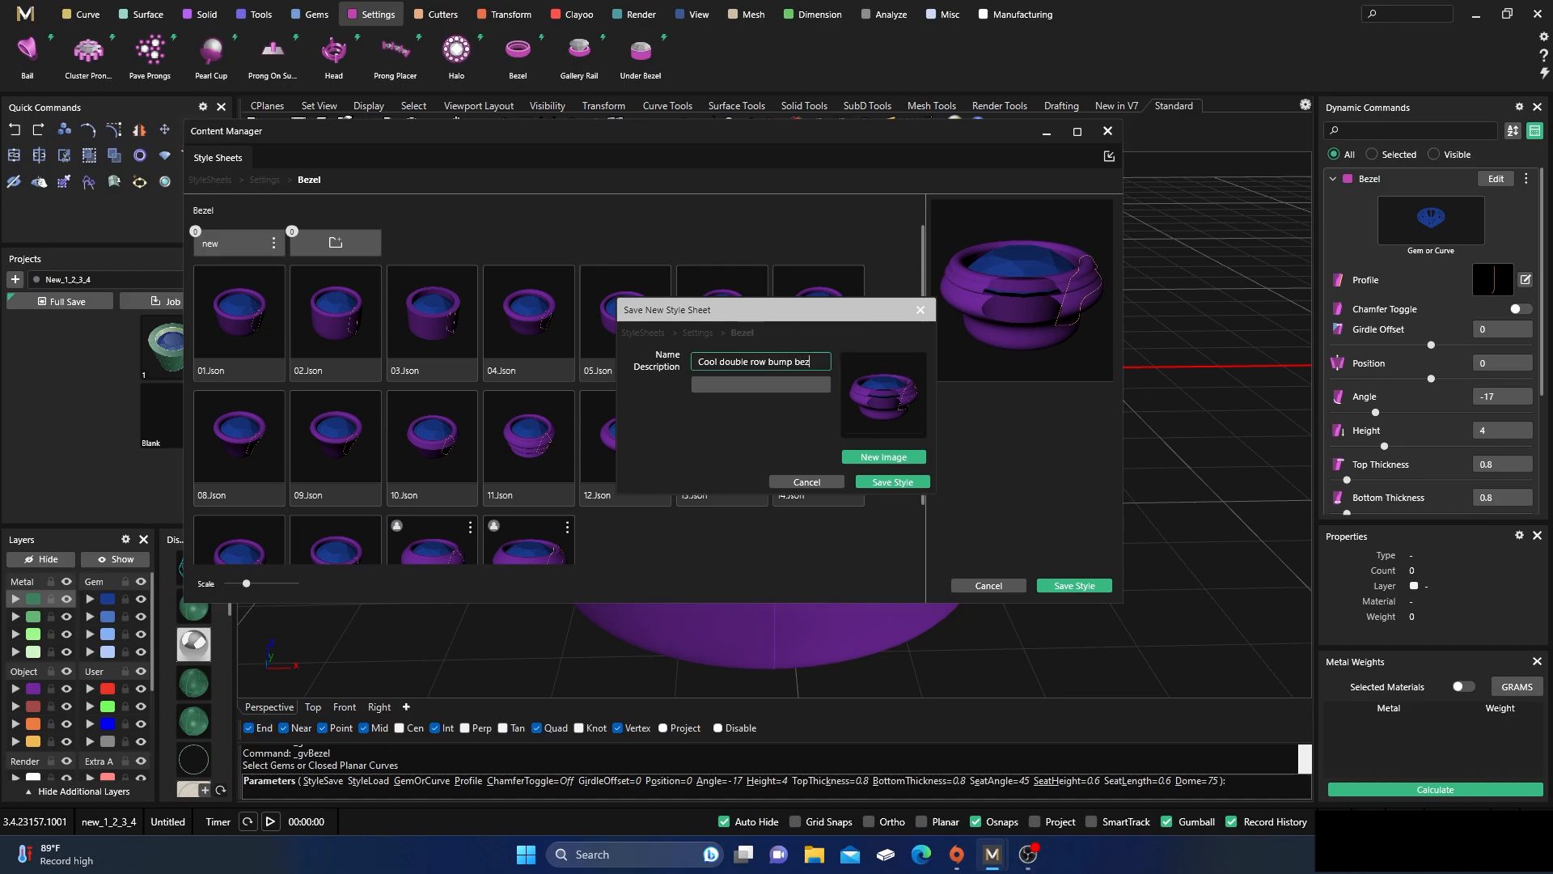
type("el")
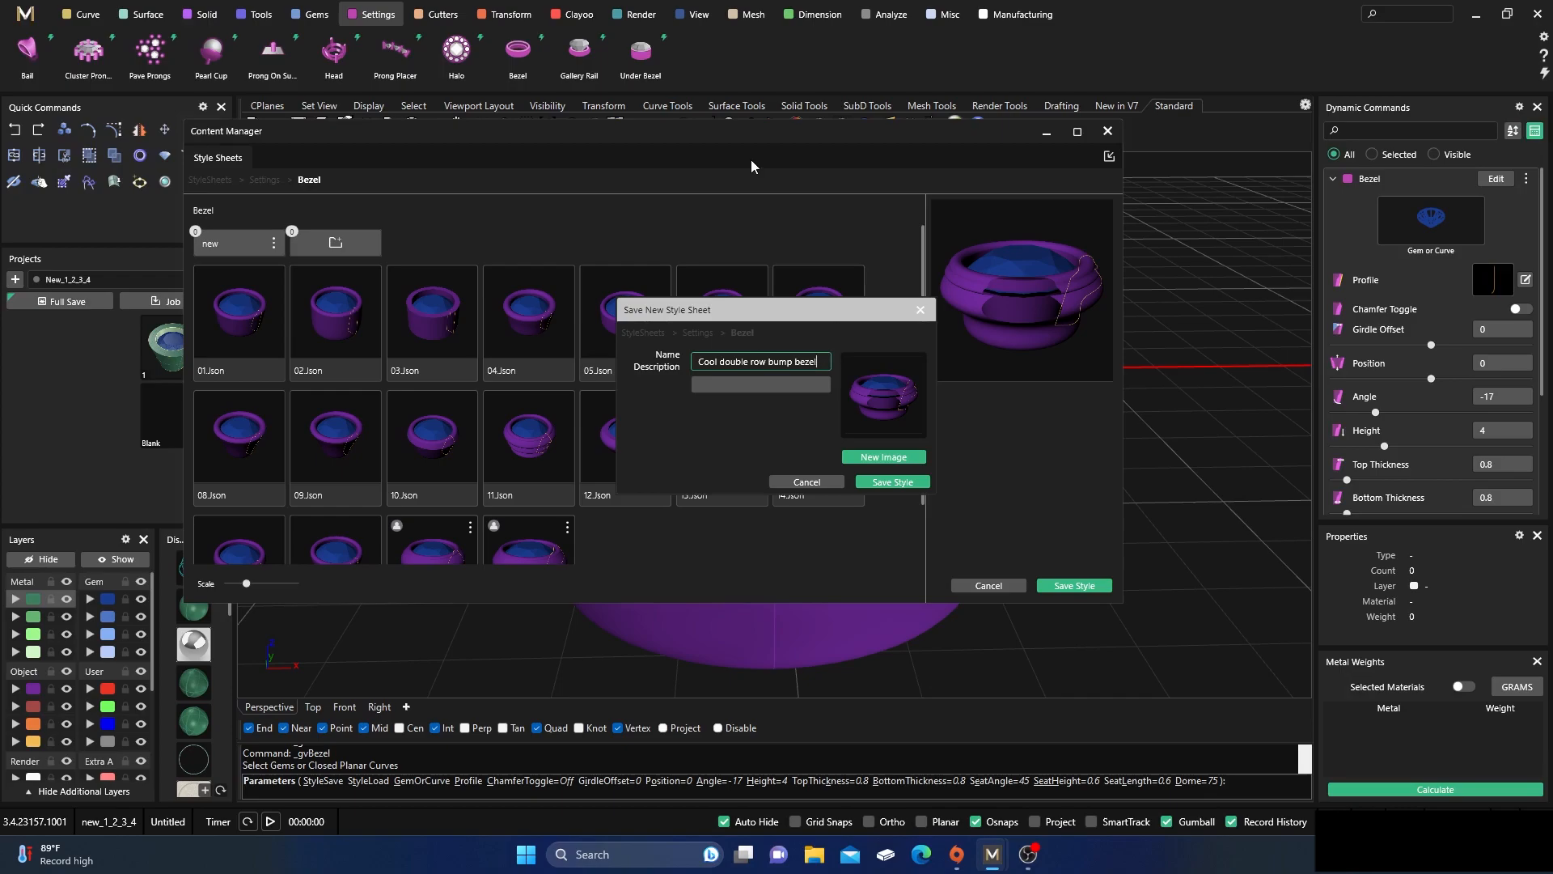
left_click(889, 482)
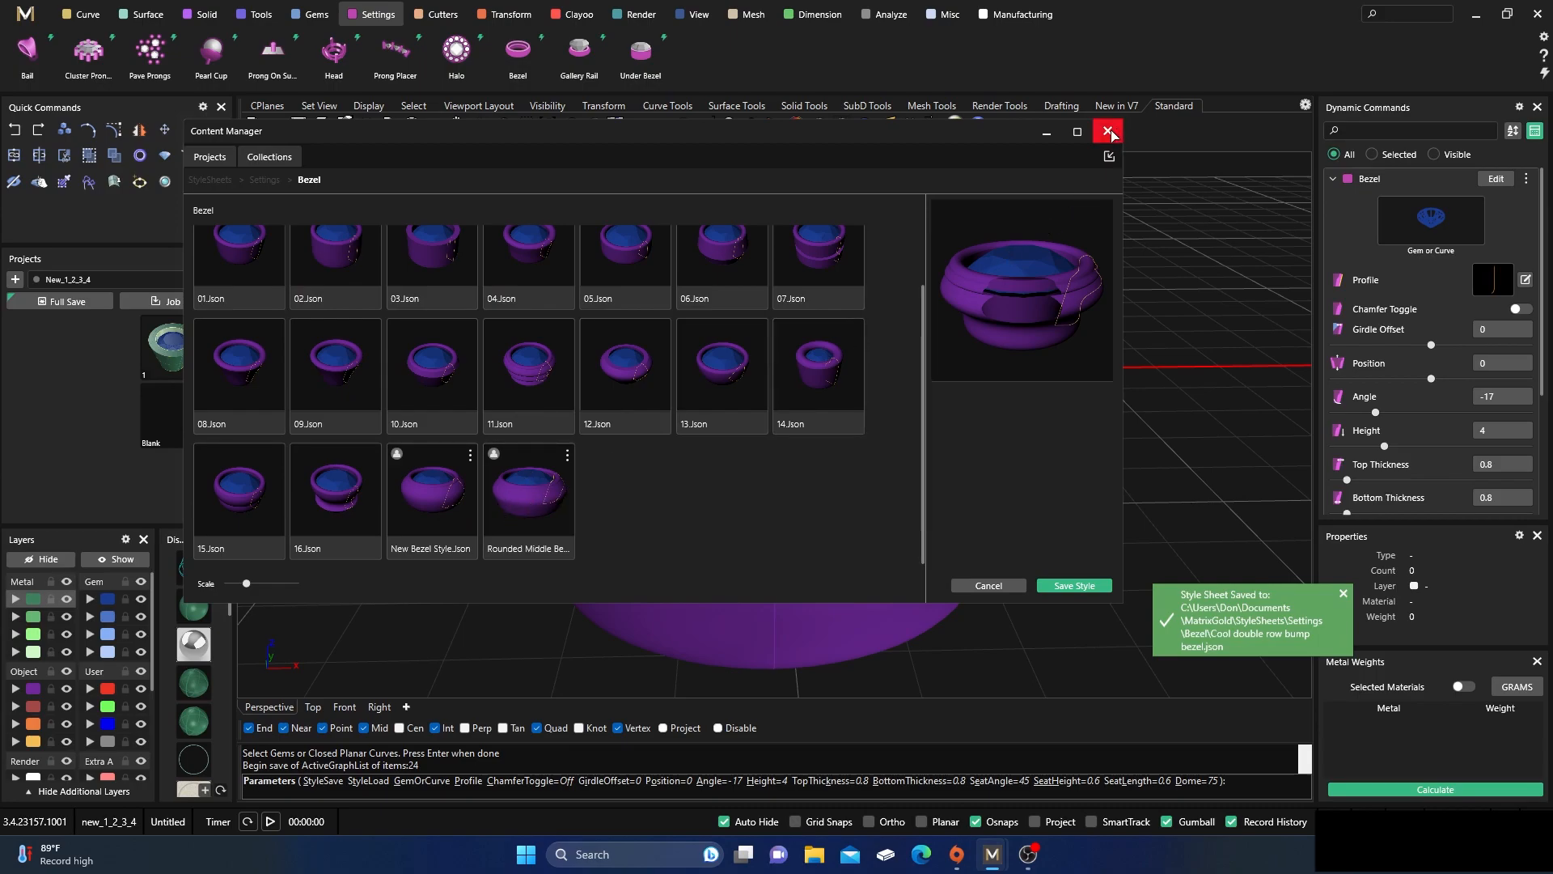
- Check that Cool Double Row Bump Bezel is listed in the style library, then close it
left_click(1106, 131)
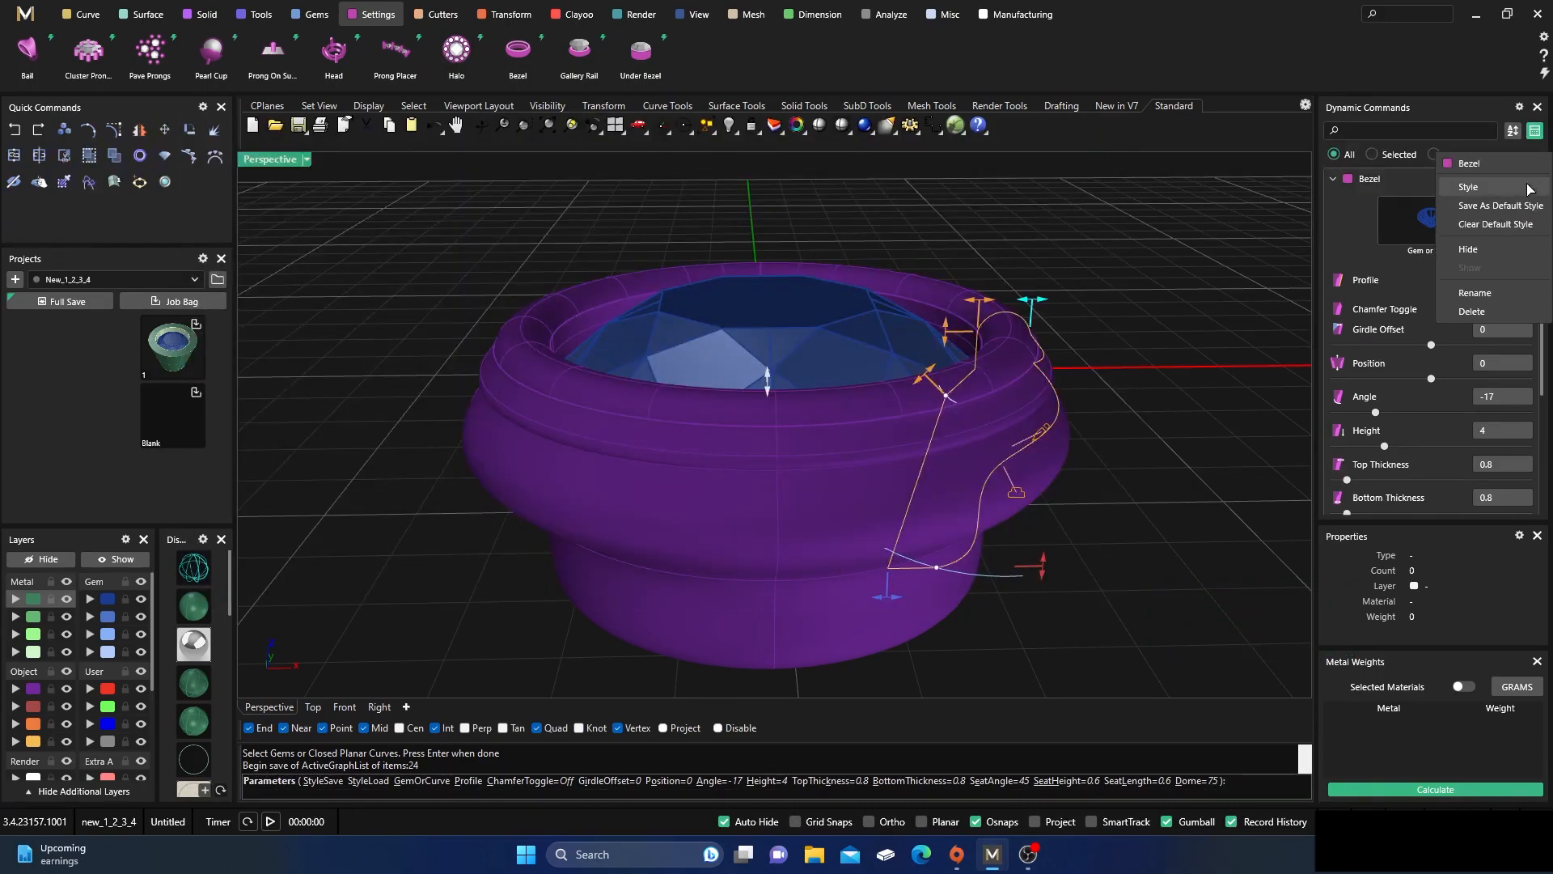
left_click(1468, 186)
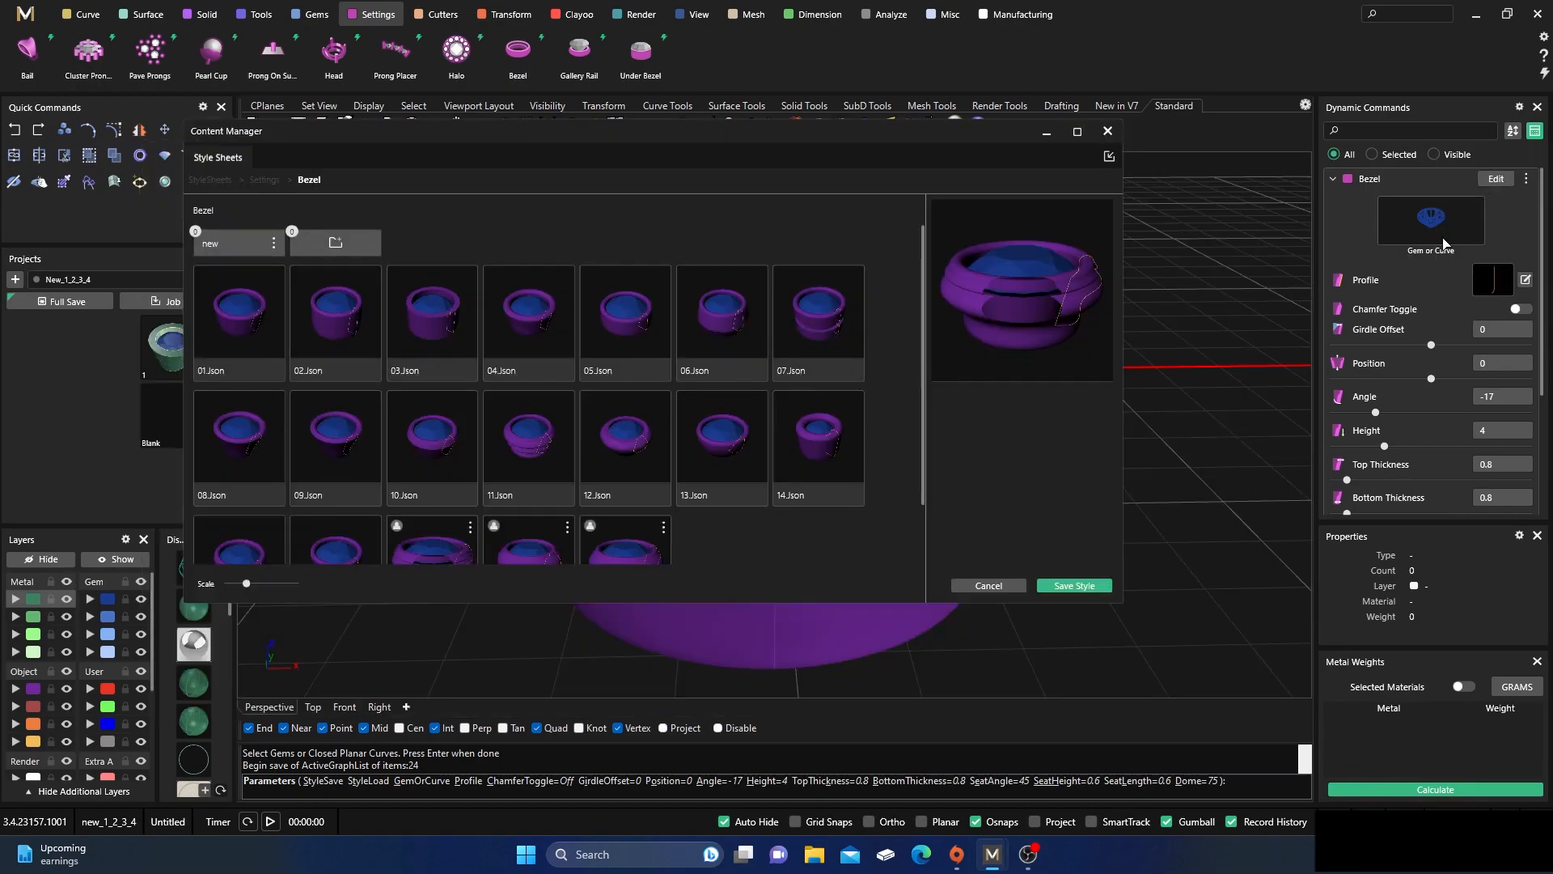
scroll("down", 3)
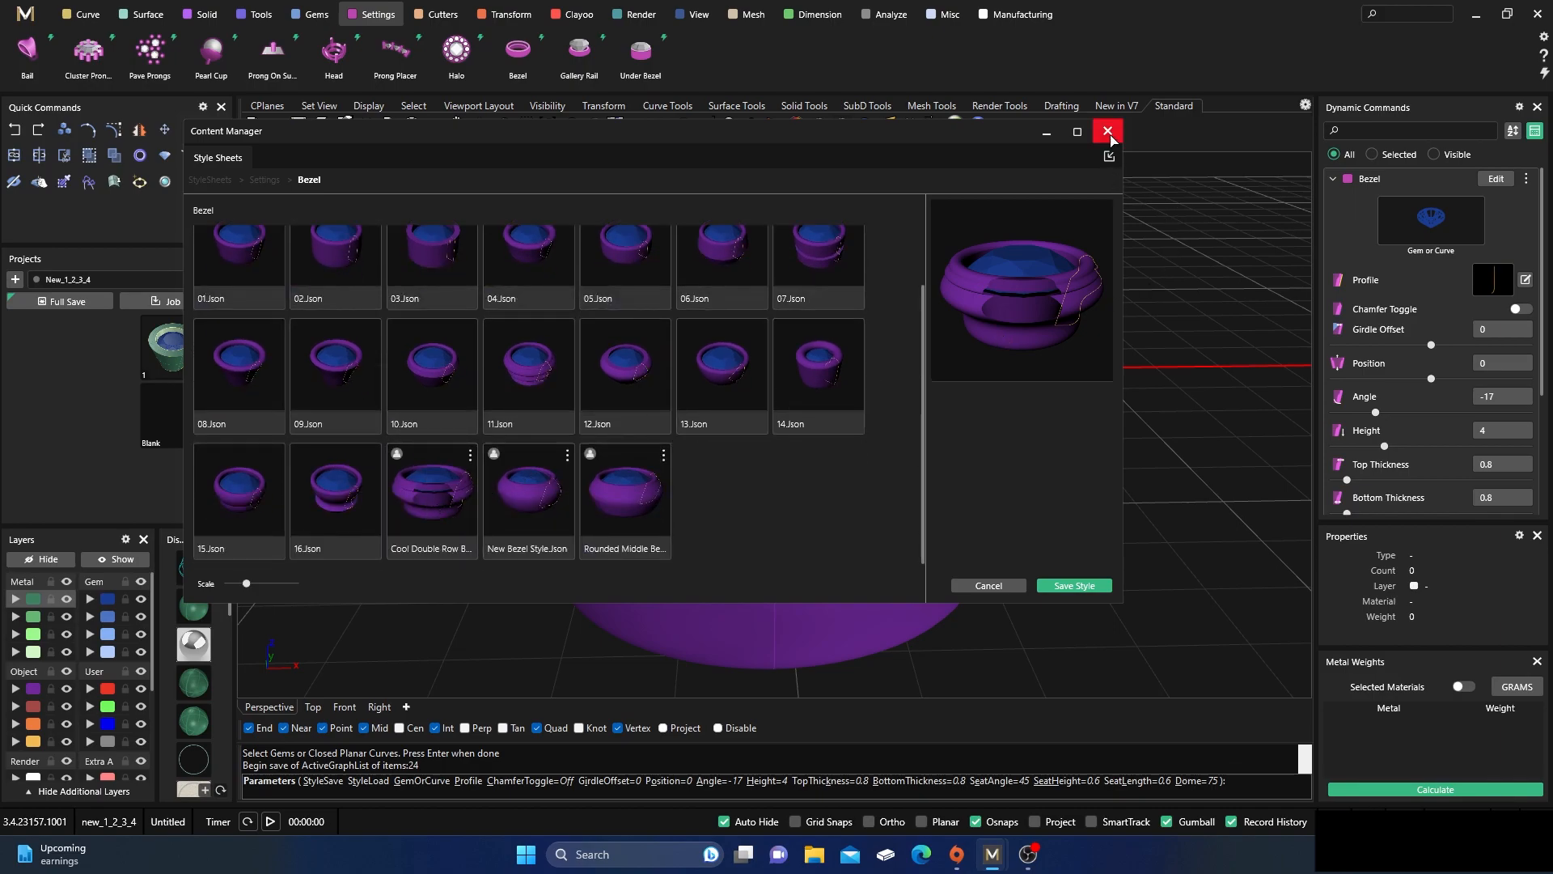
left_click(1107, 132)
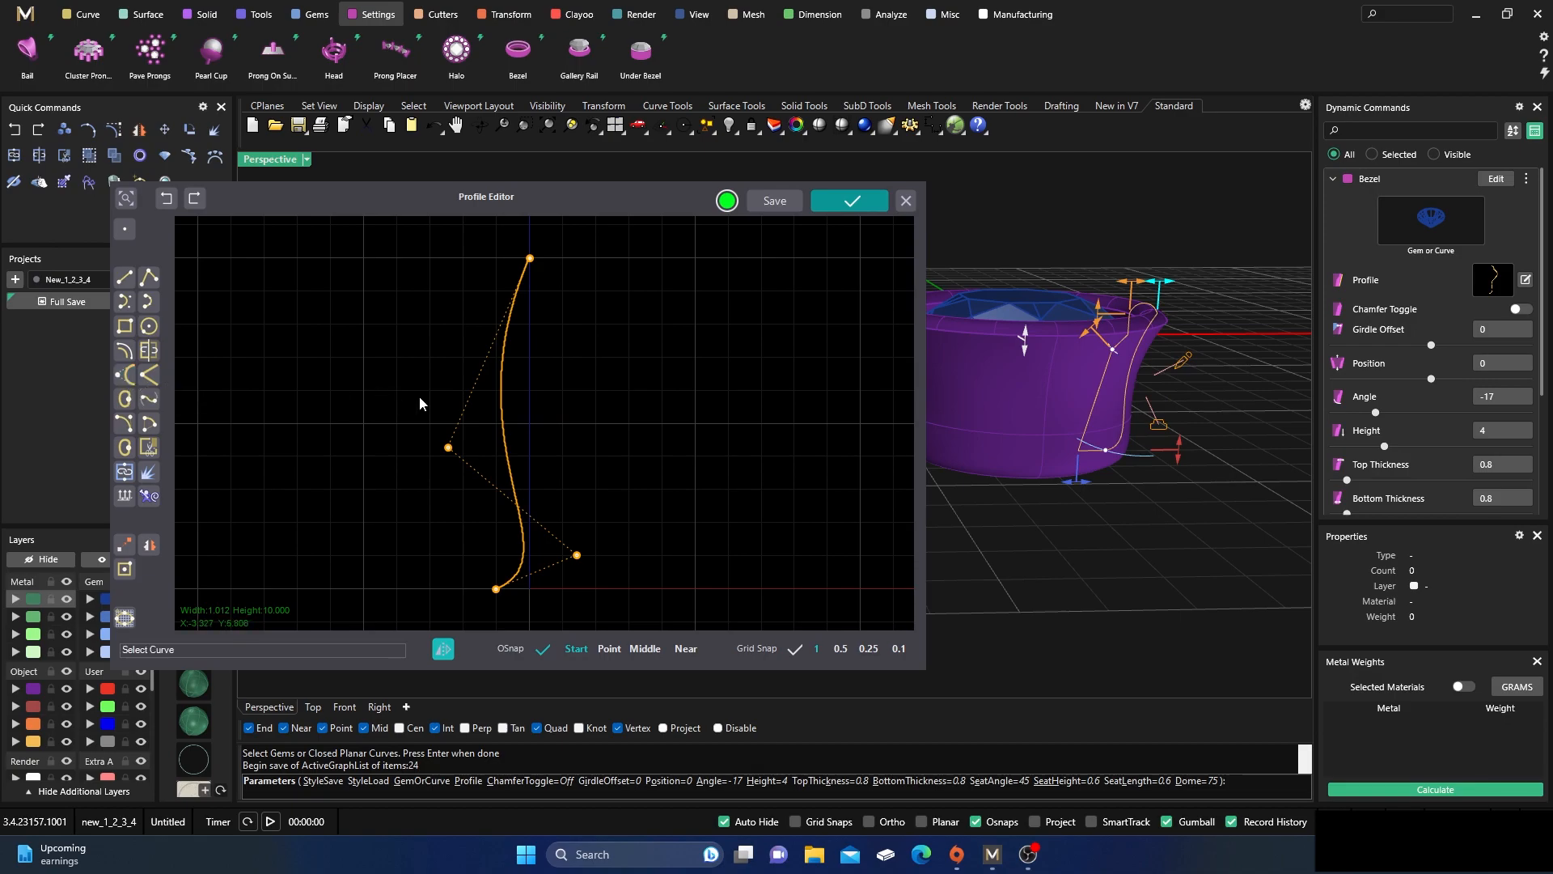
- Push the profile's upper and middle control points outward to flare it, and apply
left_click(500, 375)
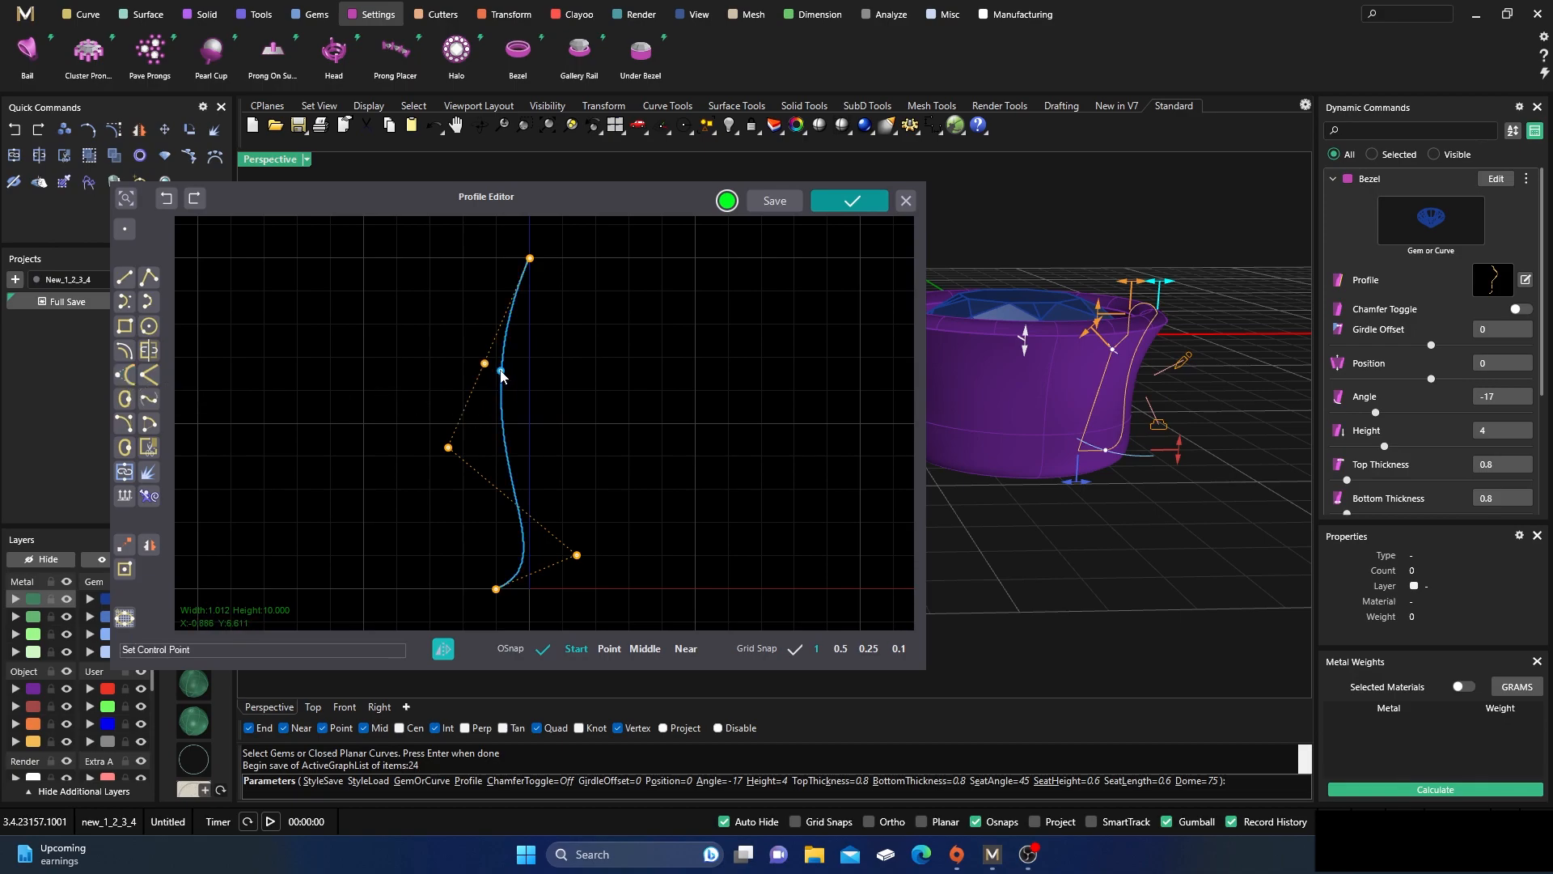
left_click_drag(530, 371, 547, 361)
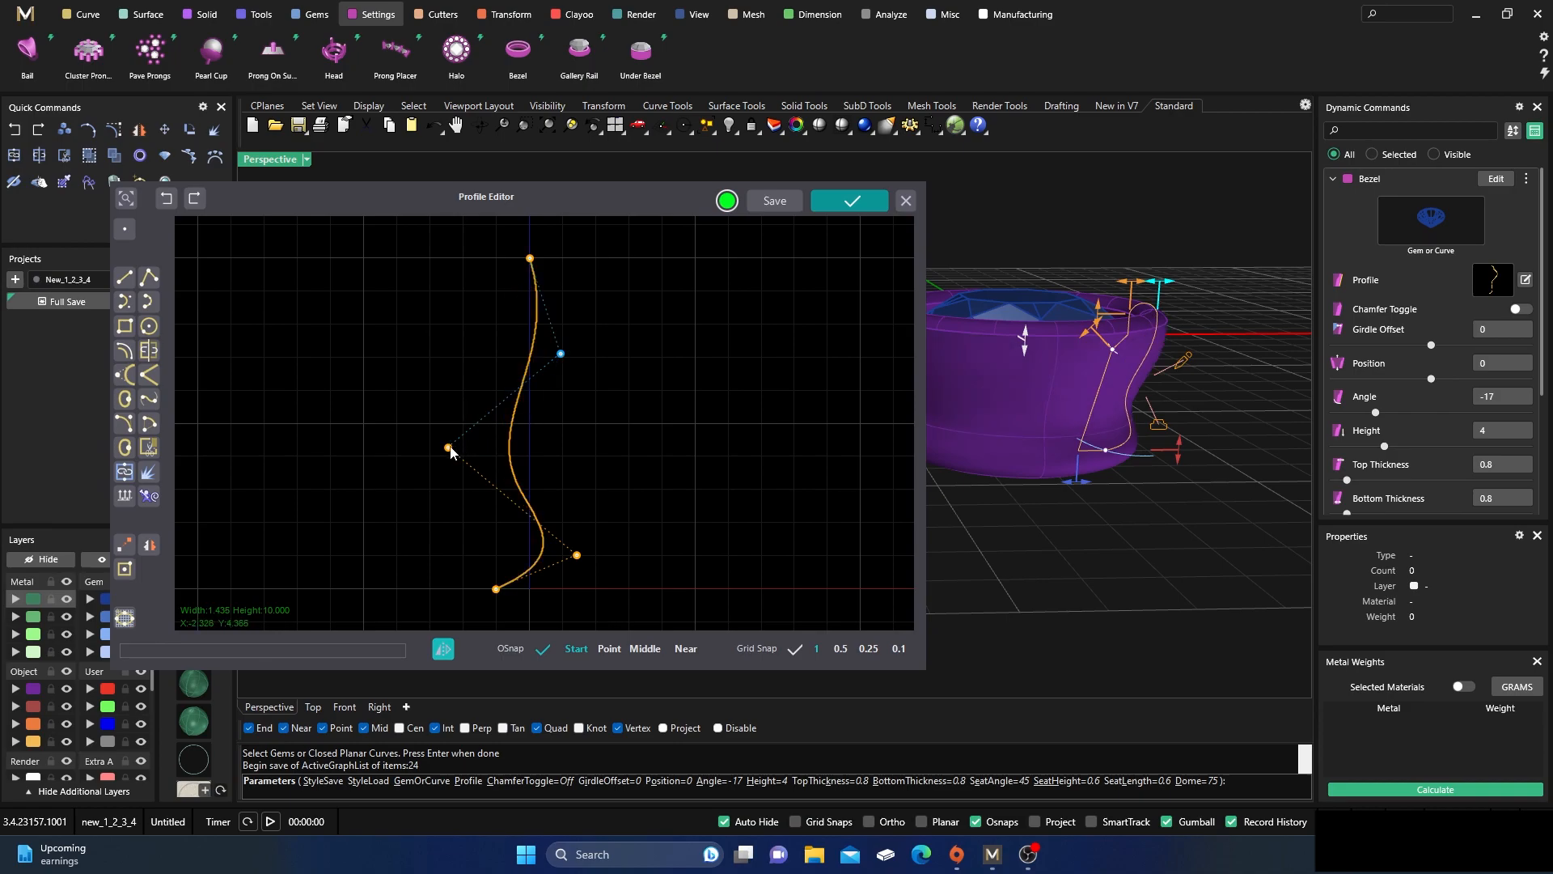
left_click_drag(448, 447, 653, 454)
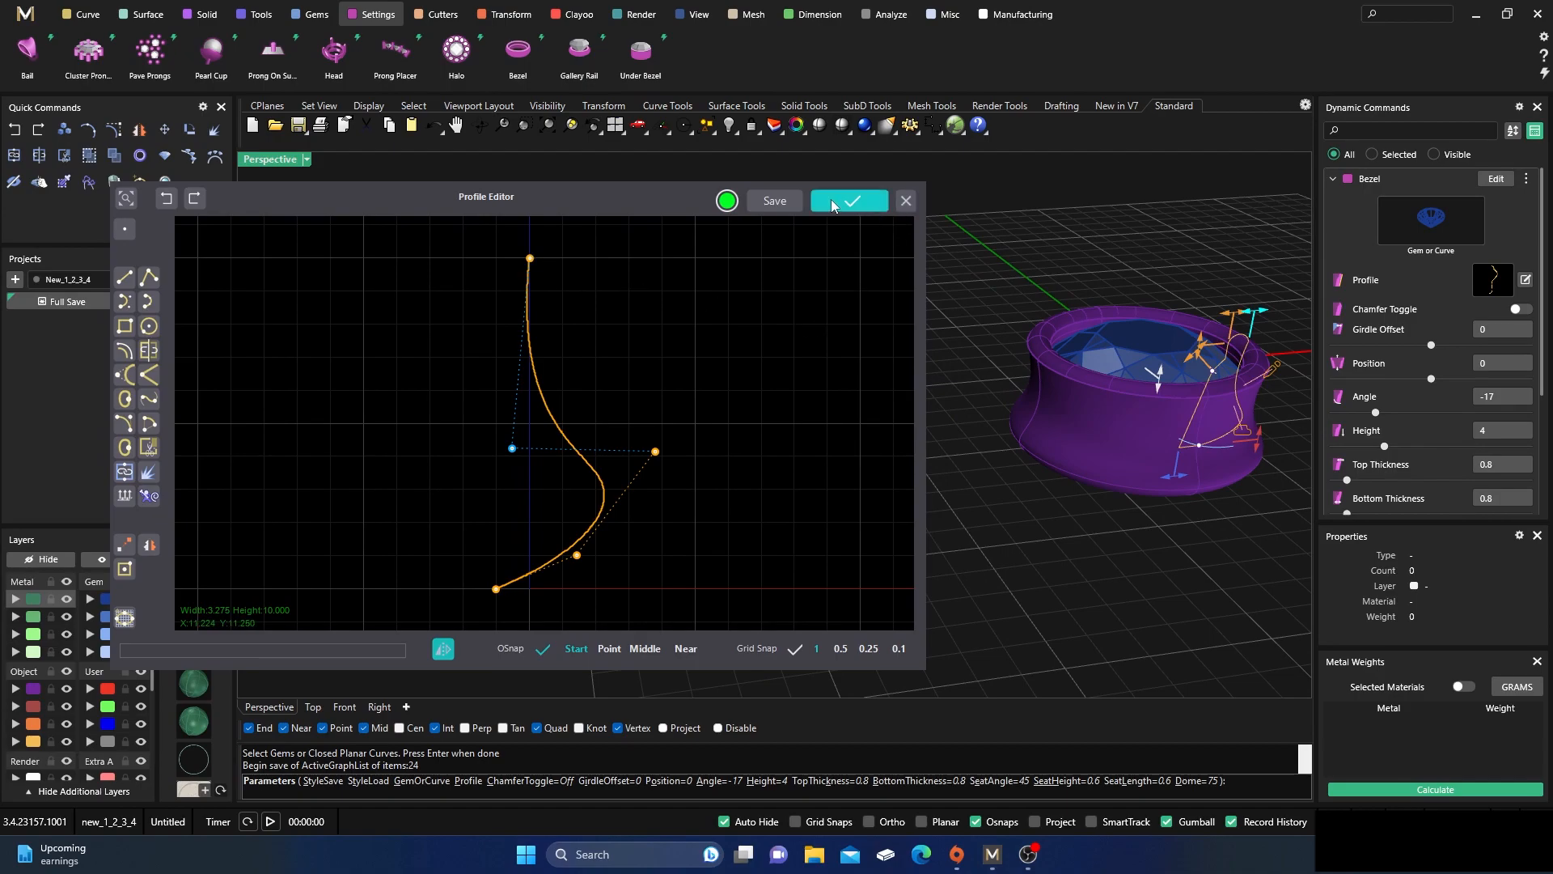
left_click(847, 200)
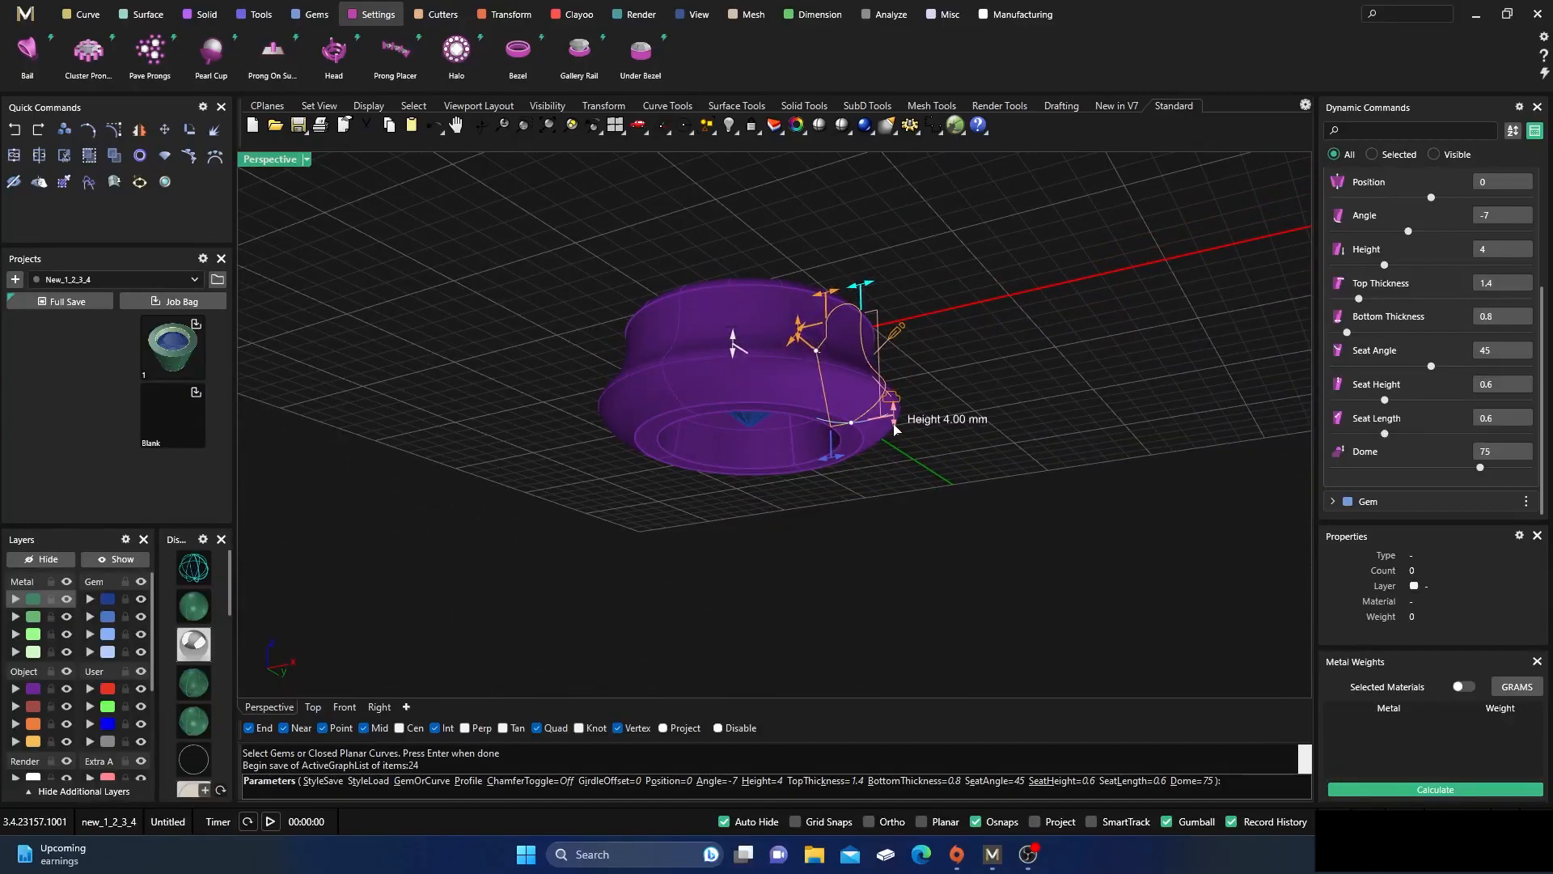
- Raise the bezel height from 4 to 7.94 mm and inspect it from several angles
left_click_drag(894, 431, 951, 358)
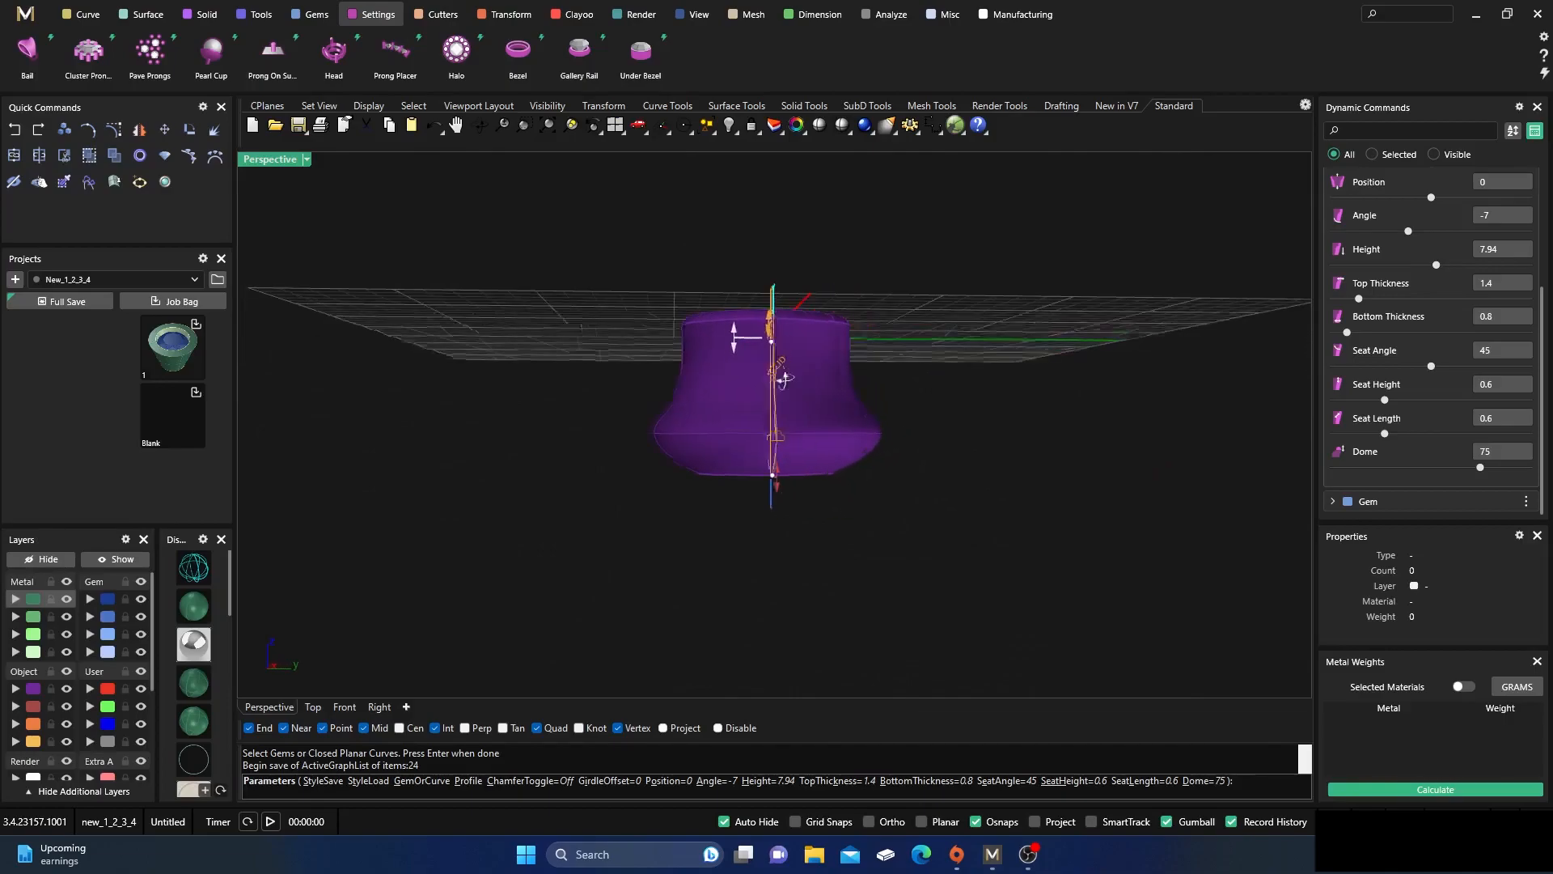
left_click_drag(772, 396, 842, 450)
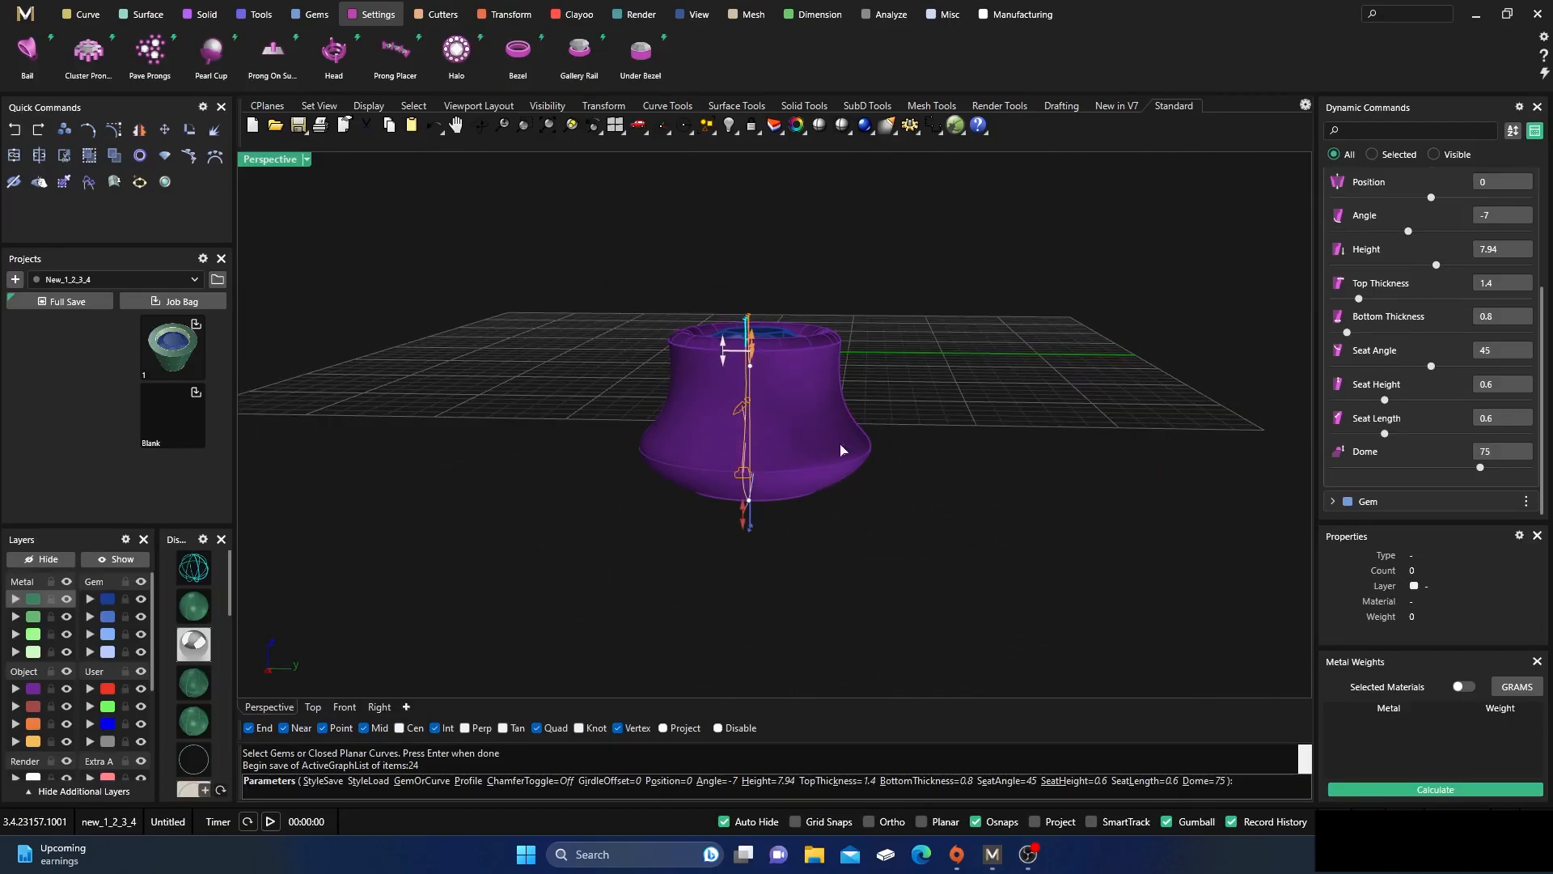
left_click_drag(842, 450, 876, 460)
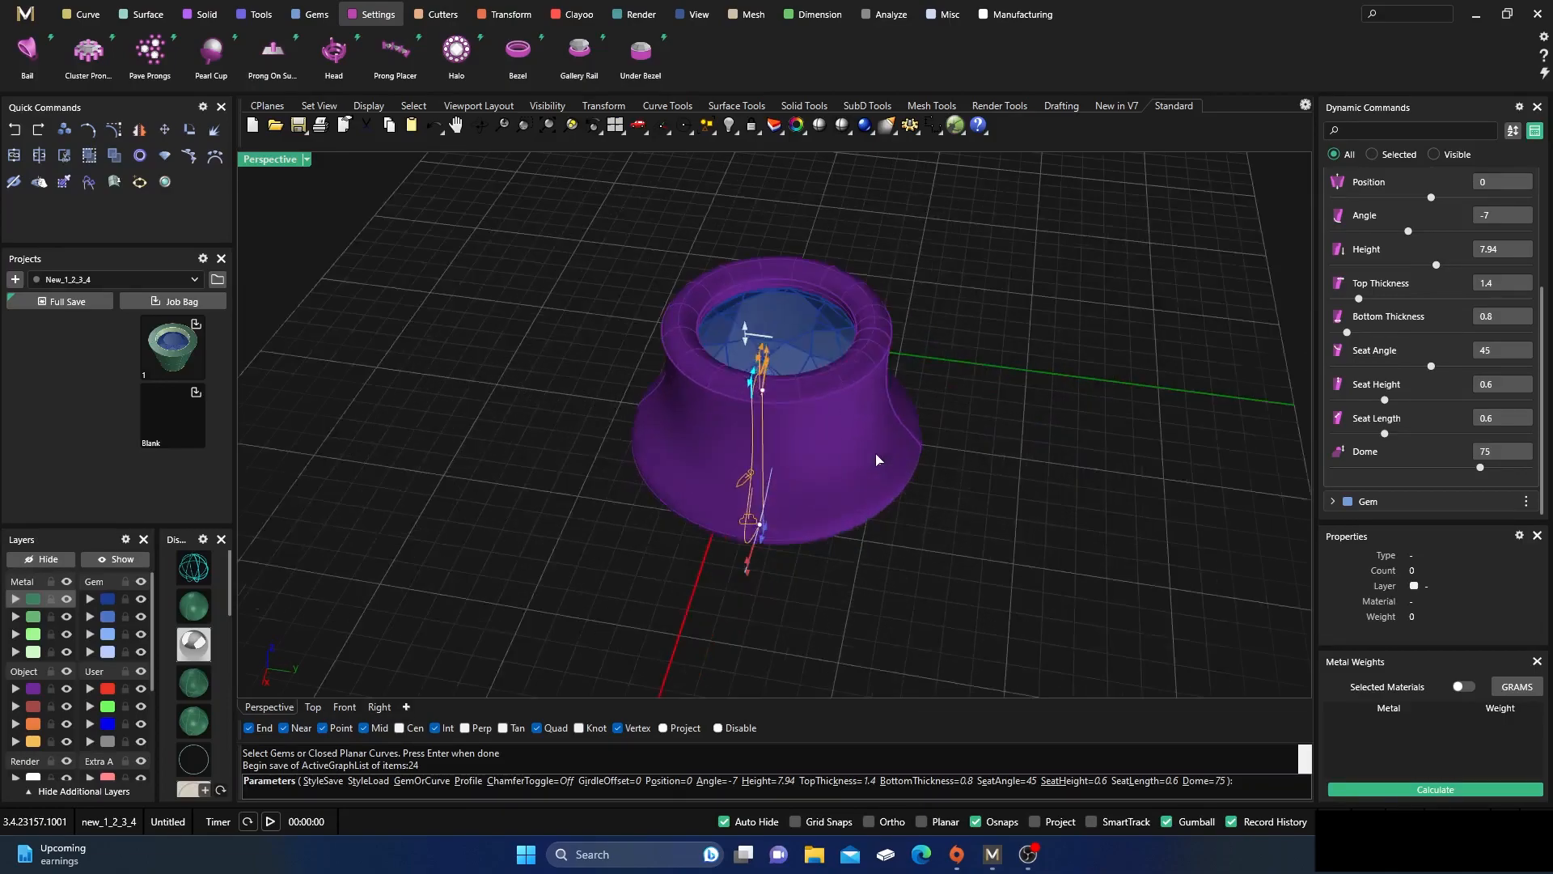
left_click_drag(877, 459, 737, 423)
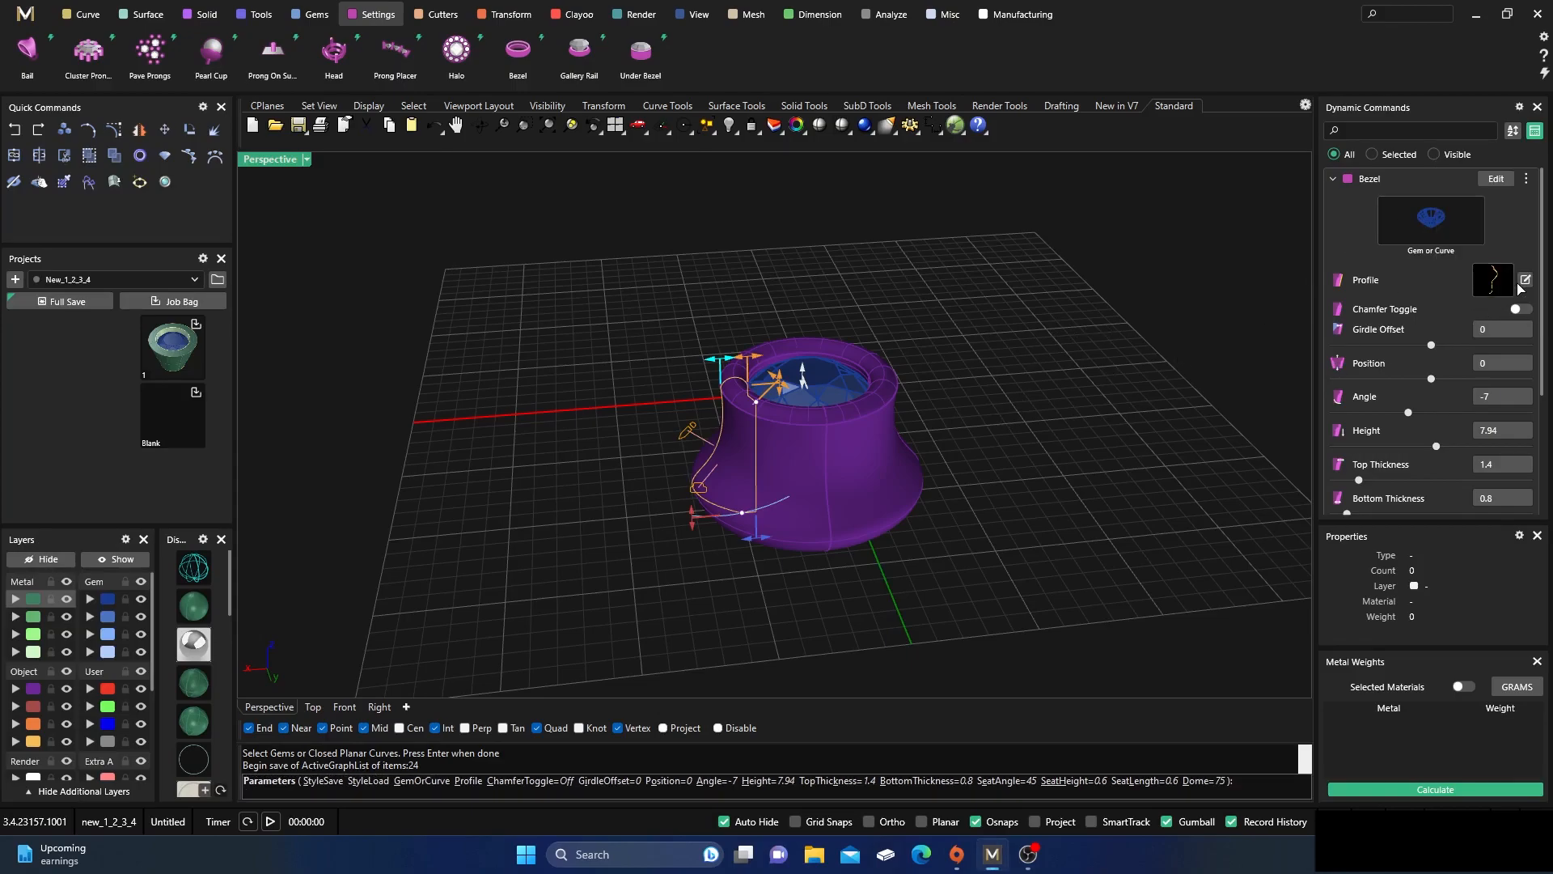
- Reopen the Profile Editor on the bezel's S-shaped profile curve
left_click(1524, 279)
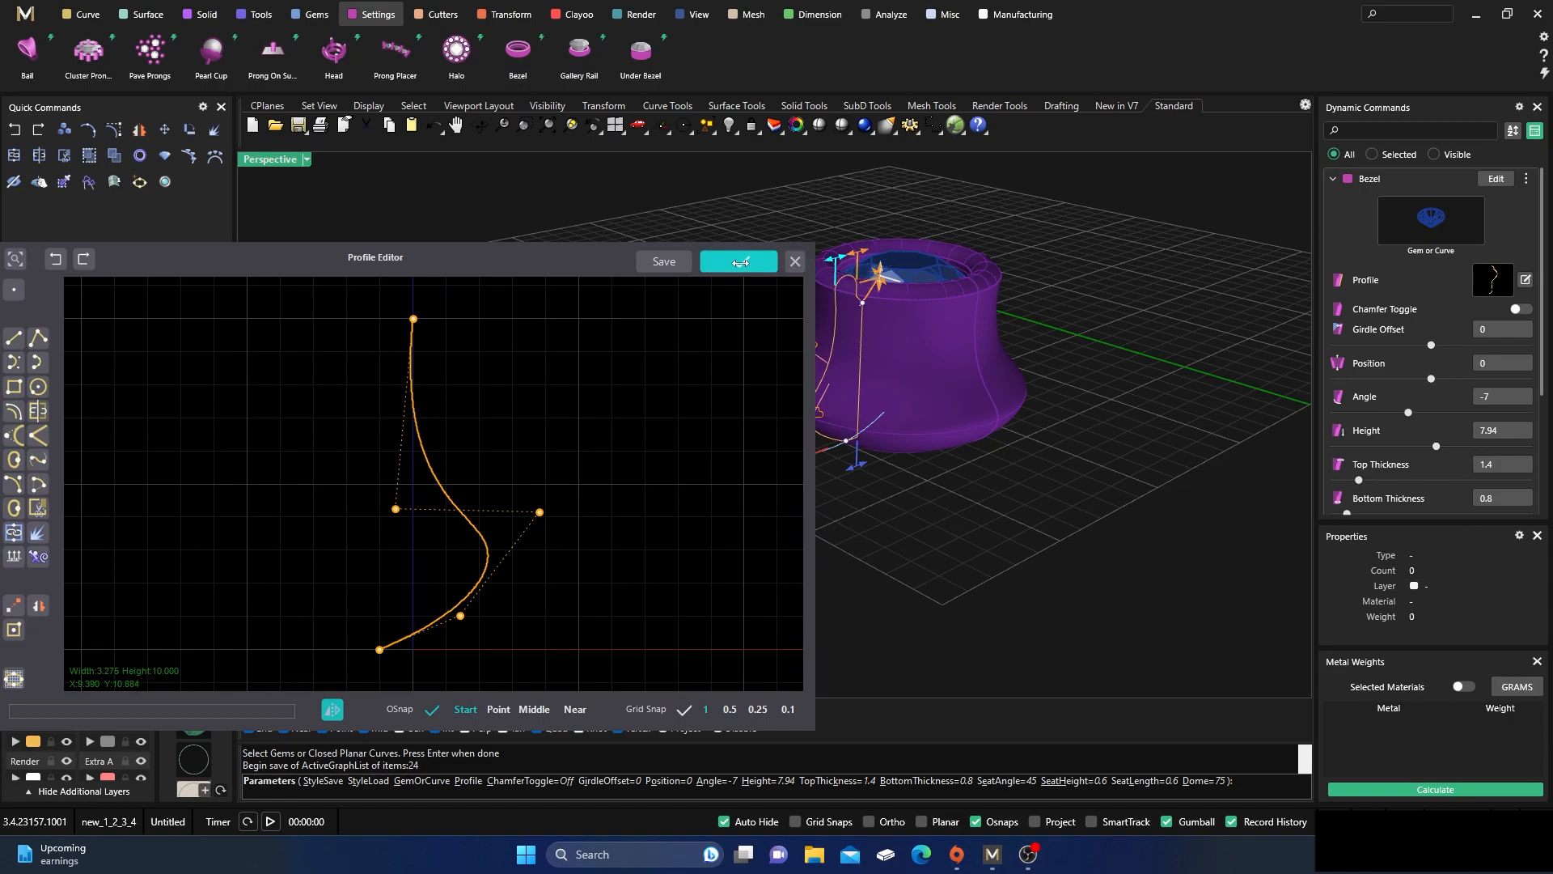
left_click(738, 261)
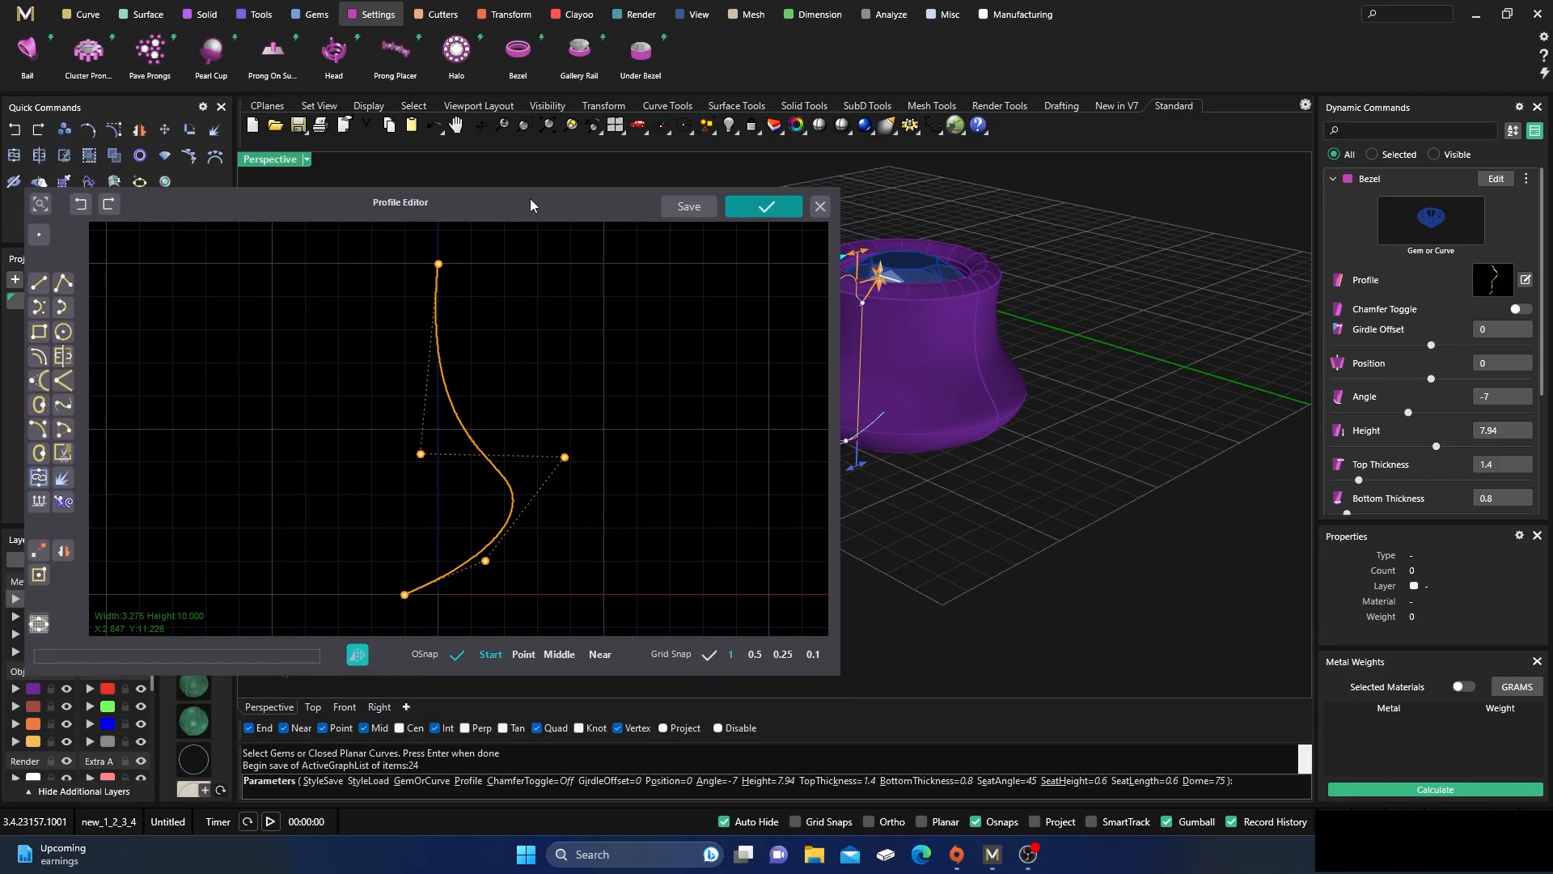
mouse_move(503, 403)
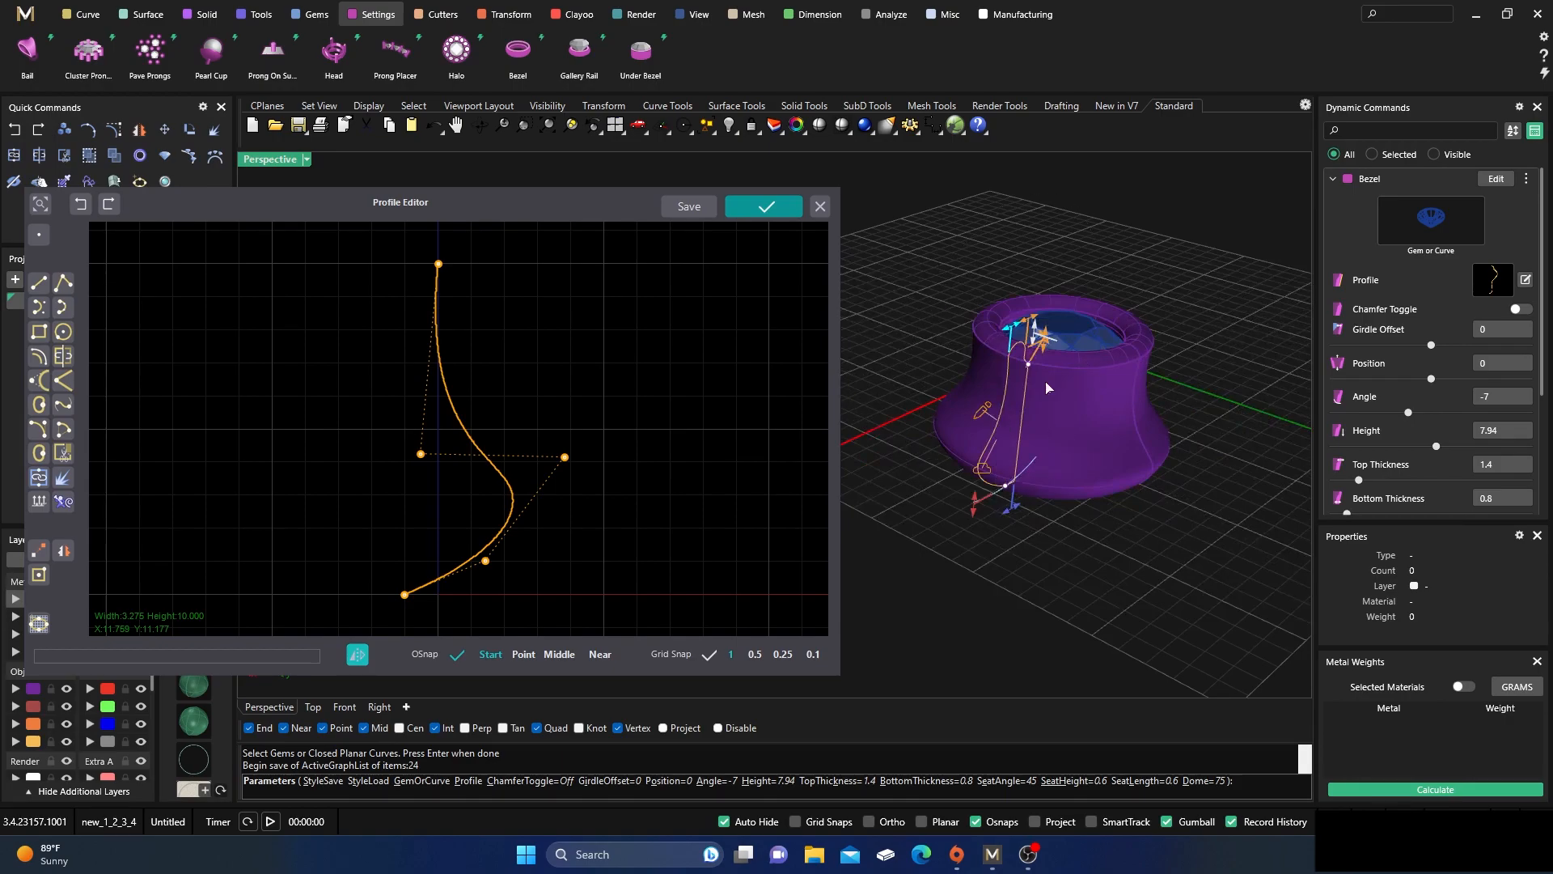
mouse_move(1033, 446)
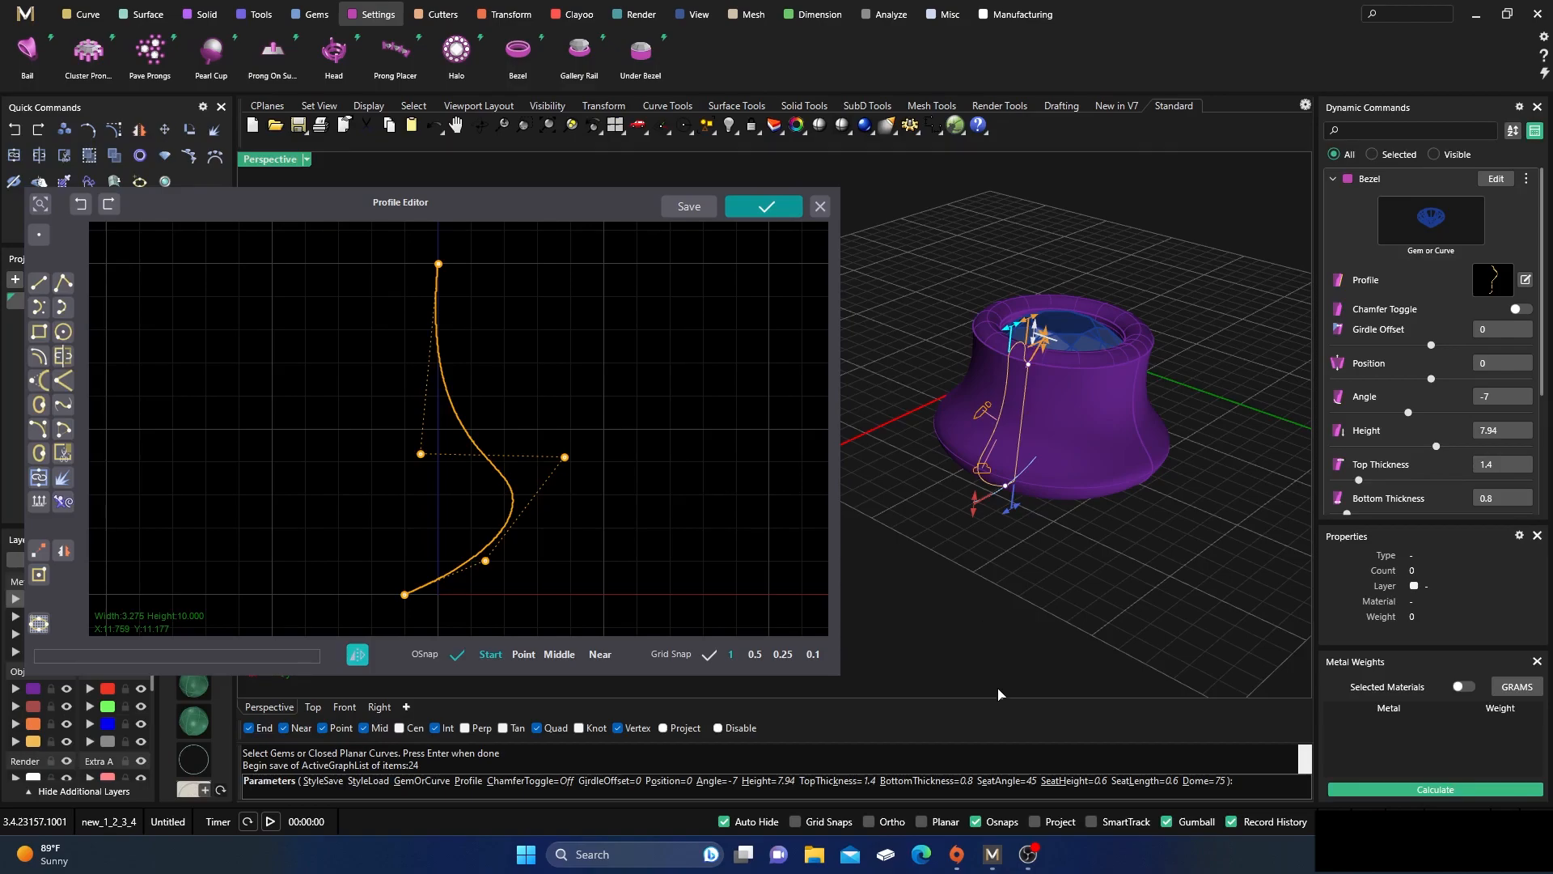
mouse_move(1021, 667)
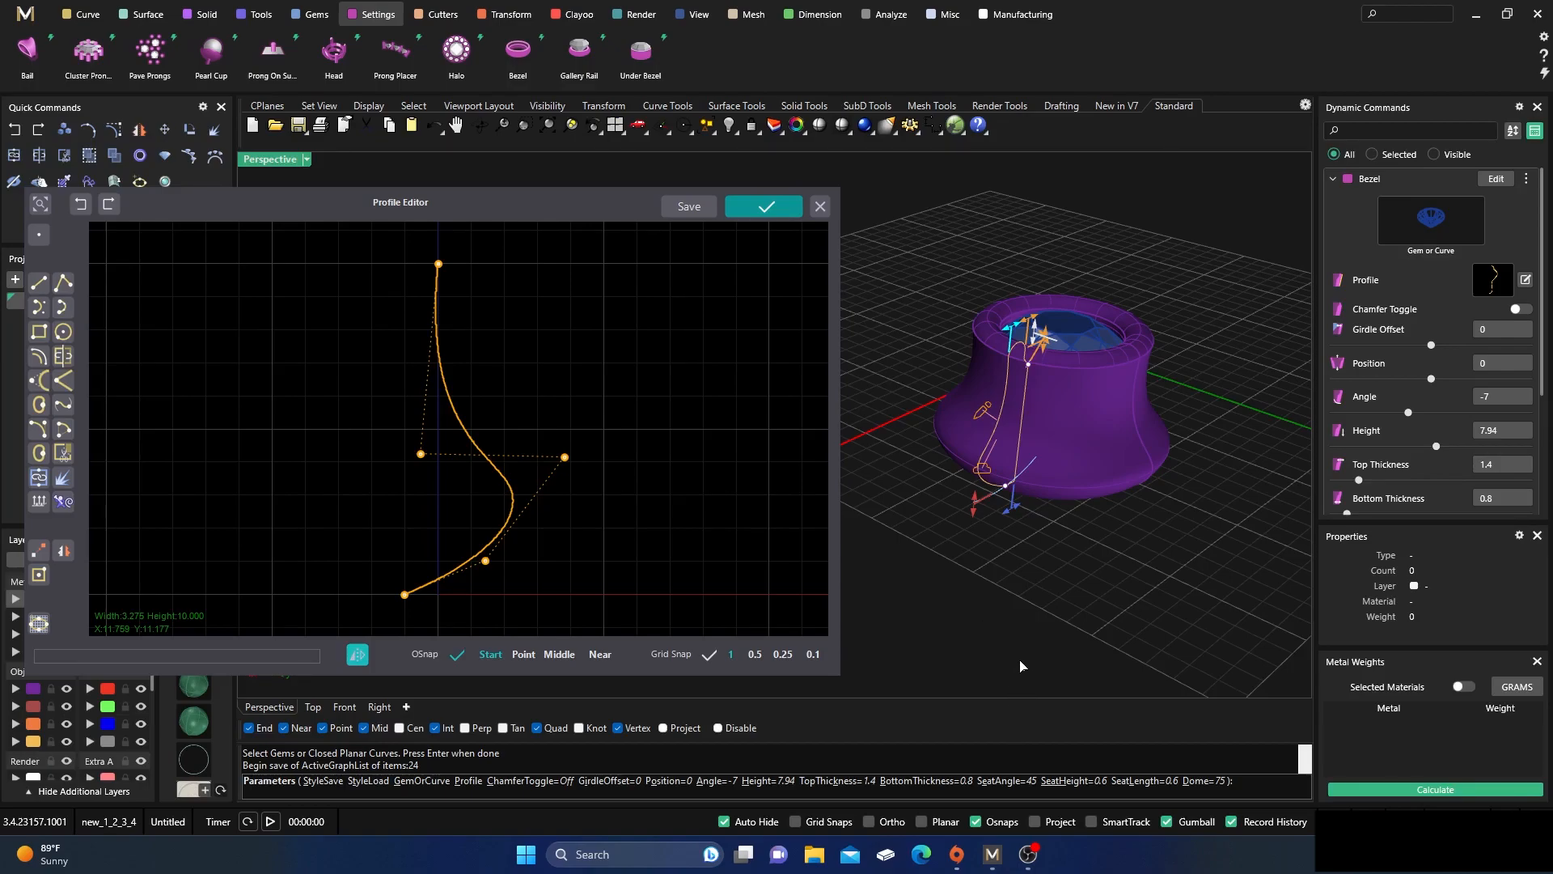